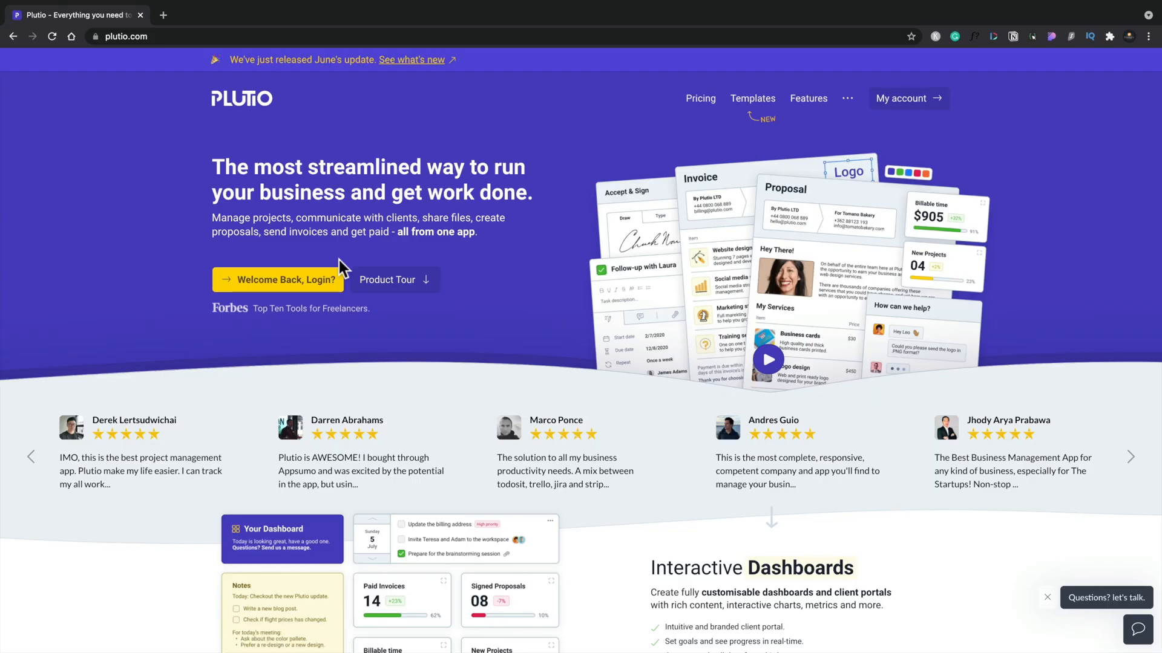
- Scroll down the plutio.com homepage, then use My account to open the workspace dashboard
{"action": "scroll", "scroll_direction": "down", "scroll_amount": 3}
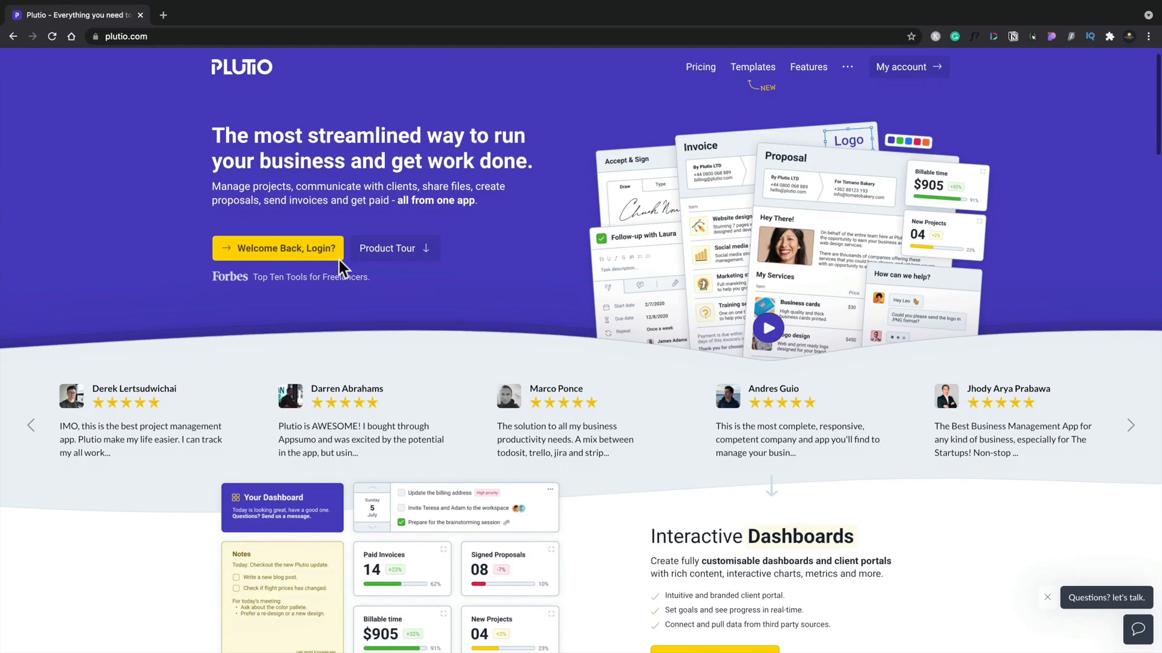
{"action": "scroll", "scroll_direction": "down", "scroll_amount": 3}
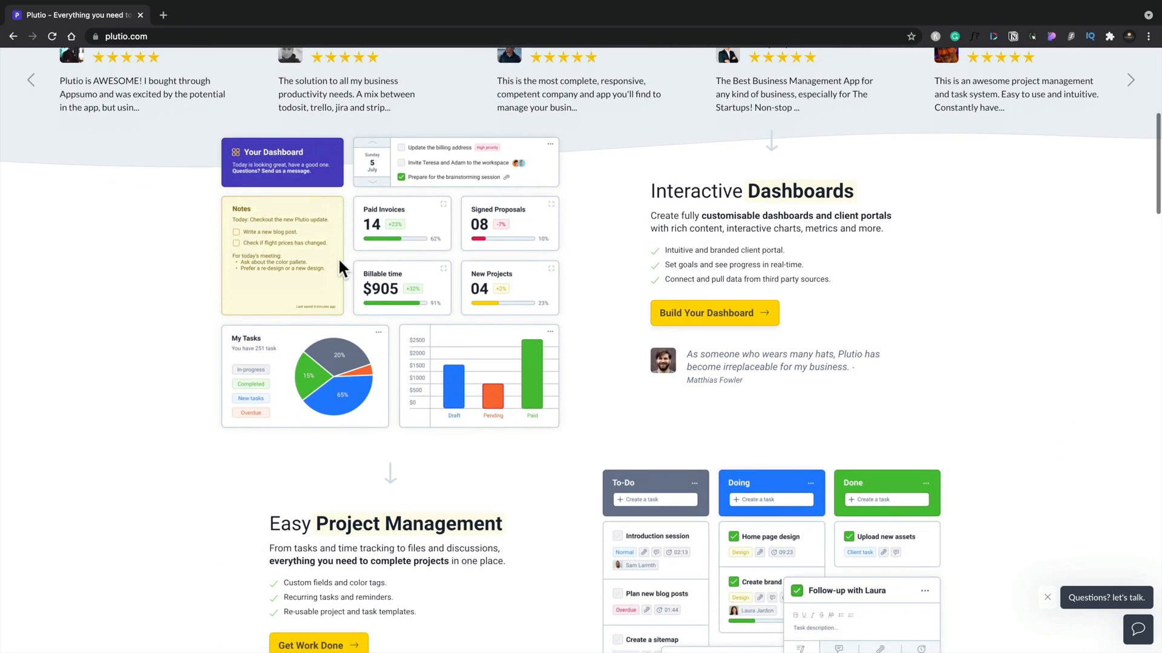
{"action": "scroll", "scroll_direction": "down", "scroll_amount": 3}
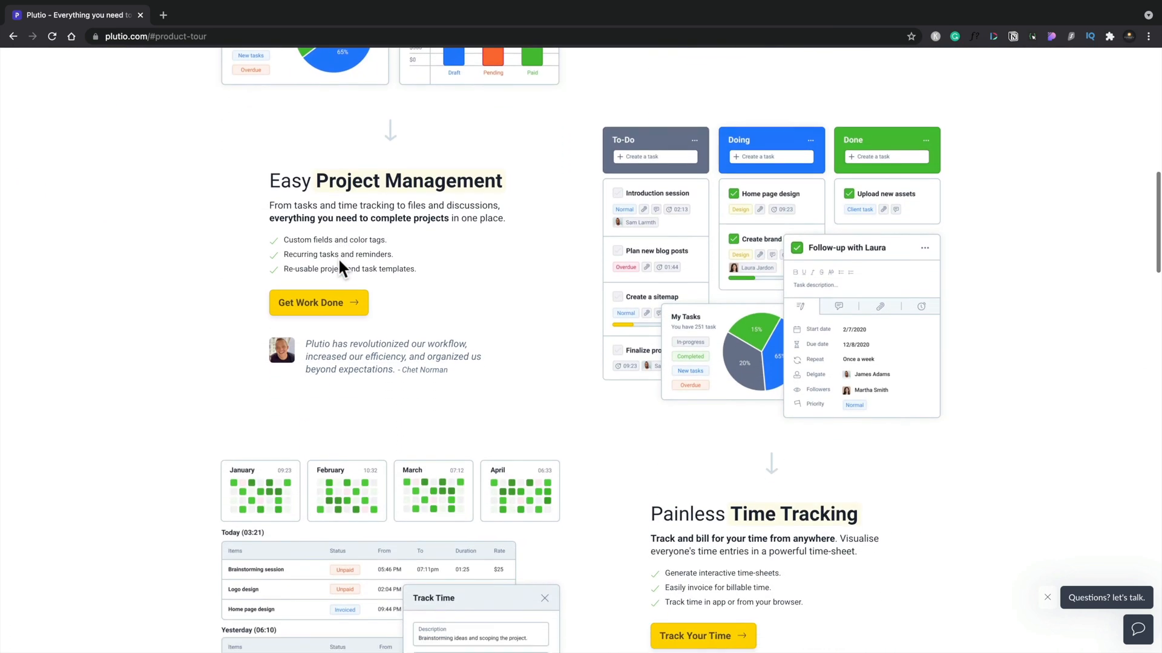
{"action": "scroll", "scroll_direction": "down", "scroll_amount": 3}
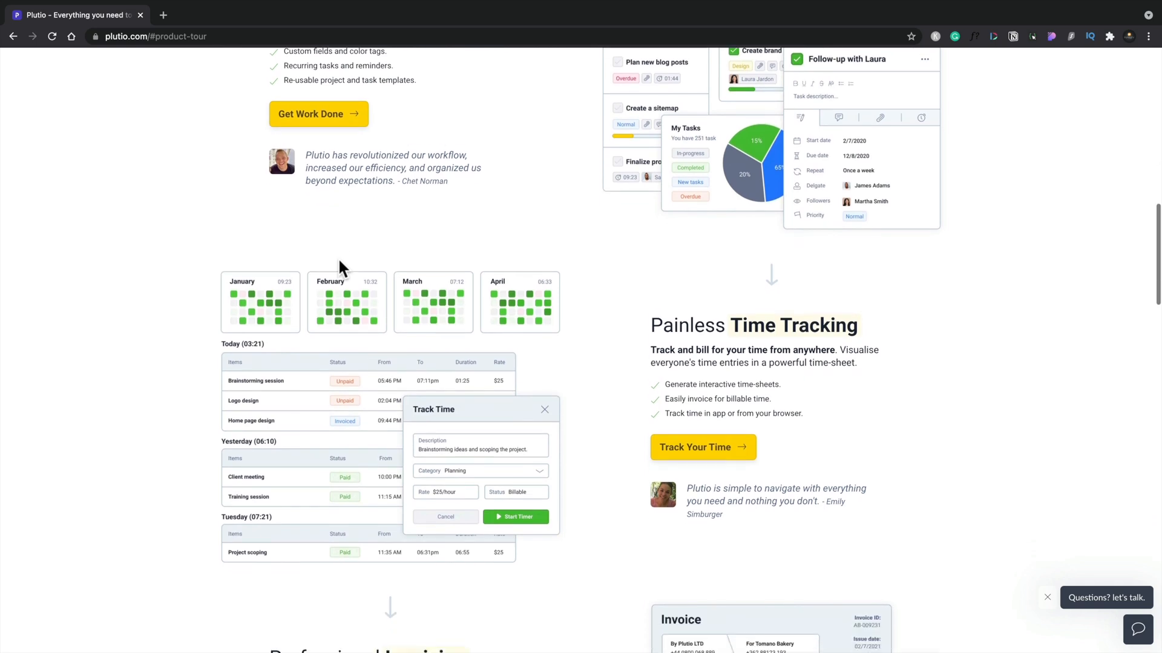
{"action": "scroll", "scroll_direction": "down", "scroll_amount": 3}
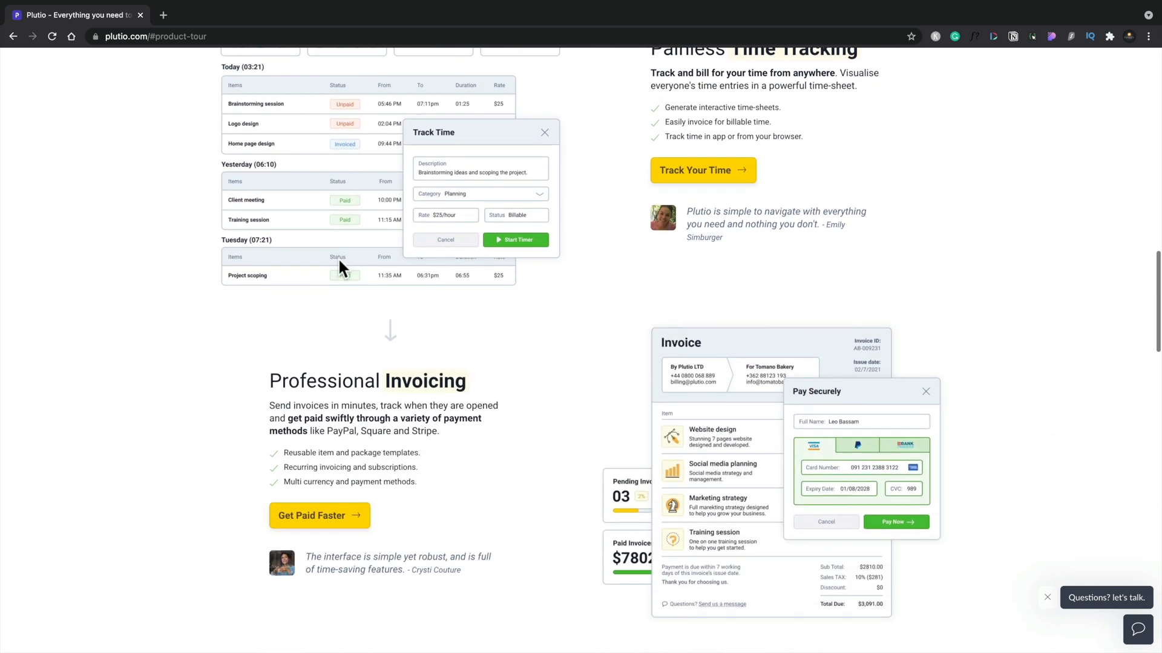
{"action": "scroll", "scroll_direction": "down", "scroll_amount": 3}
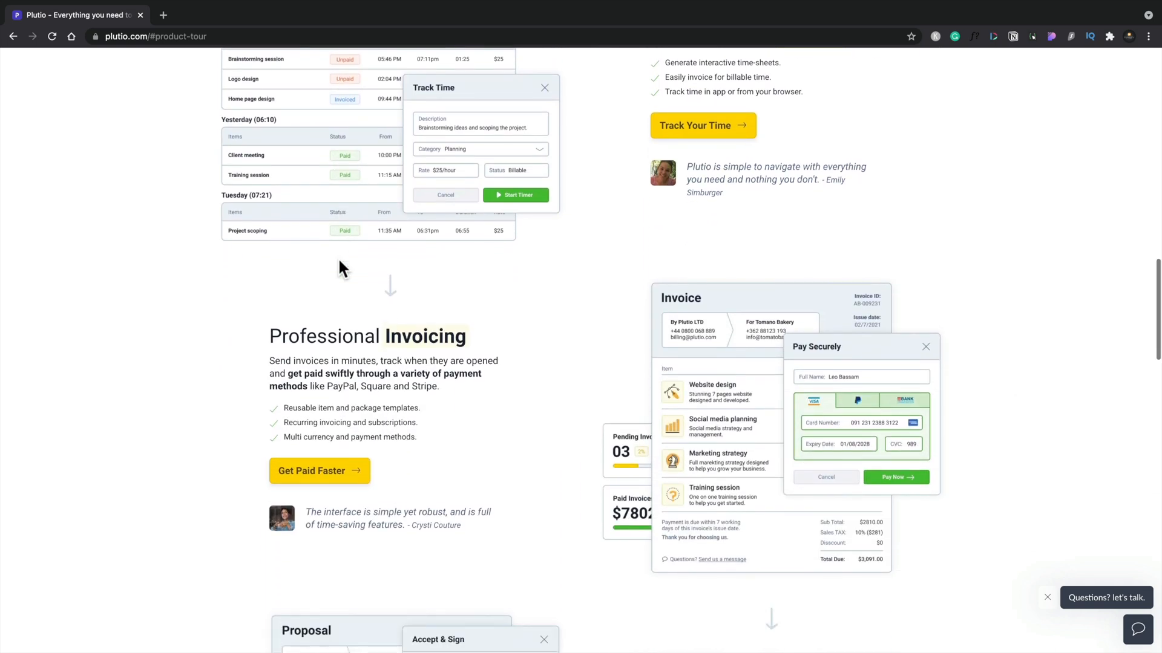
{"action": "scroll", "scroll_direction": "down", "scroll_amount": 3}
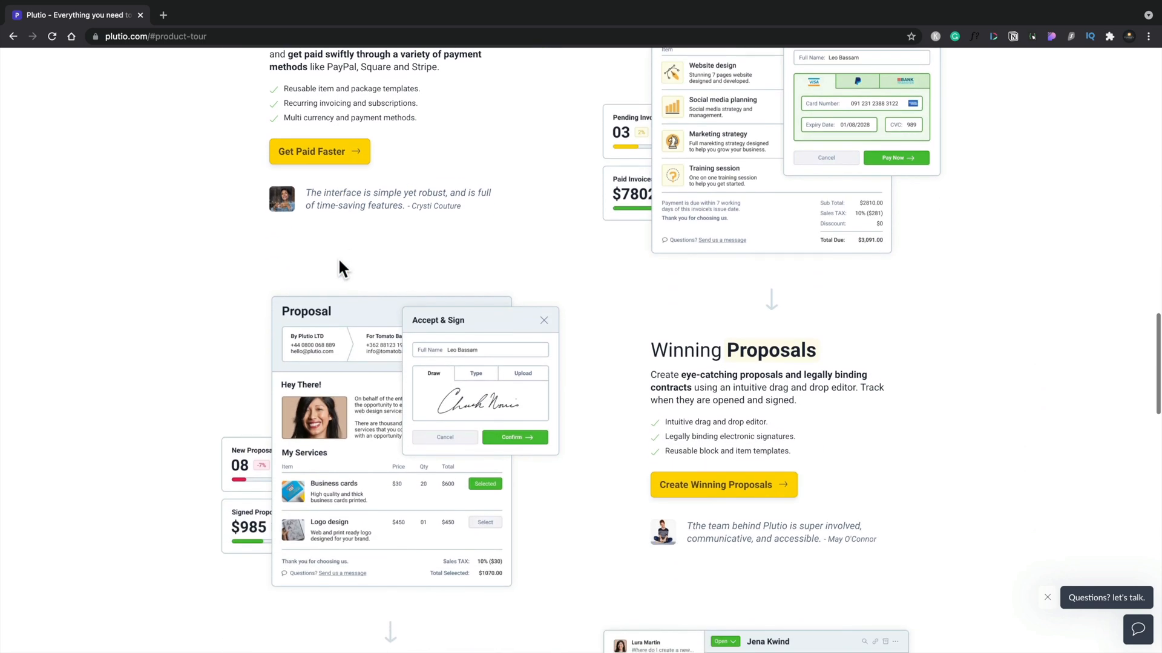
{"action": "scroll", "scroll_direction": "down", "scroll_amount": 3}
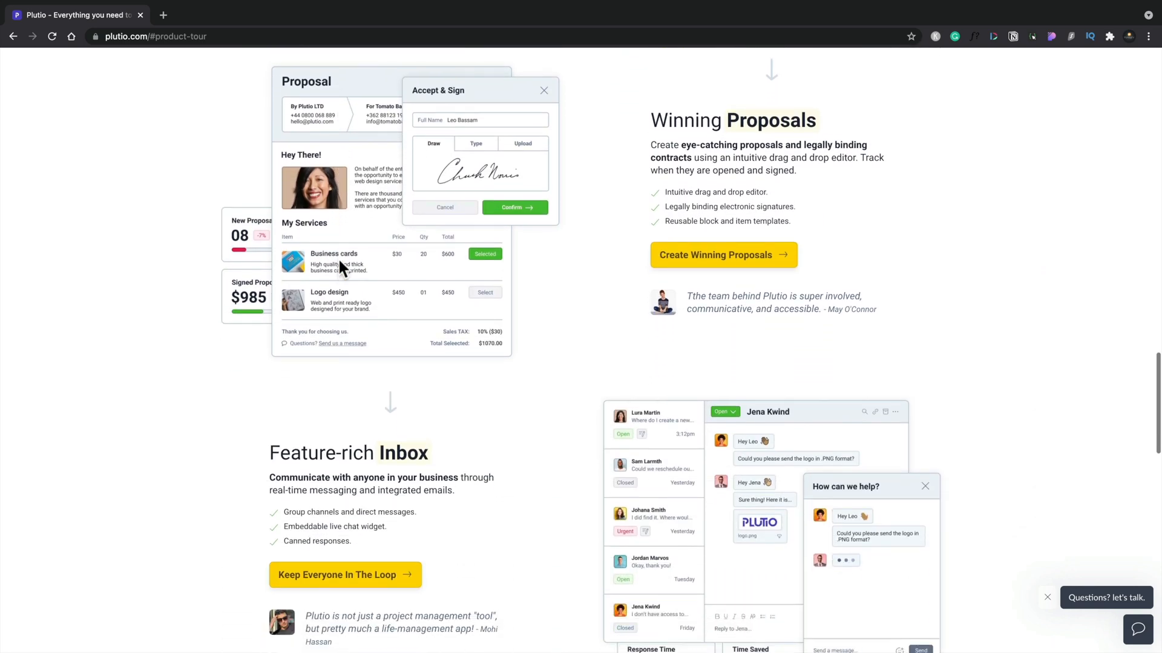
{"action": "scroll", "scroll_direction": "down", "scroll_amount": 3}
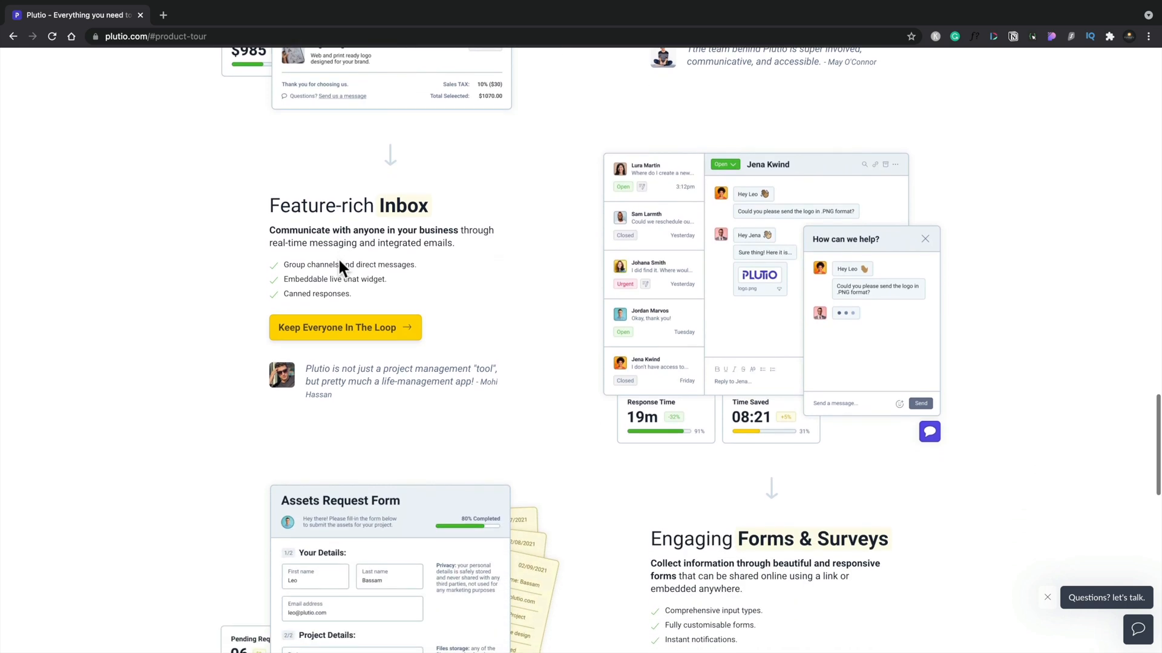
{"action": "scroll", "scroll_direction": "down", "scroll_amount": 3}
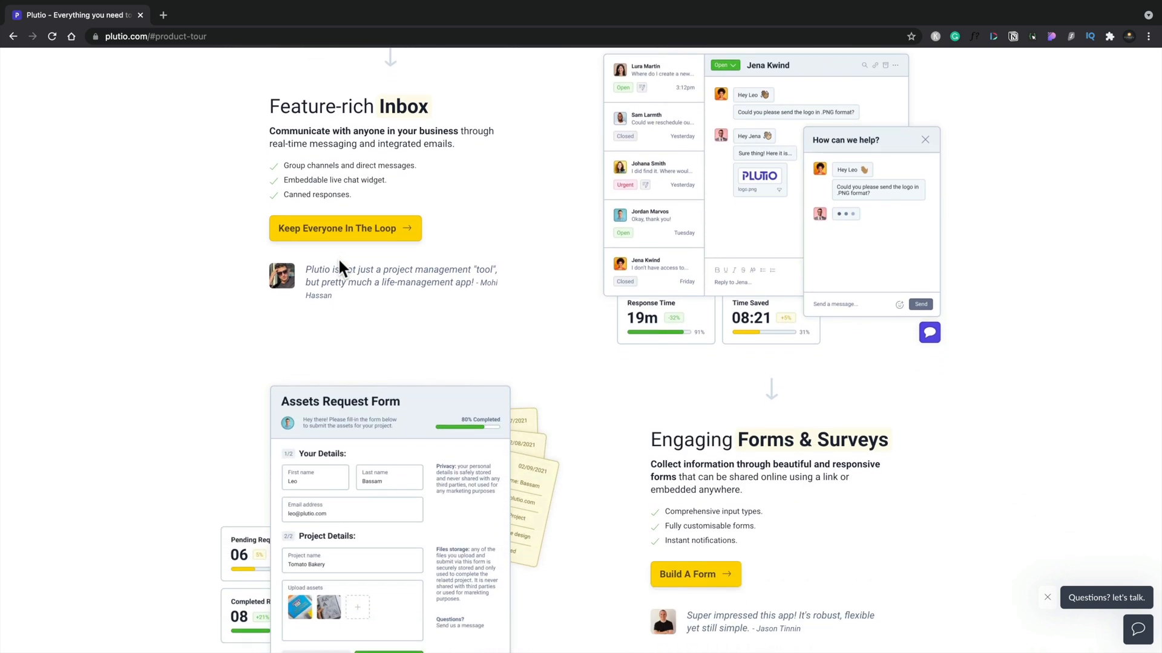
{"action": "scroll", "scroll_direction": "down", "scroll_amount": 3}
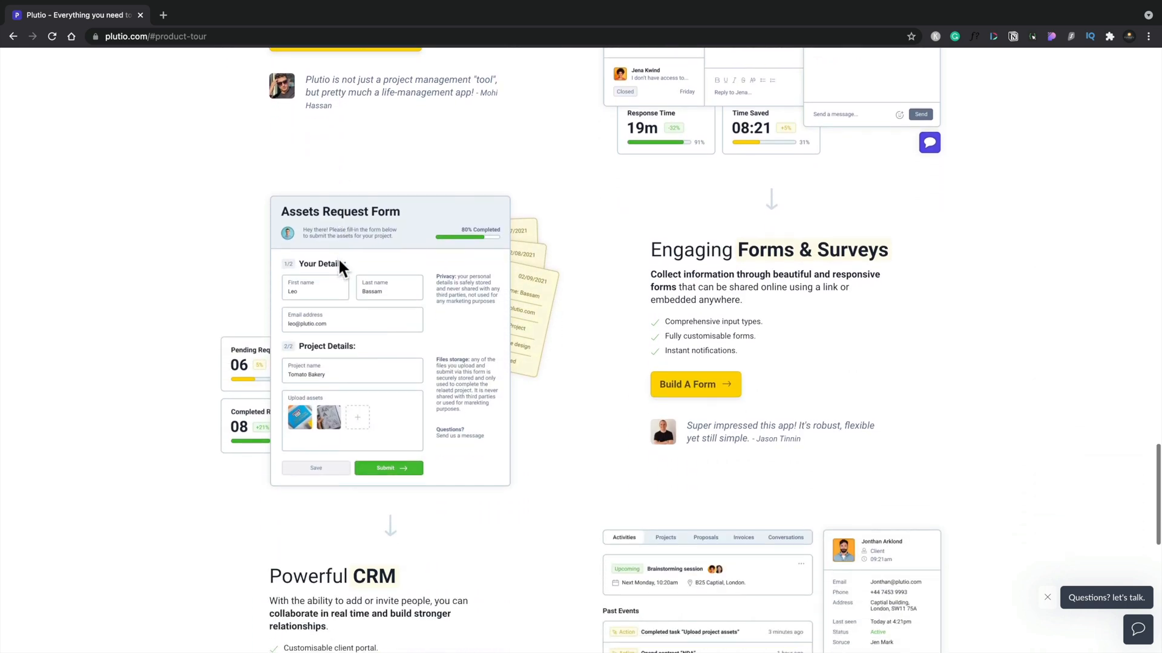
{"action": "scroll", "scroll_direction": "down", "scroll_amount": 3}
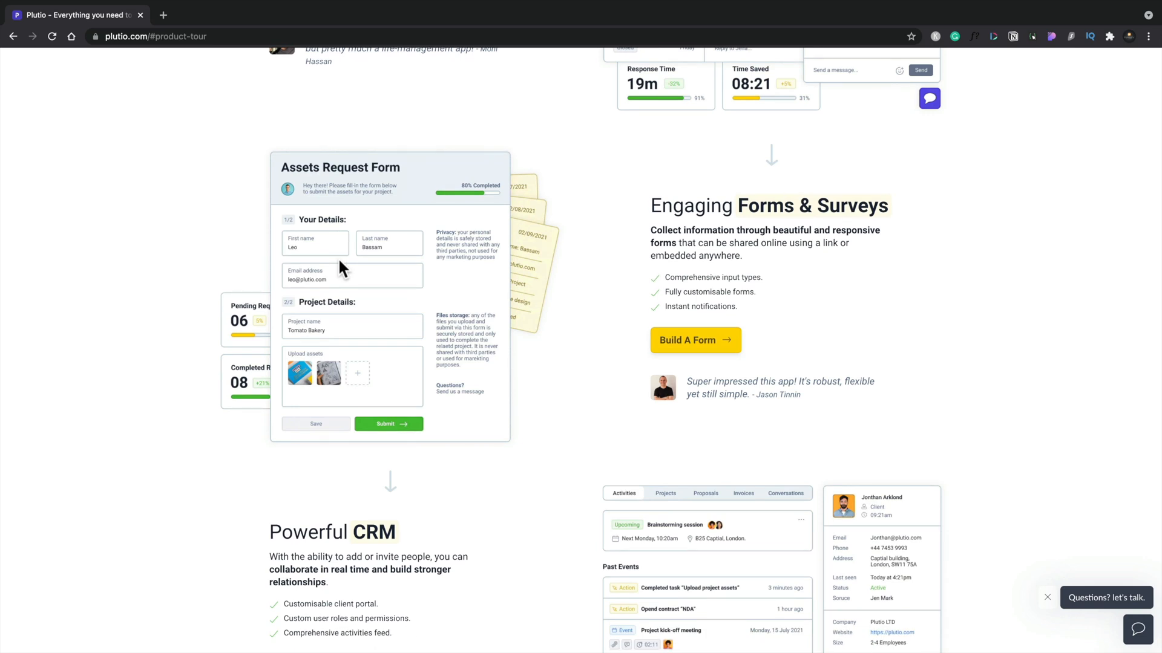
{"action": "scroll", "scroll_direction": "down", "scroll_amount": 3}
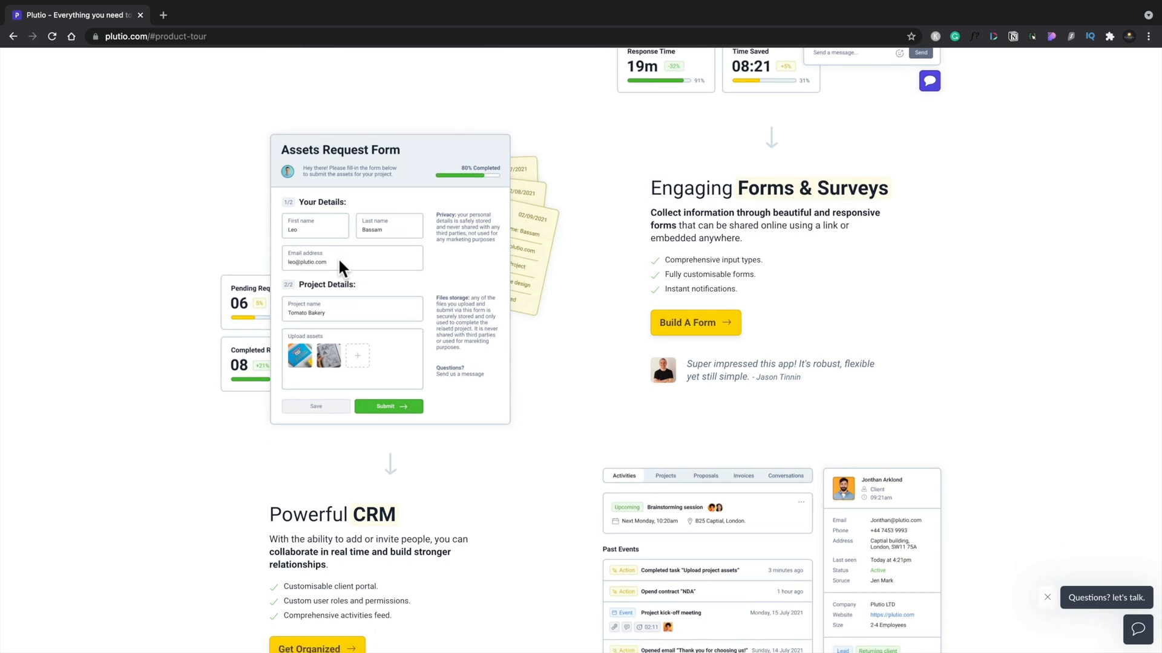
{"action": "scroll", "scroll_direction": "down", "scroll_amount": 3}
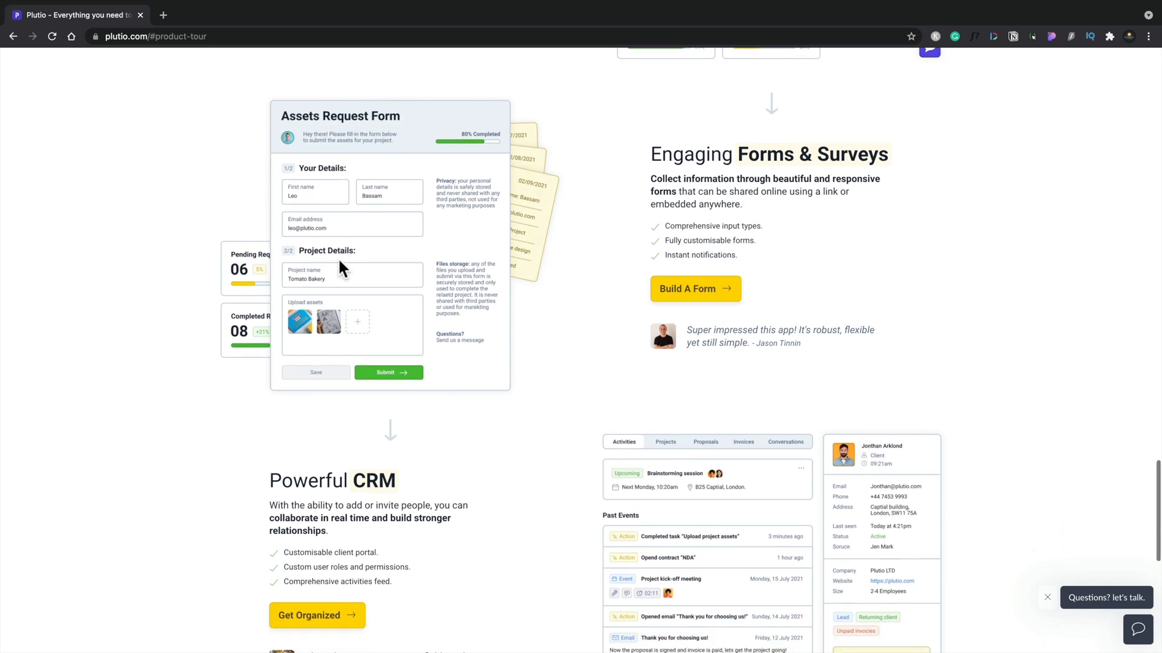
{"action": "scroll", "scroll_direction": "down", "scroll_amount": 3}
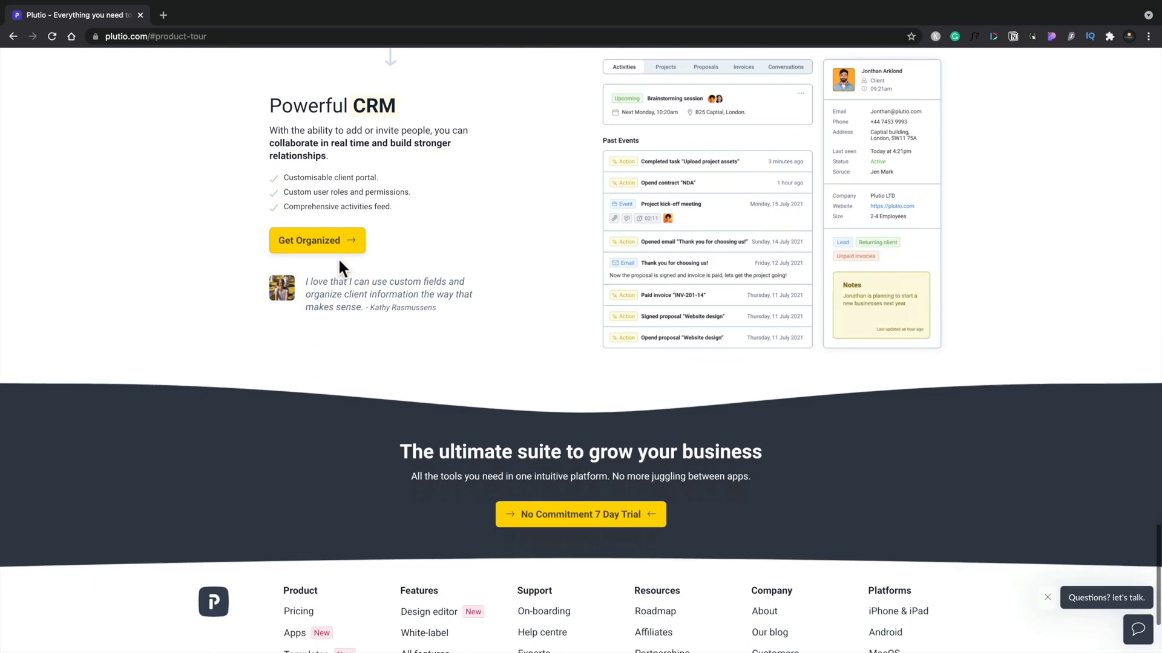
{"action": "scroll", "scroll_direction": "down", "scroll_amount": 3}
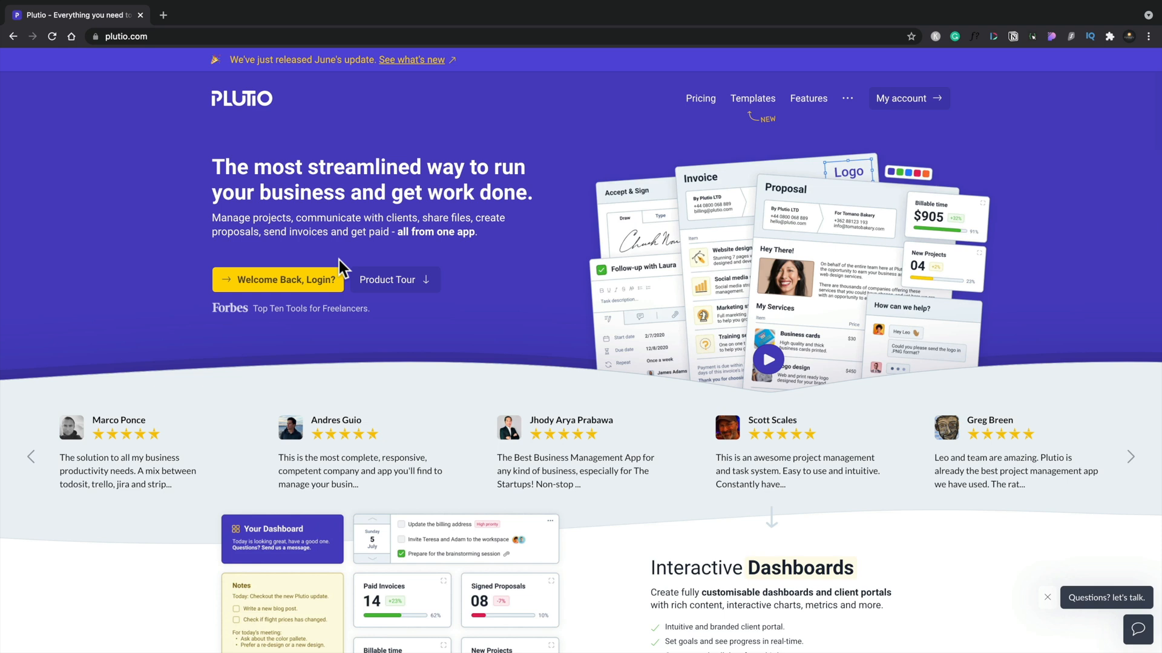
{"action": "mouse_move", "coordinate": [707, 159]}
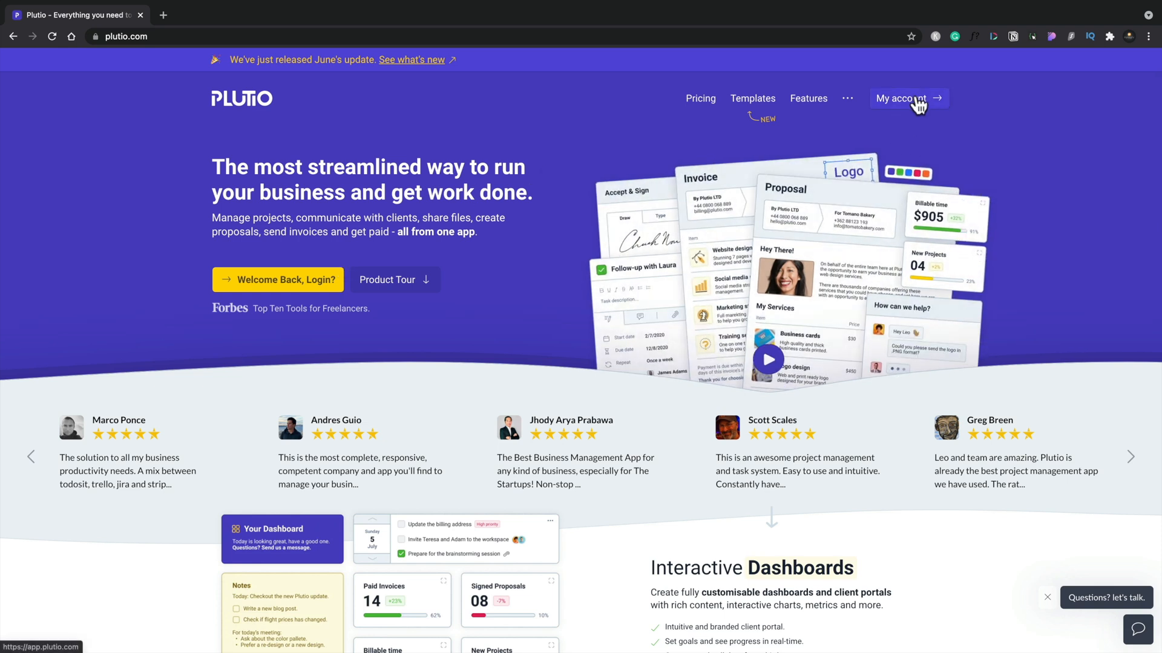
{"action": "left_click", "coordinate": [909, 98]}
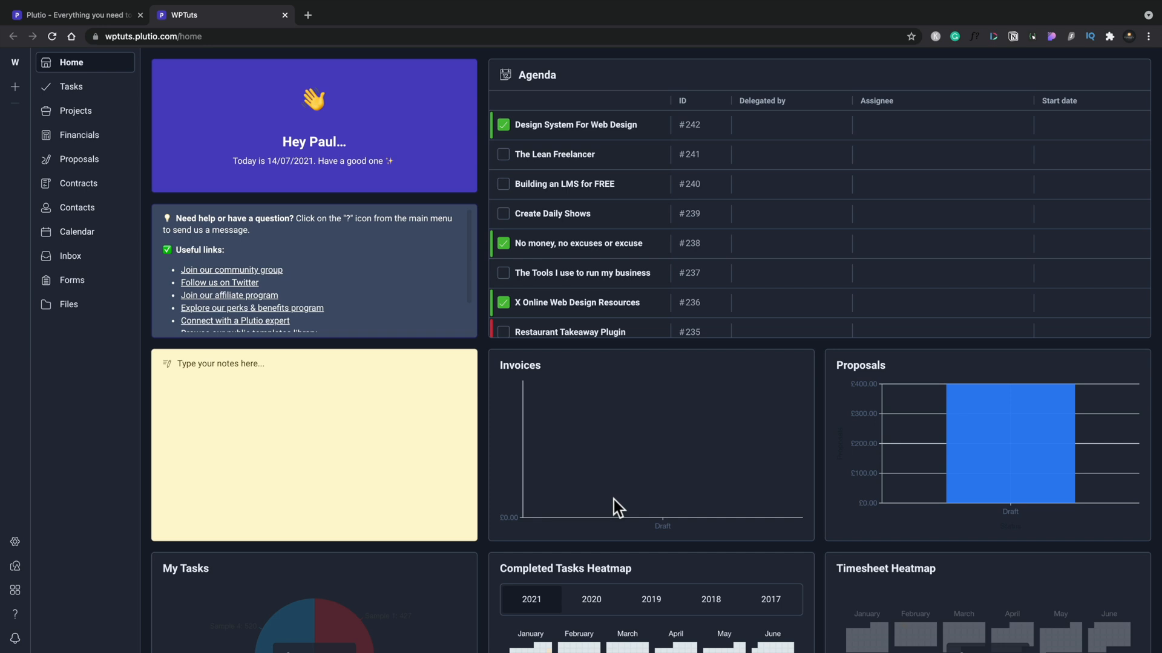
{"action": "scroll", "scroll_direction": "down", "scroll_amount": 3}
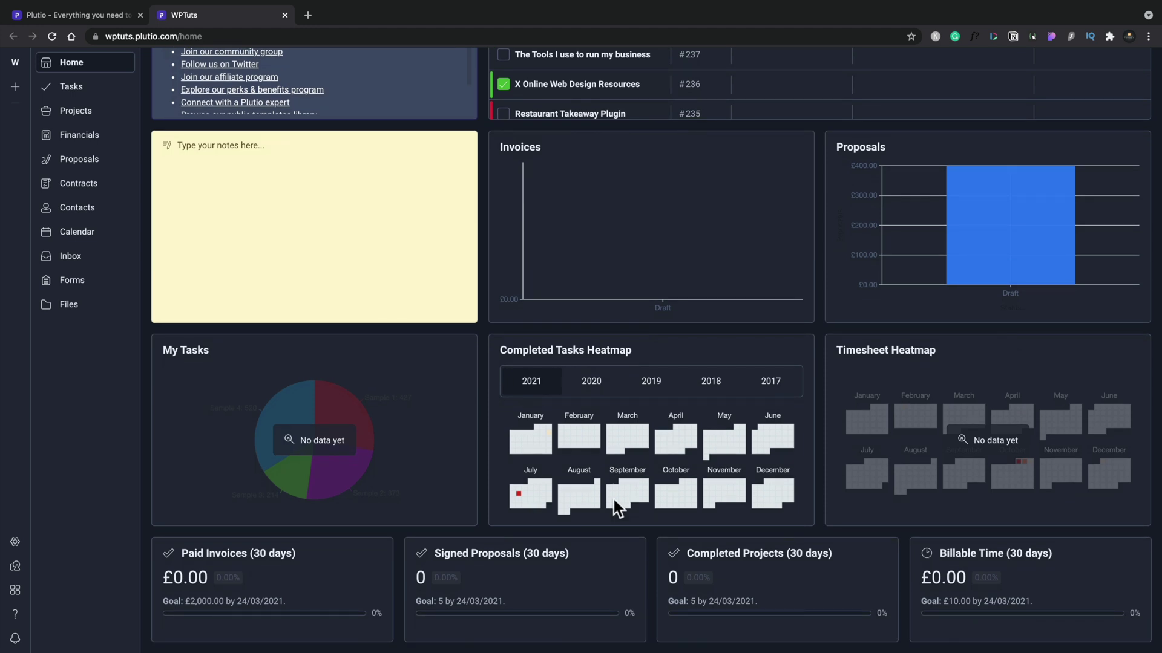
{"action": "mouse_move", "coordinate": [461, 481]}
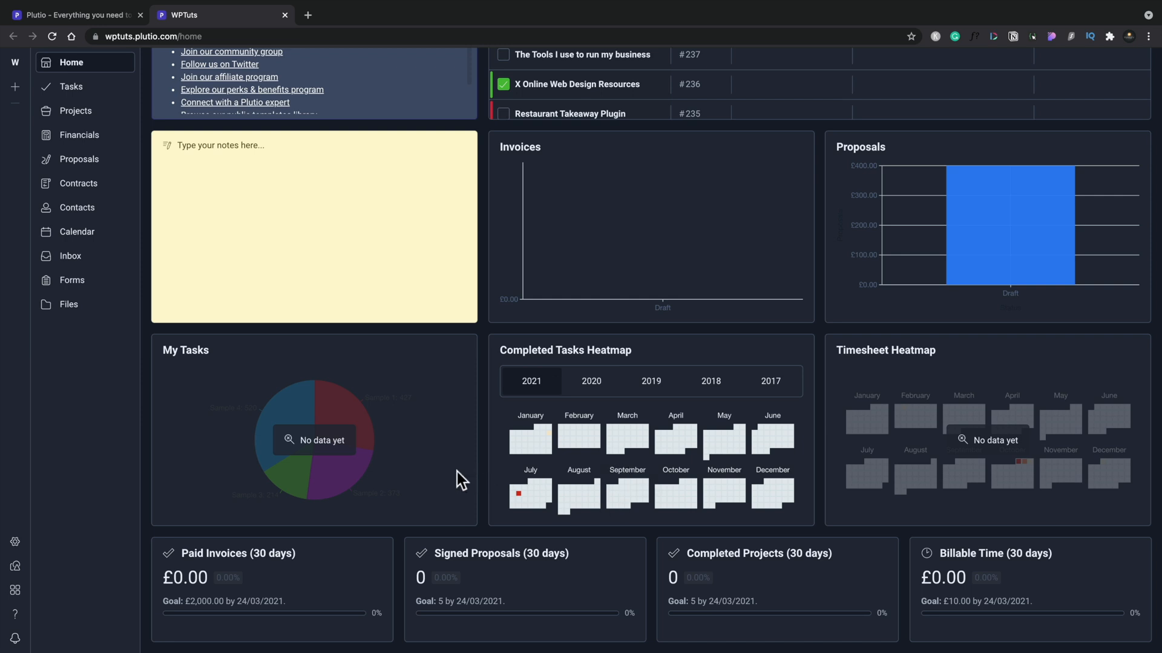
{"action": "mouse_move", "coordinate": [452, 507]}
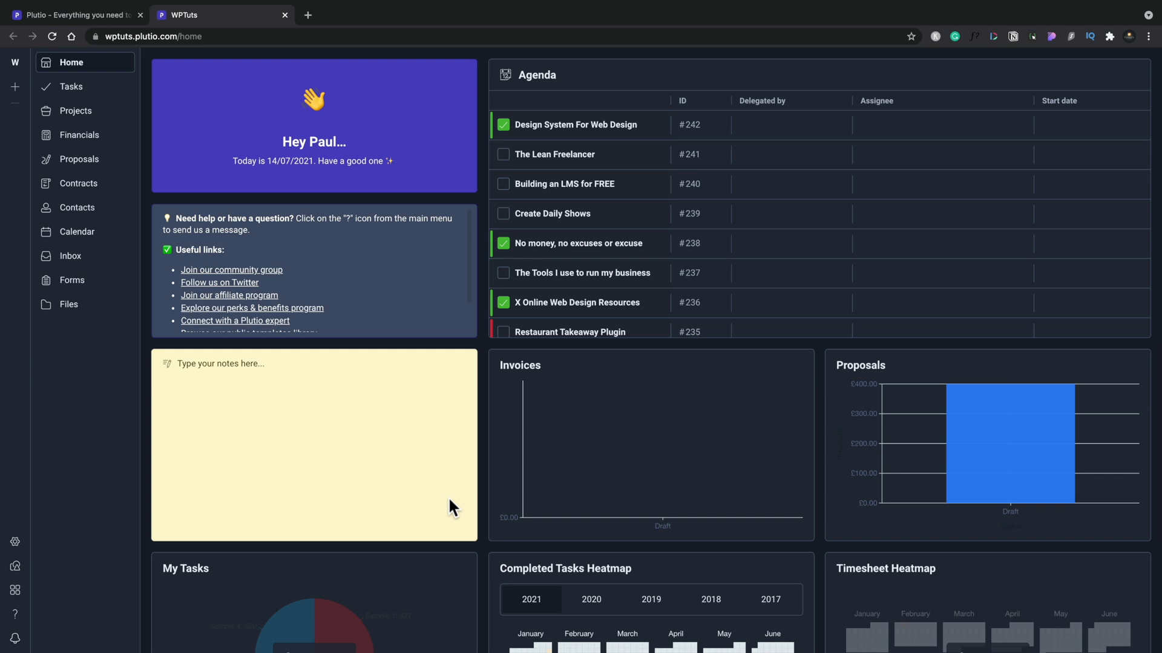
{"action": "mouse_move", "coordinate": [440, 37]}
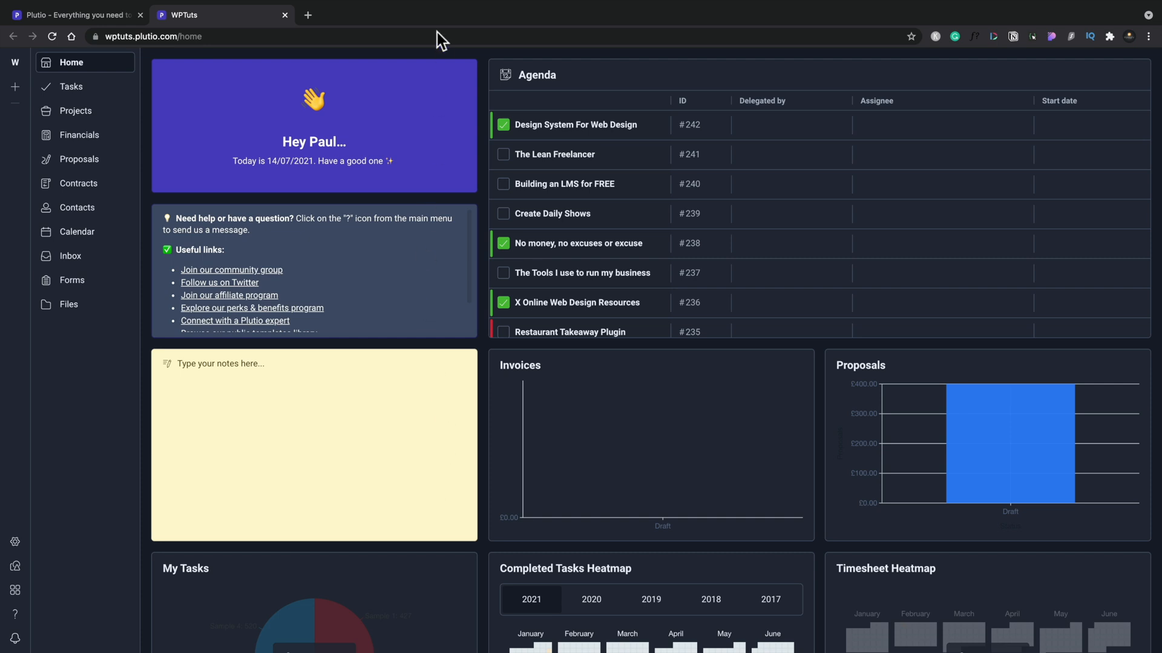
{"action": "mouse_move", "coordinate": [448, 109]}
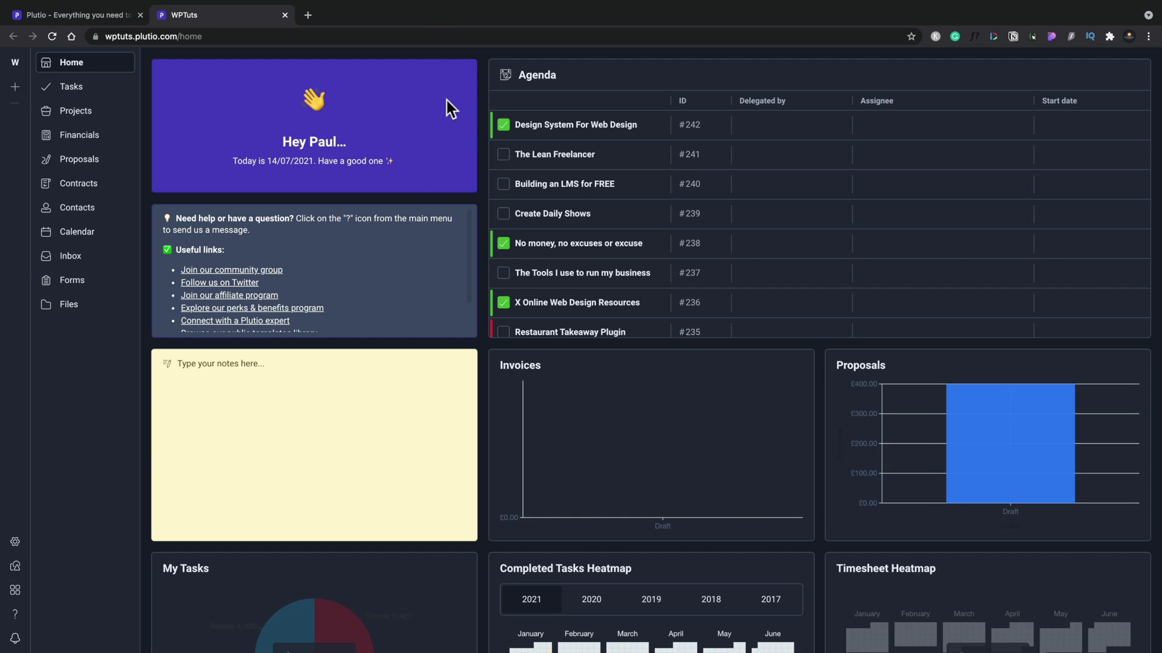
{"action": "mouse_move", "coordinate": [182, 119]}
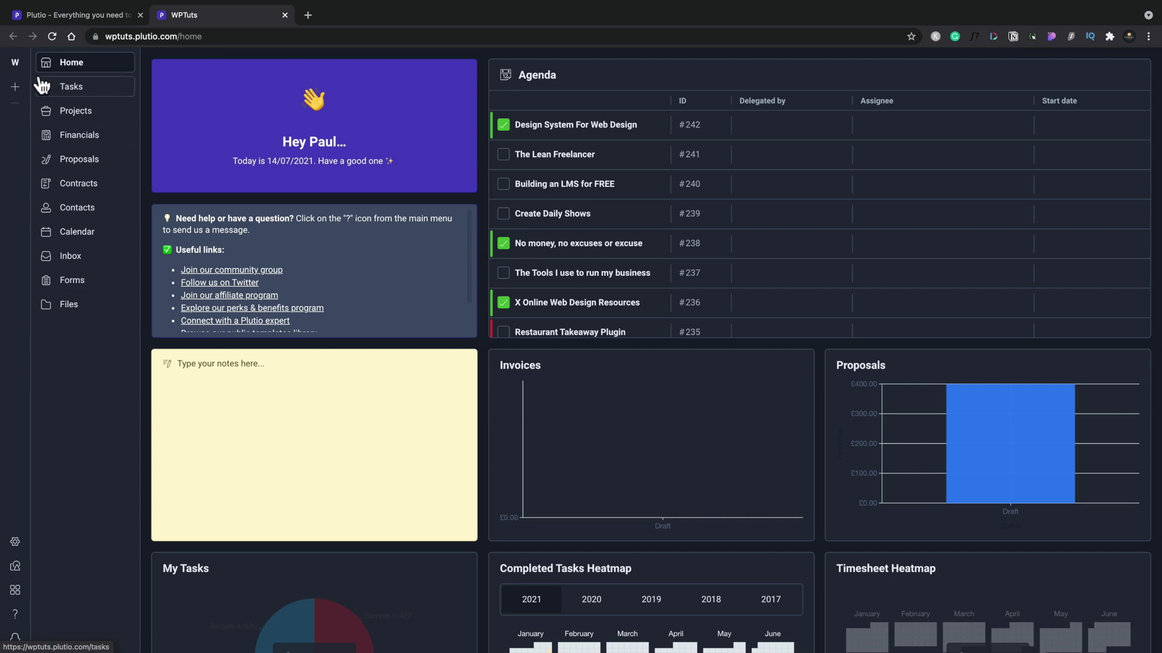
{"action": "mouse_move", "coordinate": [12, 63]}
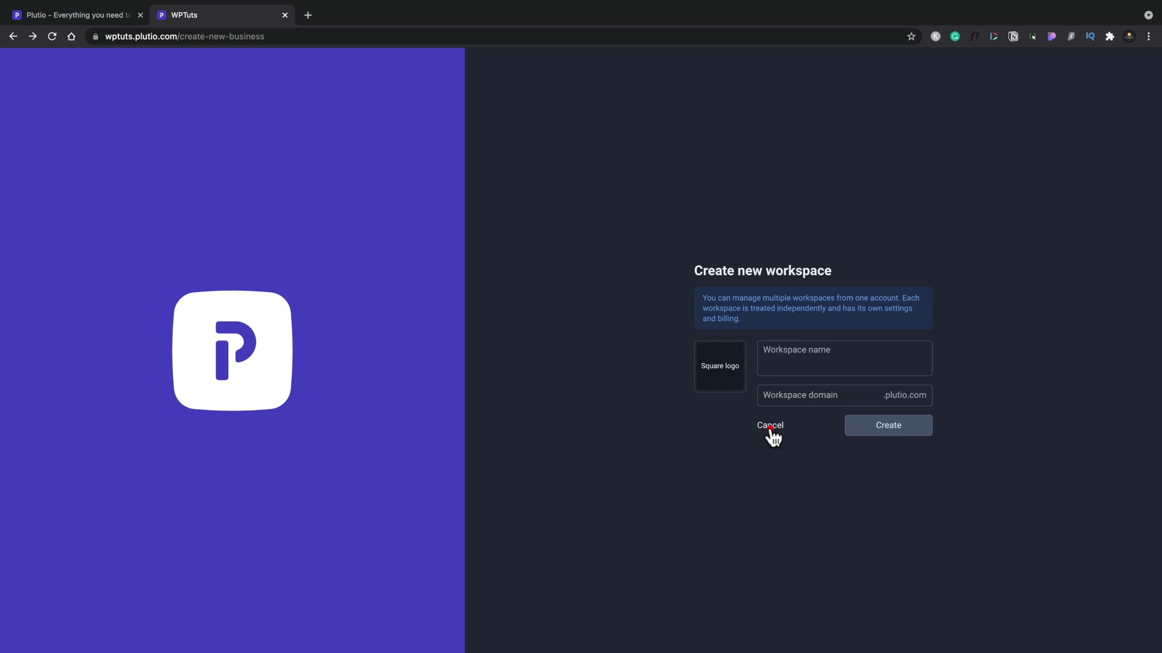
- Cancel the Create new workspace form and block the browser's notification prompt
{"action": "left_click", "coordinate": [769, 425]}
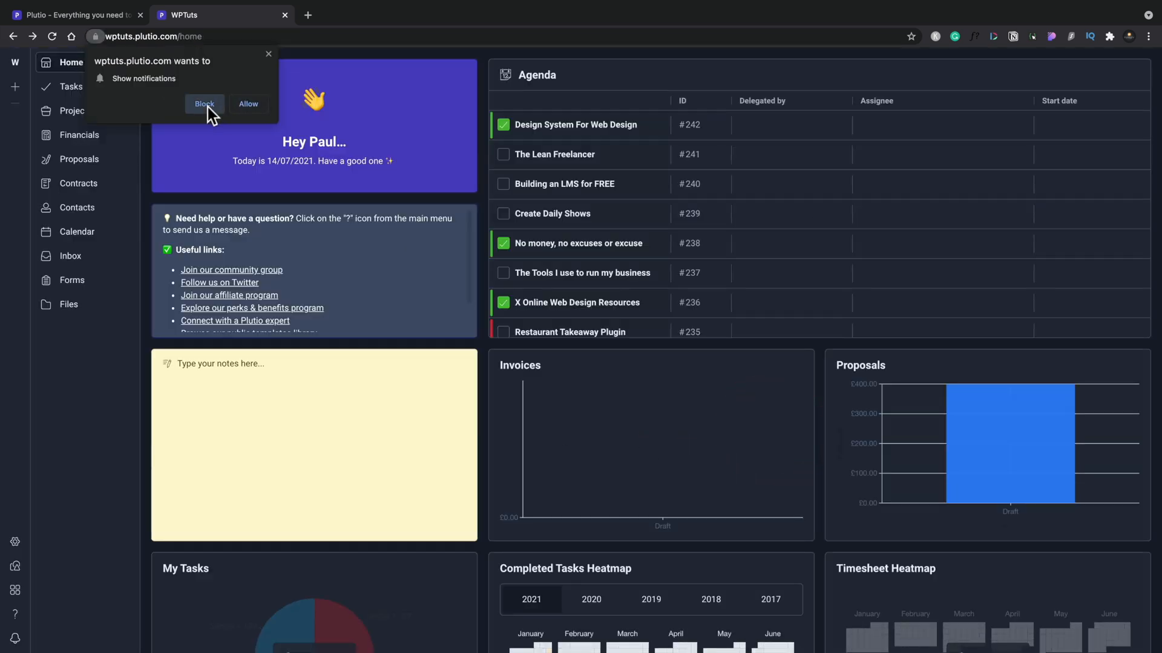
{"action": "left_click", "coordinate": [204, 104]}
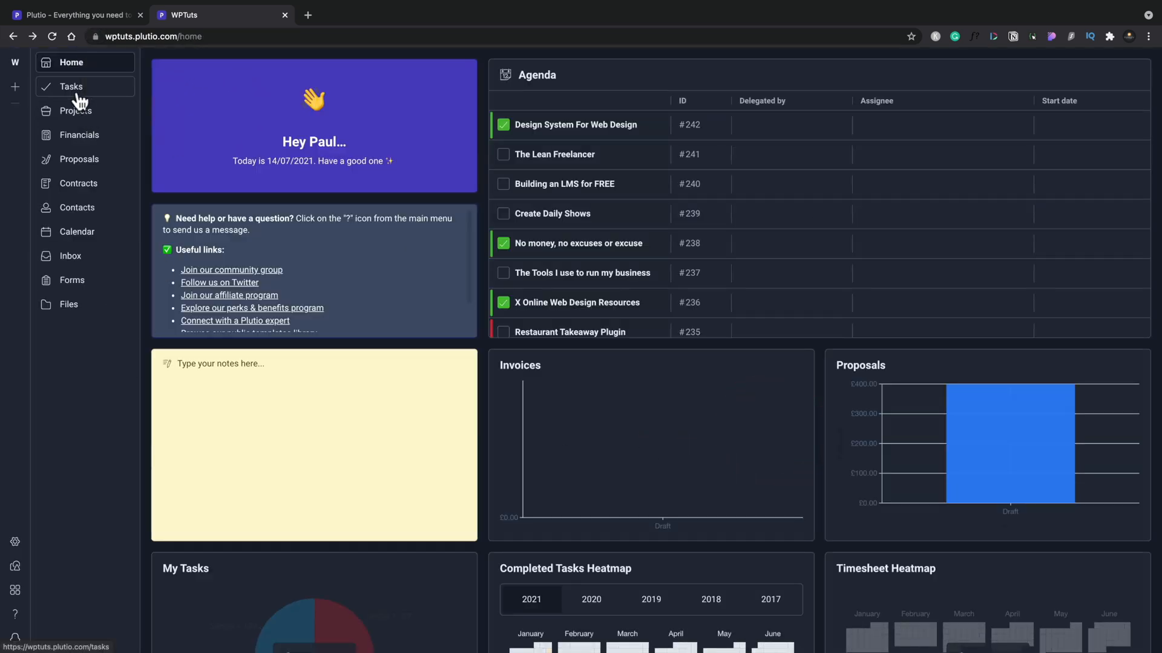
- Go to Tasks in the sidebar to list overdue and current tasks
{"action": "left_click", "coordinate": [71, 87]}
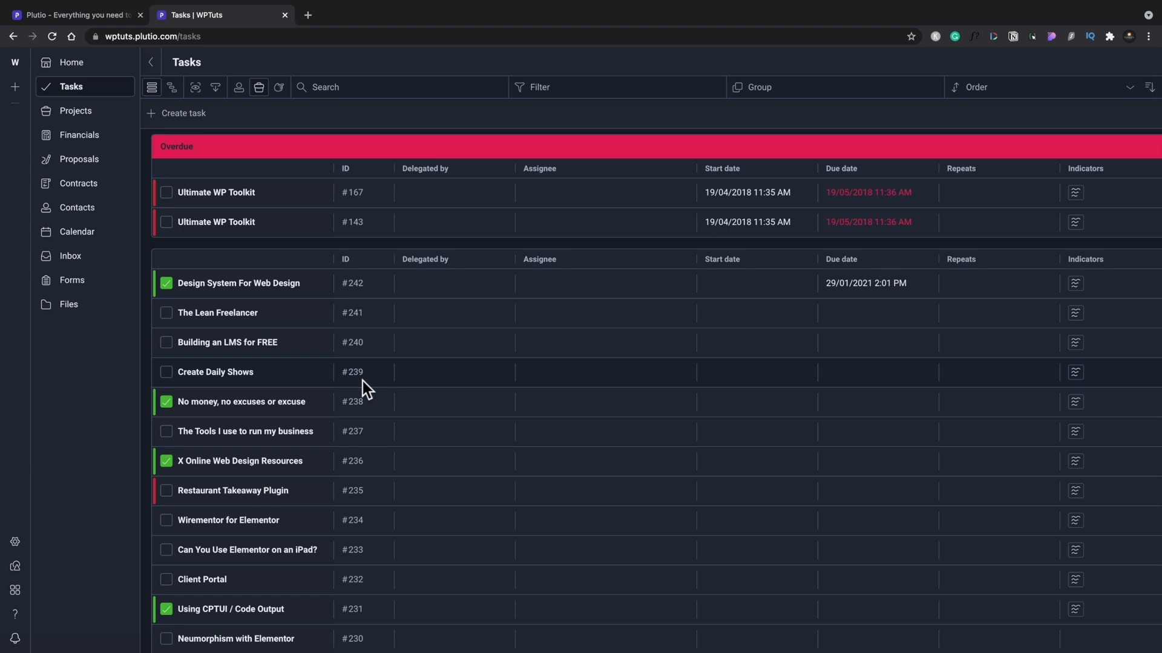
{"action": "mouse_move", "coordinate": [451, 300]}
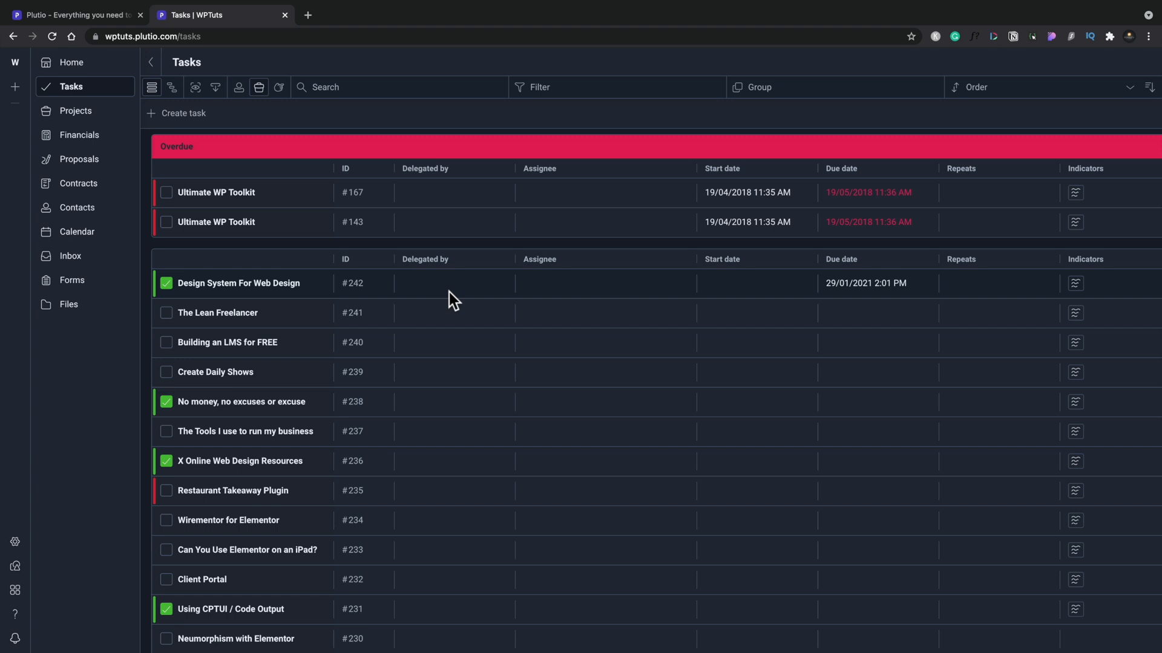
{"action": "mouse_move", "coordinate": [315, 298]}
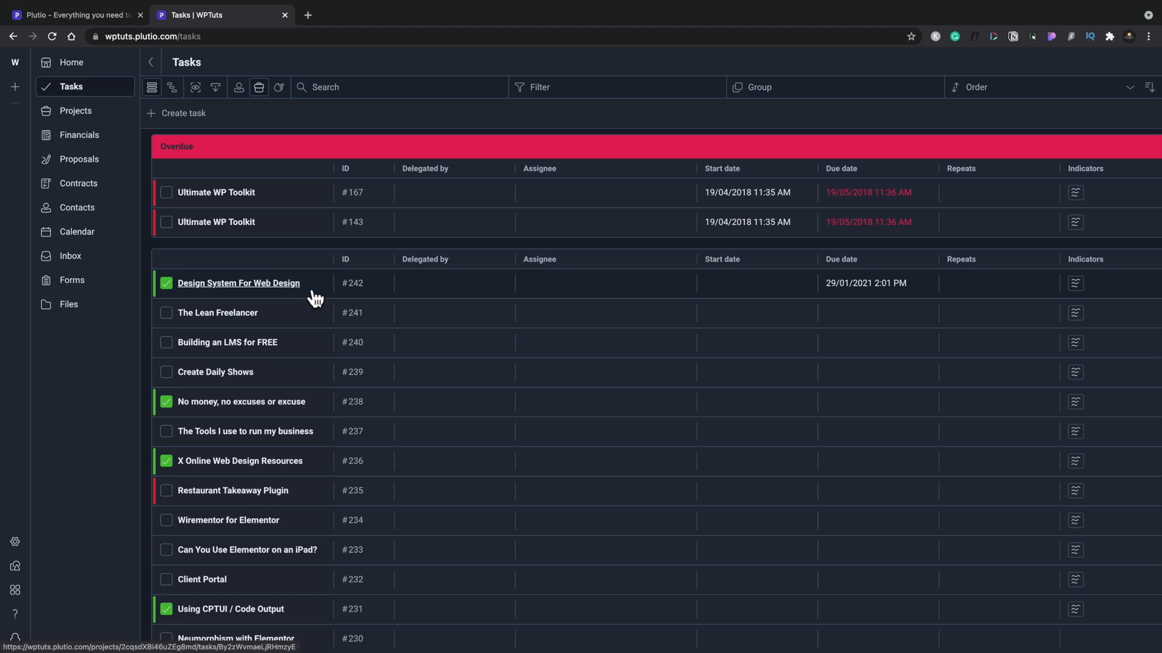
- Open the Design System For Web Design task and scroll through its details
{"action": "left_click", "coordinate": [238, 283]}
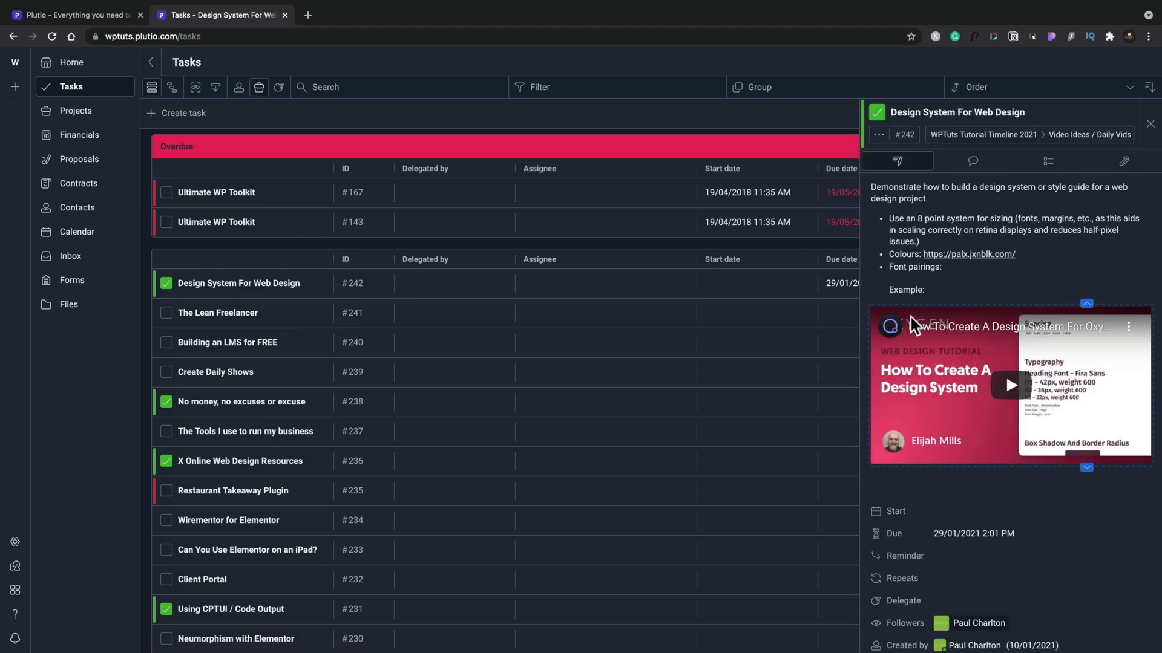
{"action": "scroll", "scroll_direction": "down", "scroll_amount": 3}
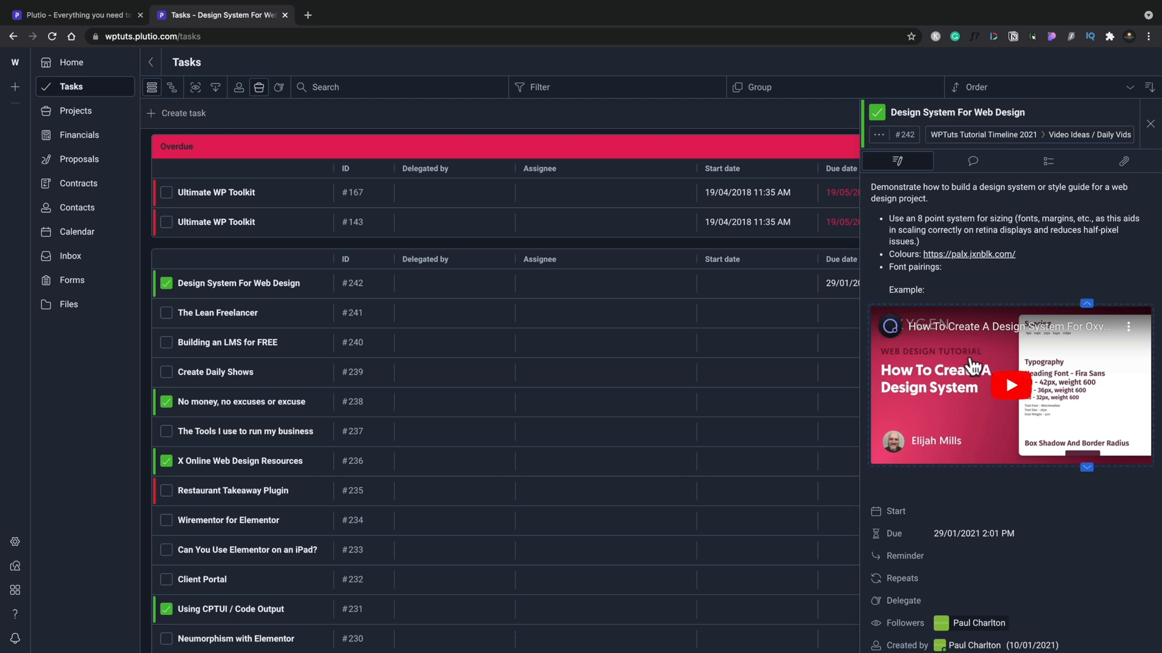
{"action": "scroll", "scroll_direction": "down", "scroll_amount": 3}
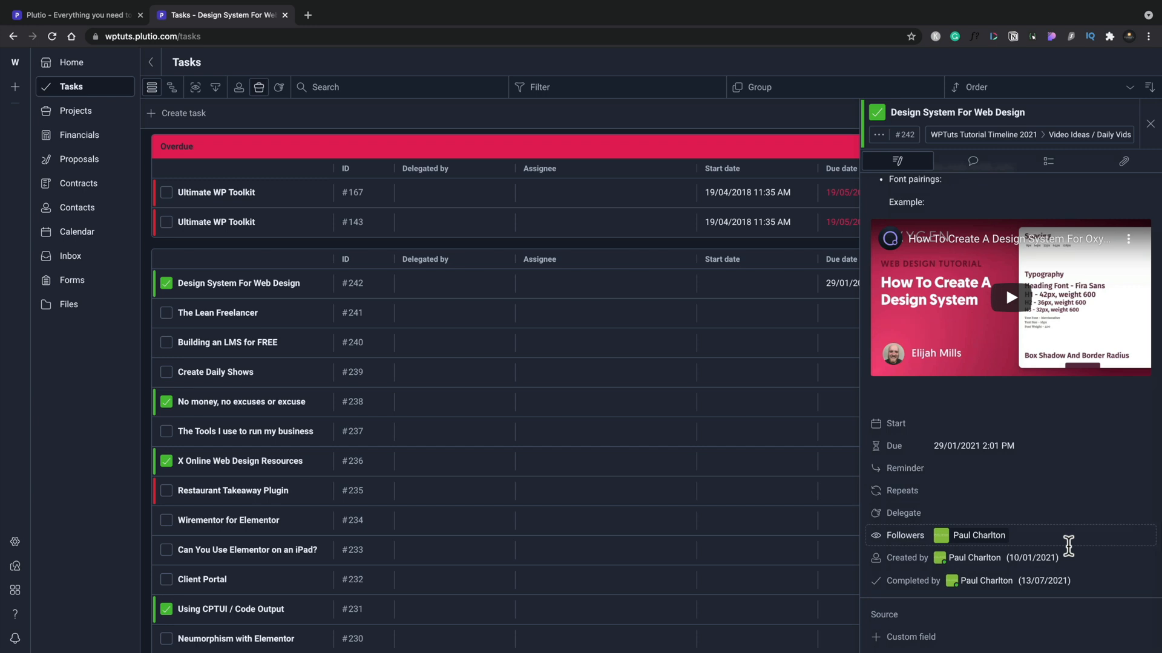
{"action": "mouse_move", "coordinate": [936, 611]}
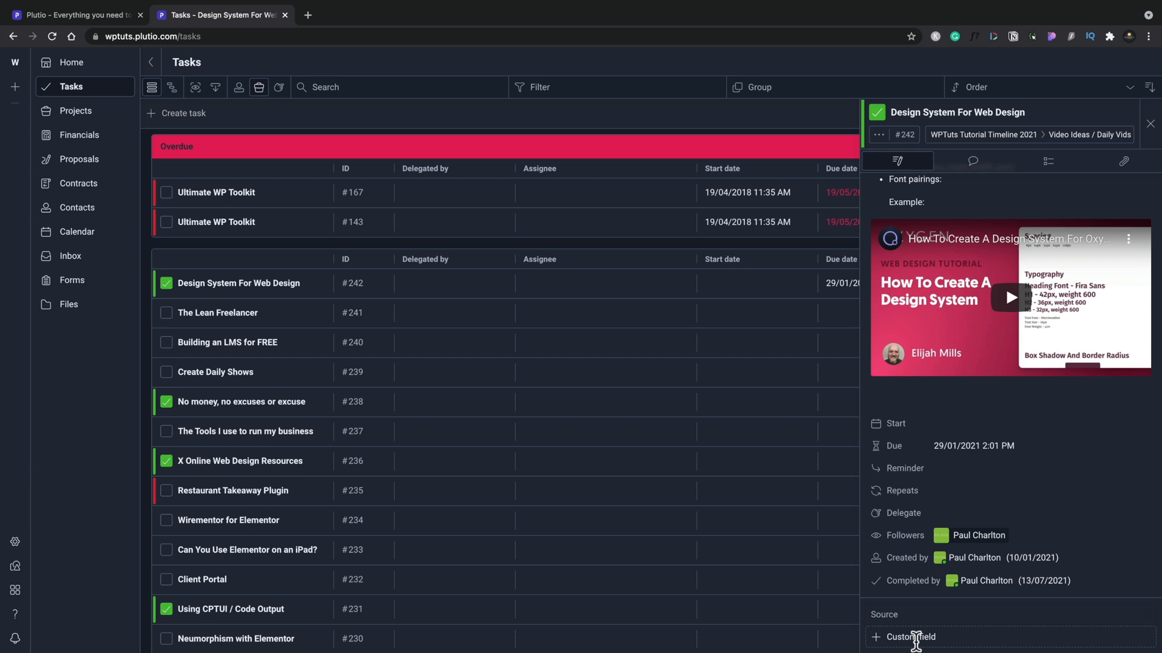
{"action": "mouse_move", "coordinate": [961, 189]}
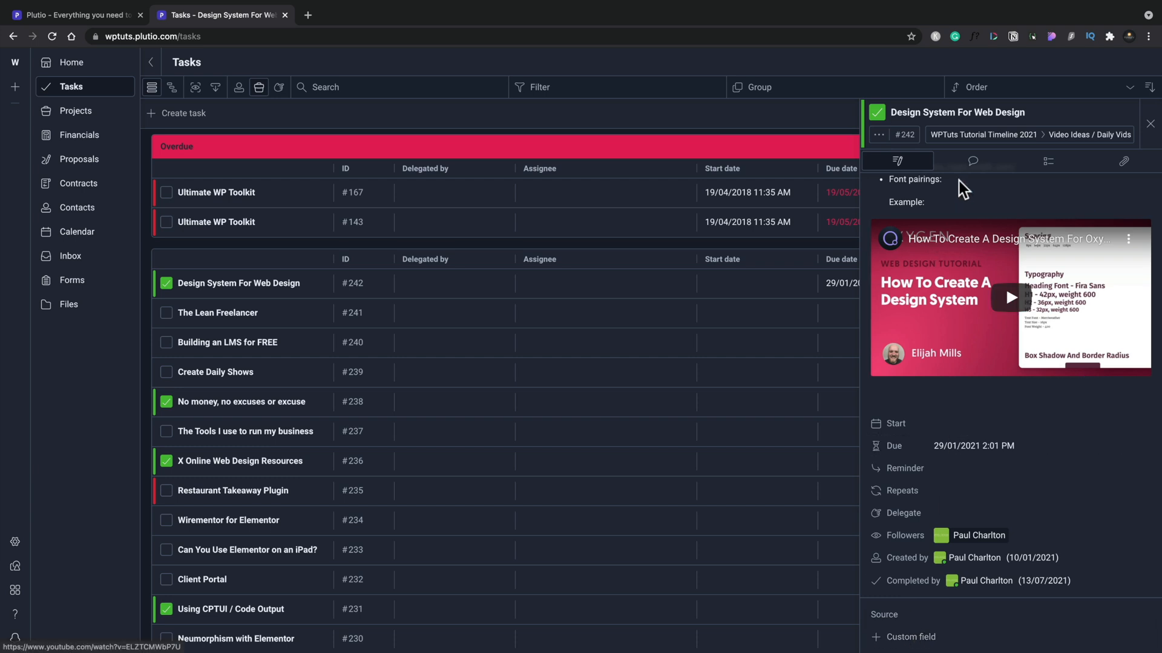
- Browse the task's comments, subtasks and attachments, then close it and switch to timeline view
{"action": "left_click", "coordinate": [972, 161]}
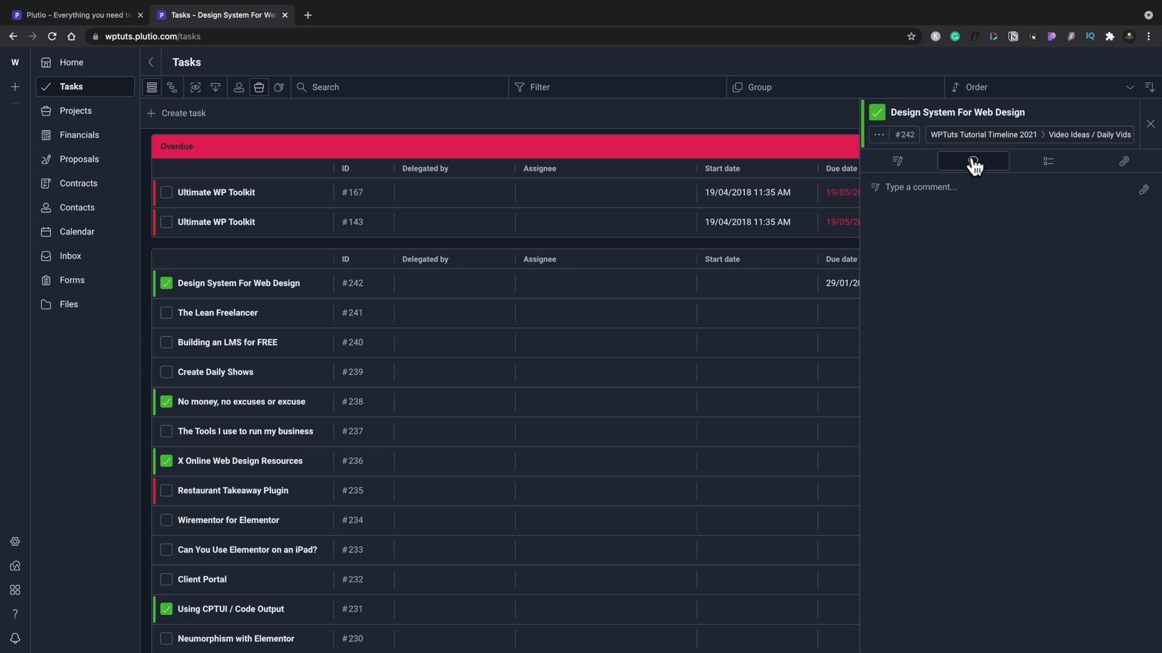
{"action": "left_click", "coordinate": [1048, 161]}
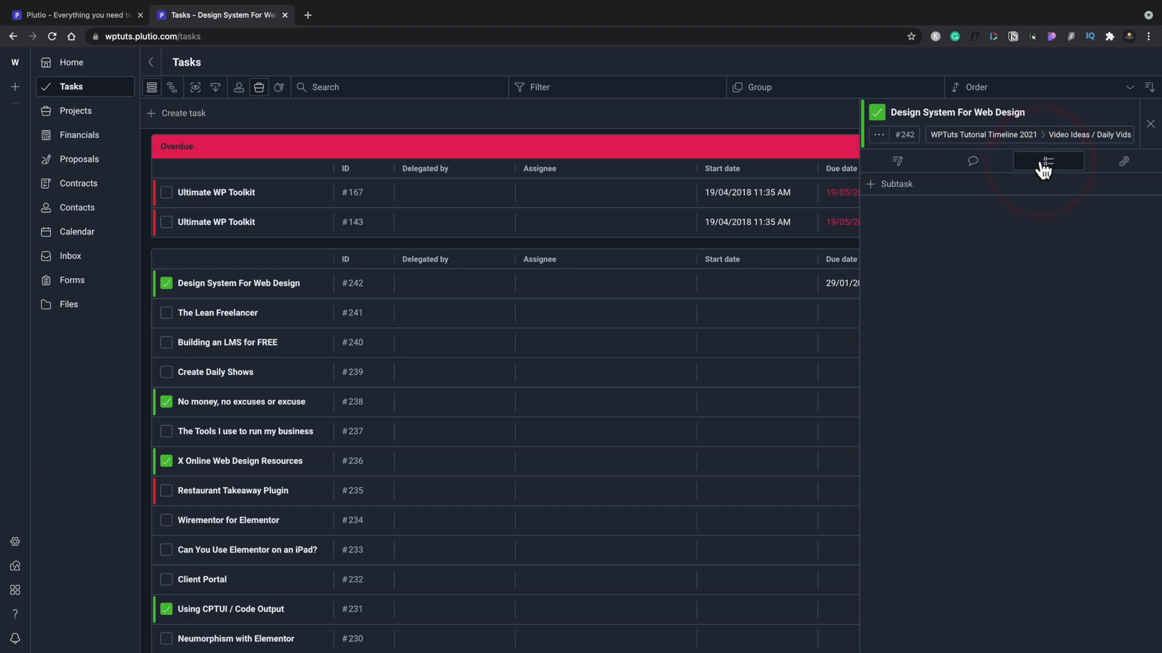
{"action": "left_click", "coordinate": [1124, 161]}
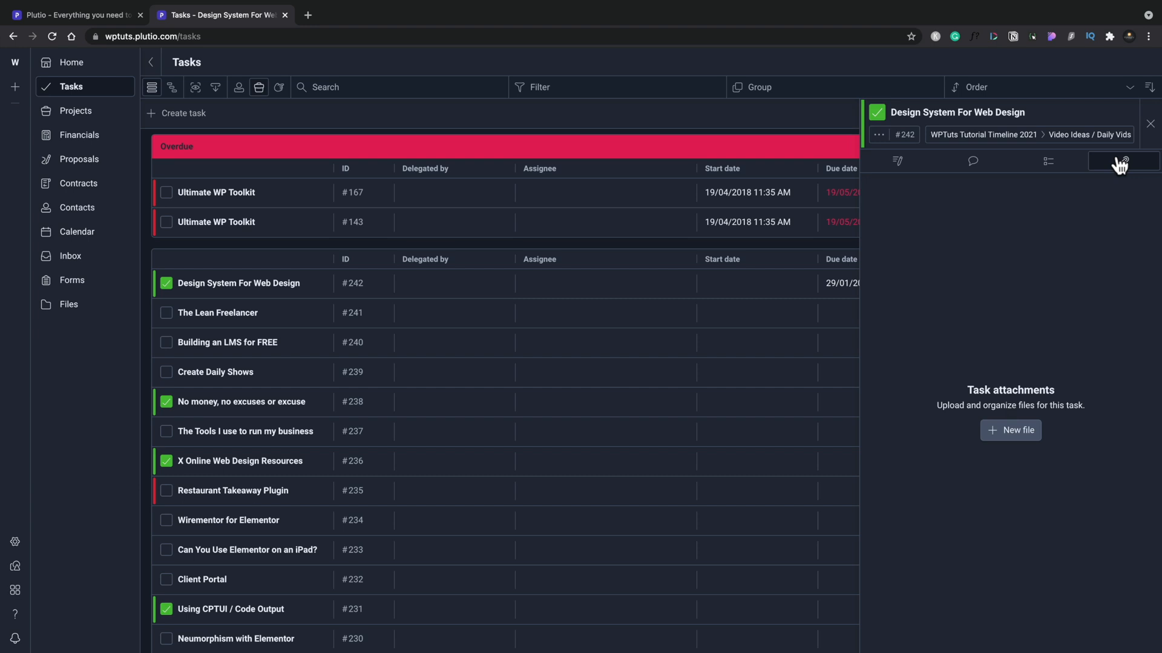
{"action": "left_click", "coordinate": [1150, 122]}
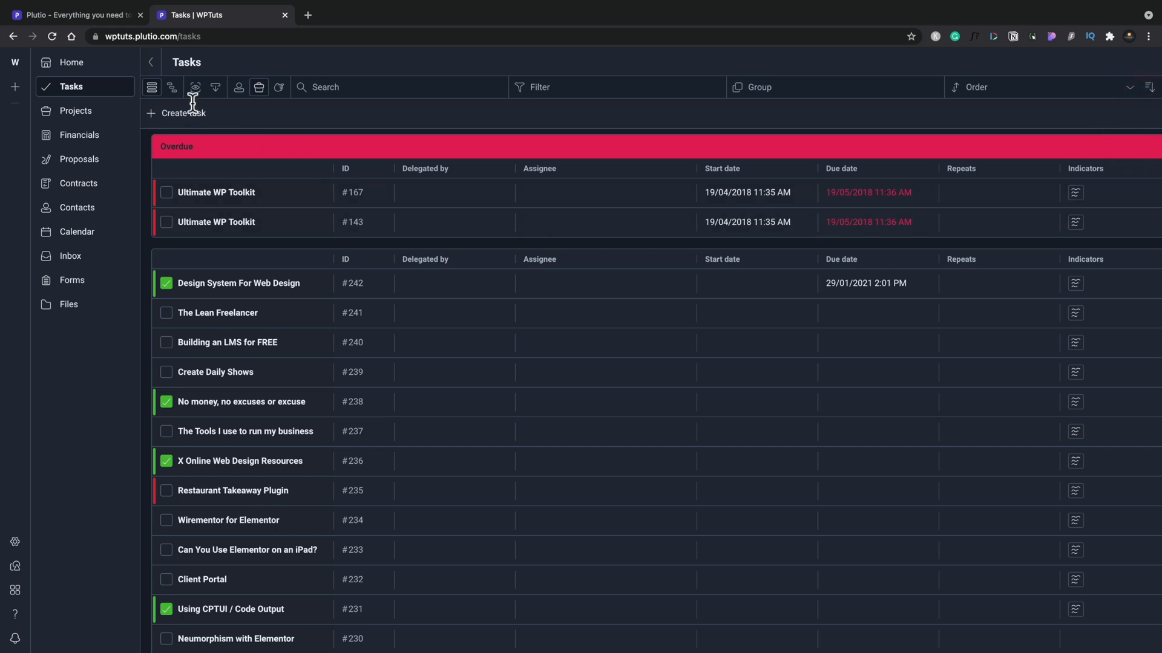
{"action": "left_click", "coordinate": [171, 87]}
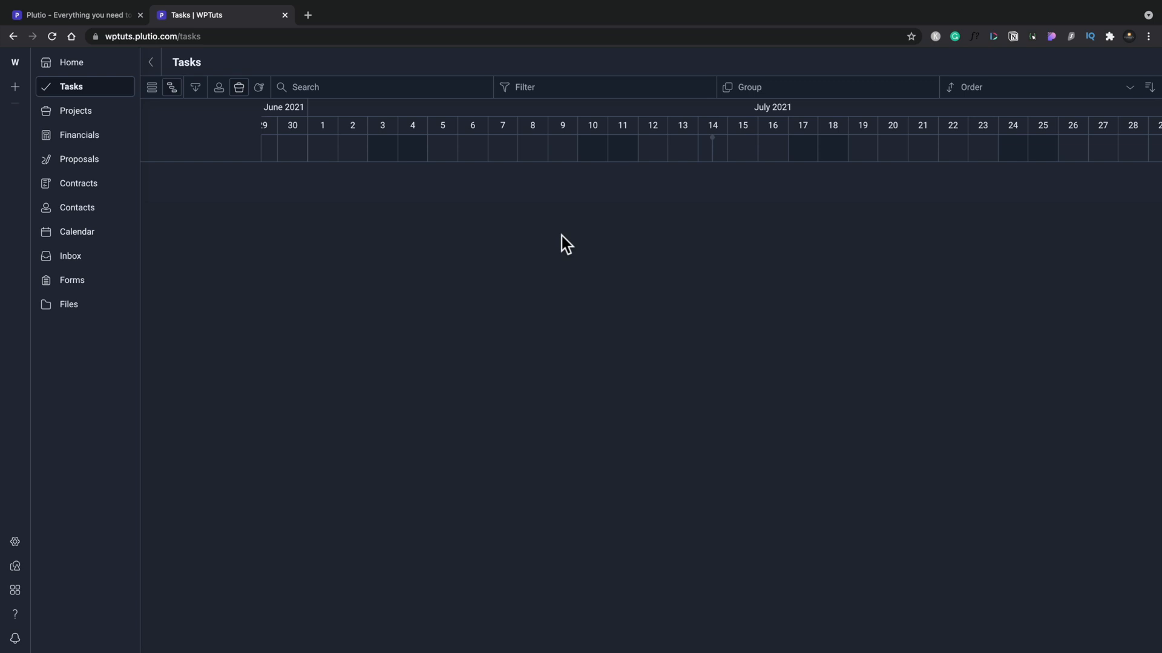
{"action": "mouse_move", "coordinate": [524, 222]}
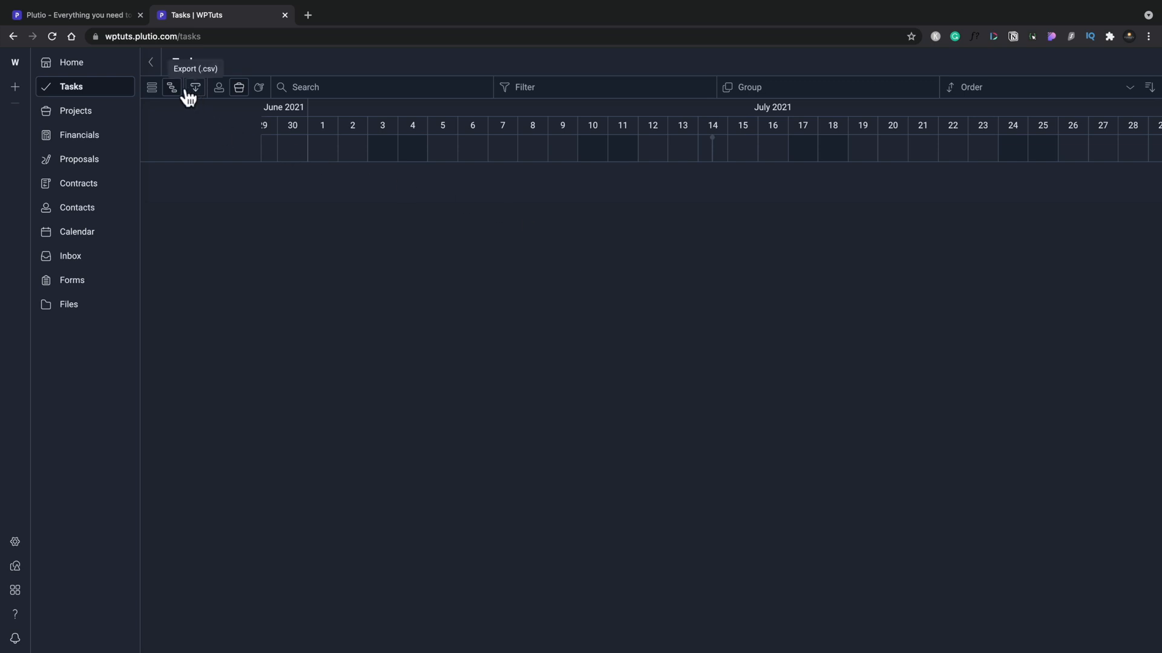
{"action": "mouse_move", "coordinate": [218, 87]}
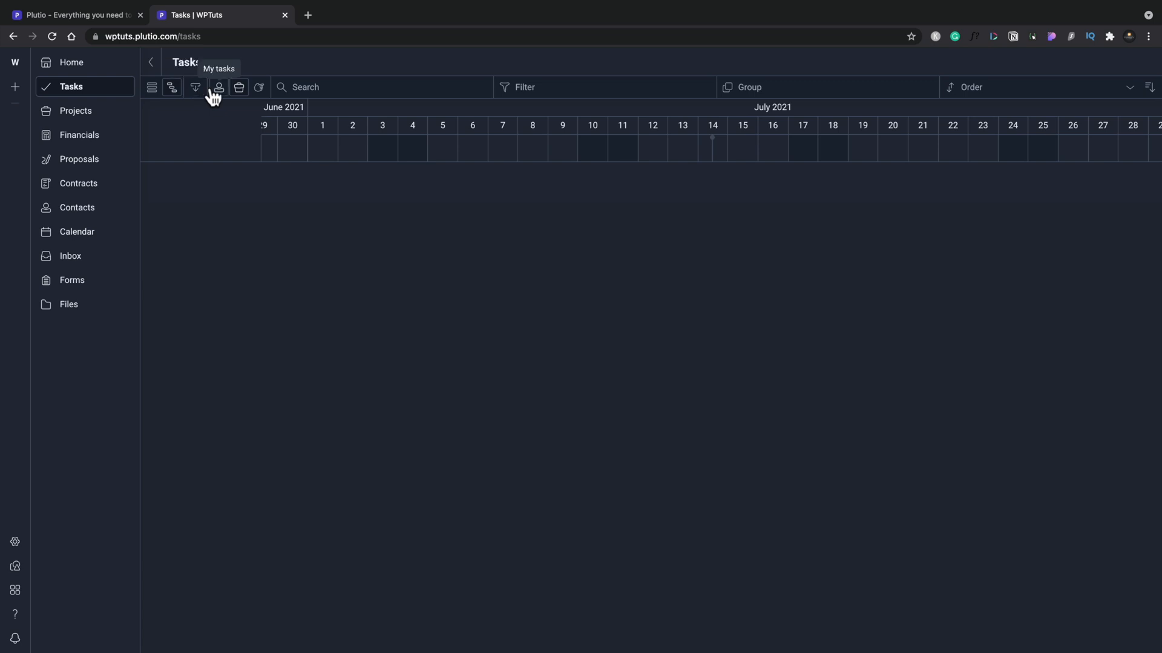
{"action": "mouse_move", "coordinate": [258, 87]}
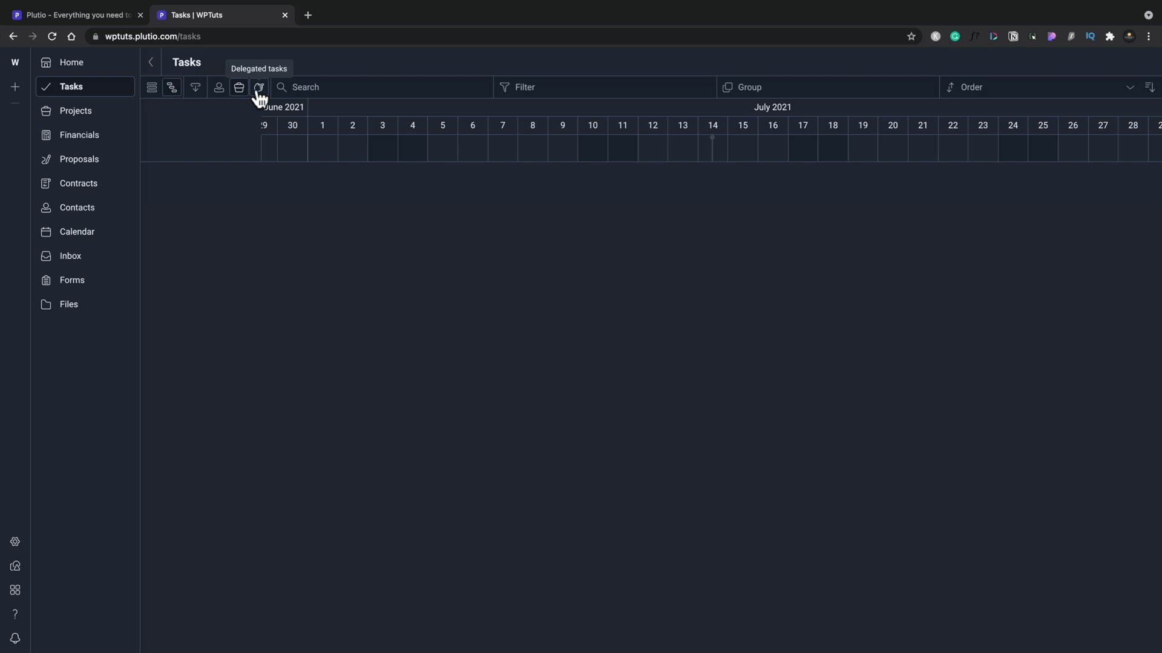
{"action": "mouse_move", "coordinate": [240, 87]}
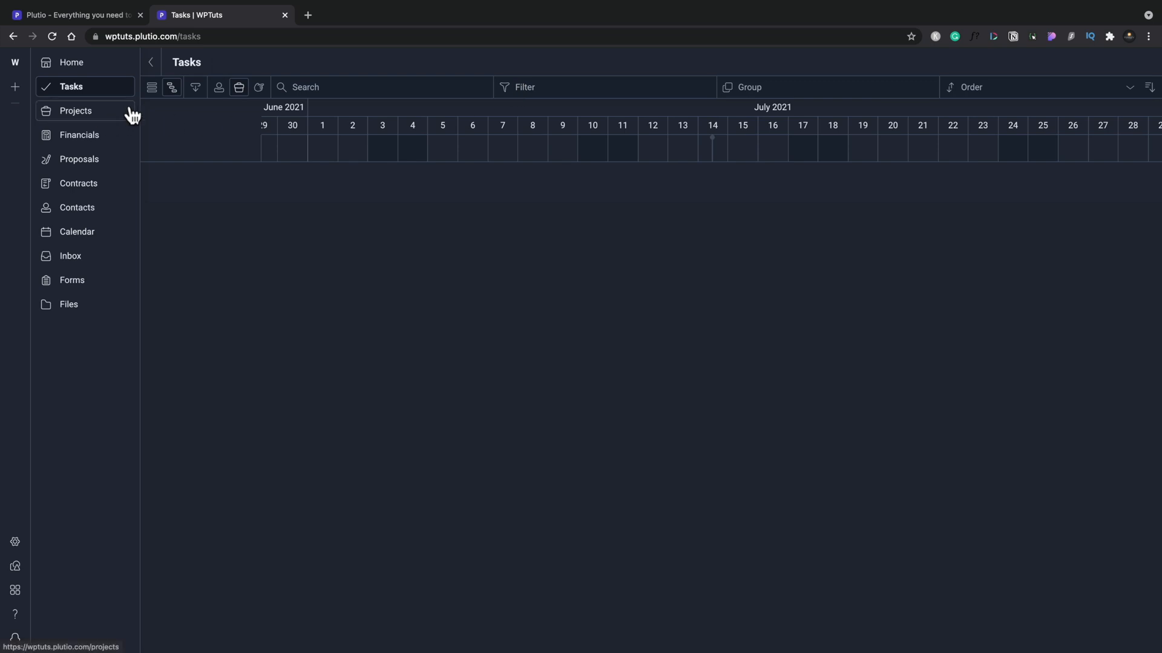
- Switch the June–July 2021 tasks timeline back to list view
{"action": "left_click", "coordinate": [152, 87]}
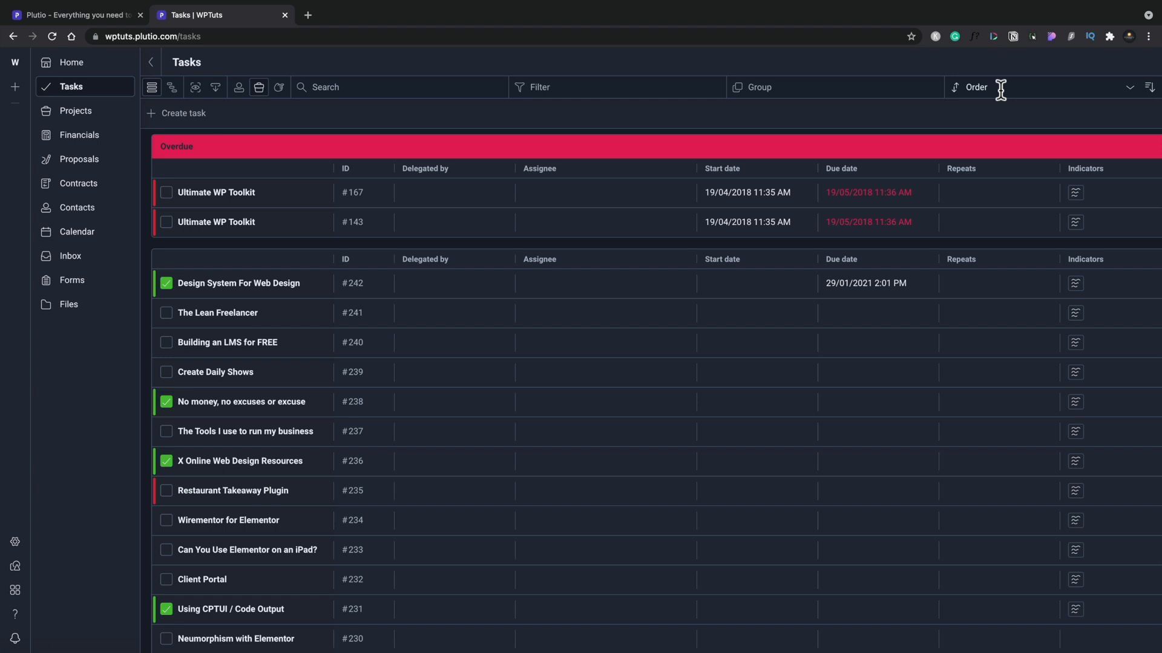
{"action": "mouse_move", "coordinate": [63, 418]}
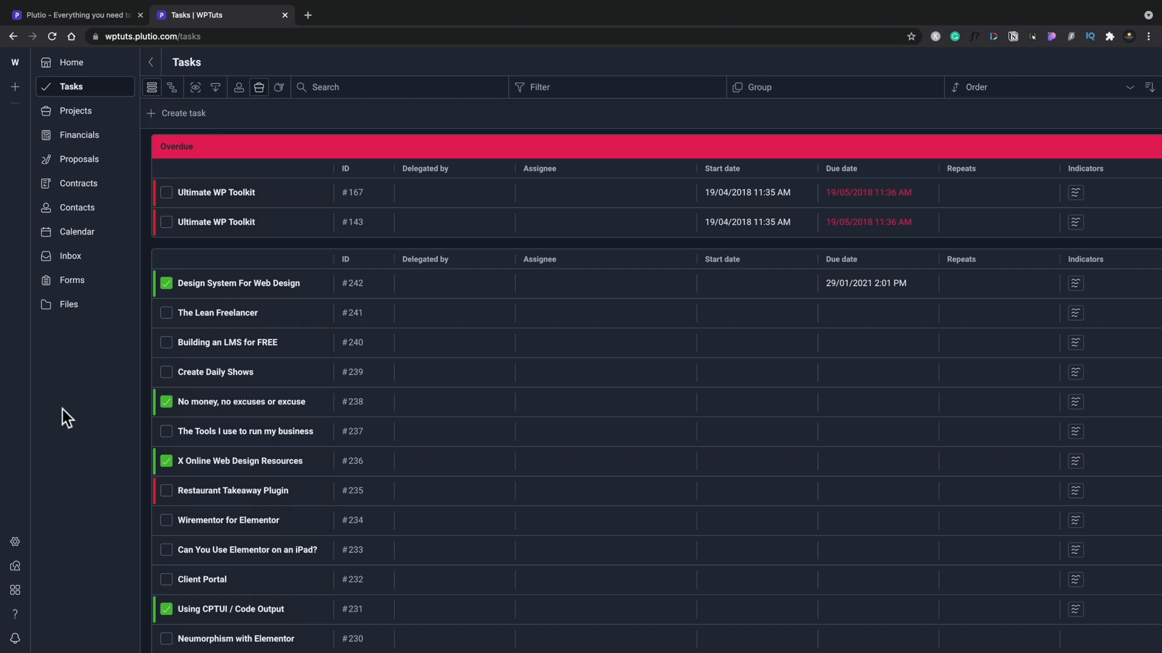
{"action": "mouse_move", "coordinate": [75, 125]}
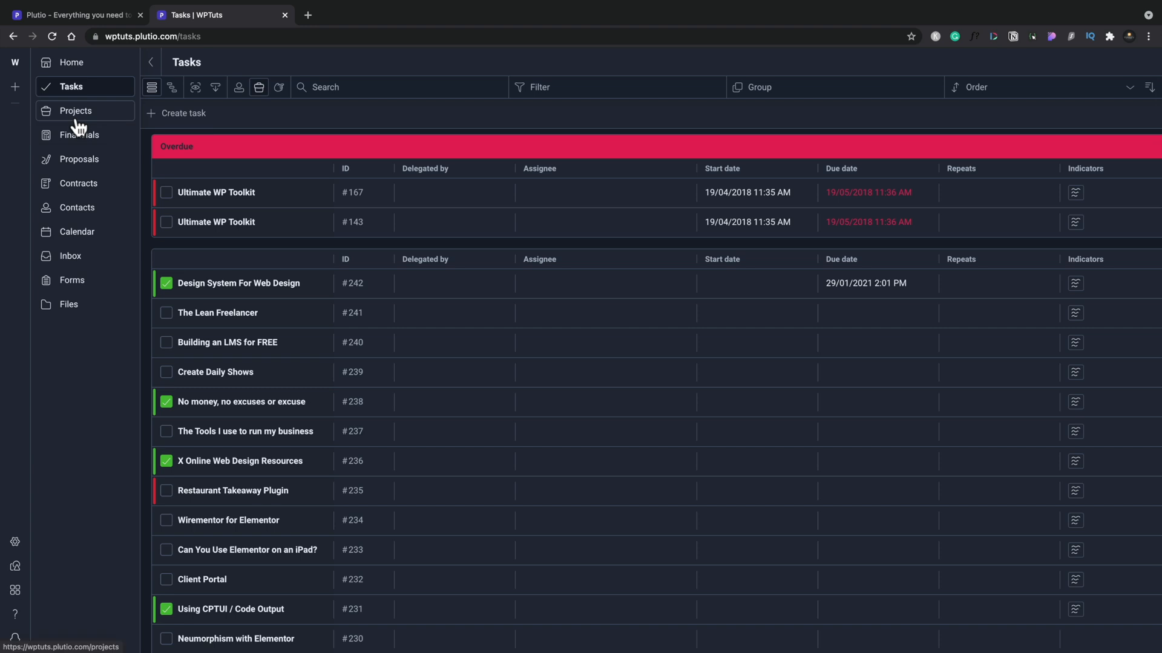
- Go to Projects in the sidebar to show all 16 project cards
{"action": "left_click", "coordinate": [75, 110]}
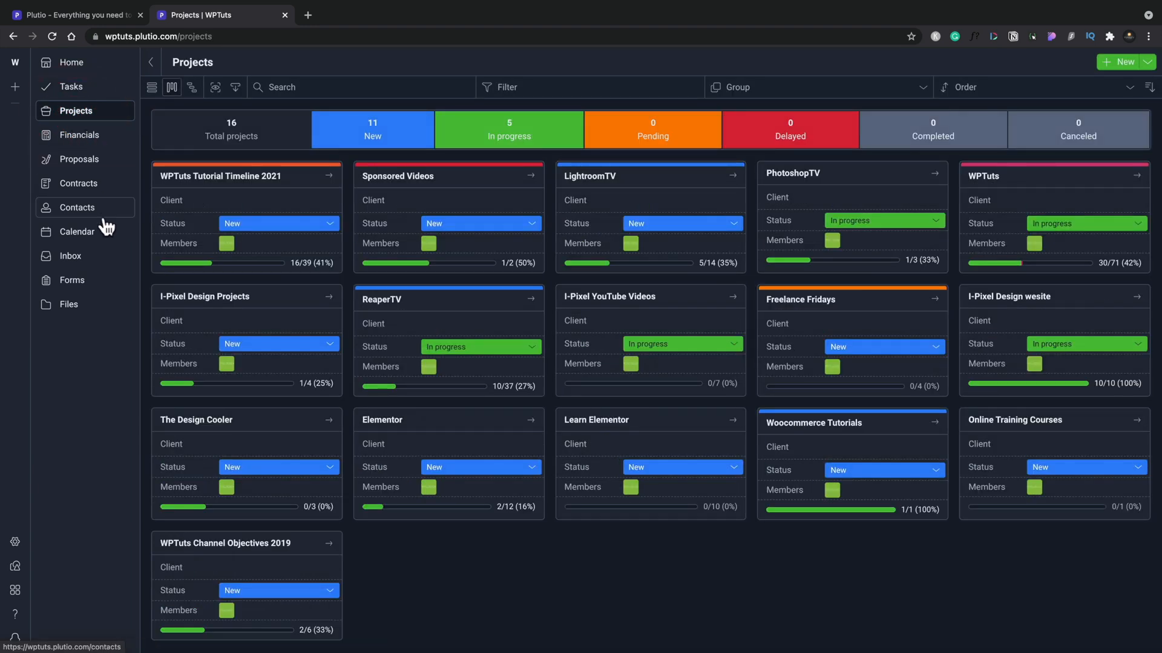
{"action": "mouse_move", "coordinate": [234, 193]}
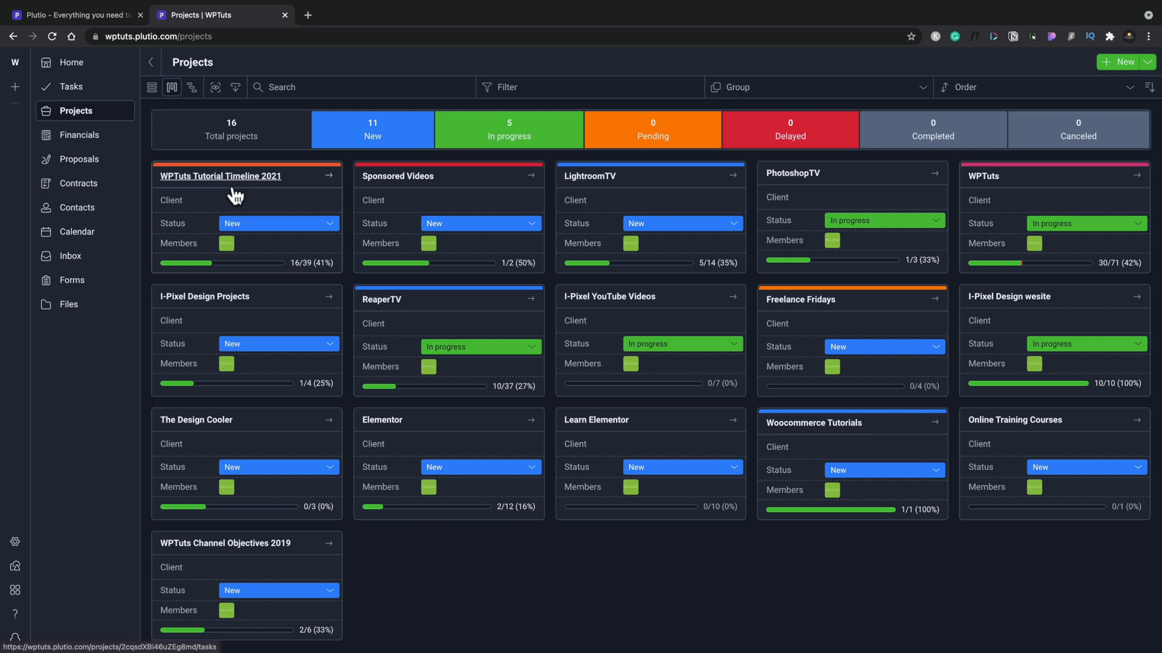
{"action": "mouse_move", "coordinate": [390, 197]}
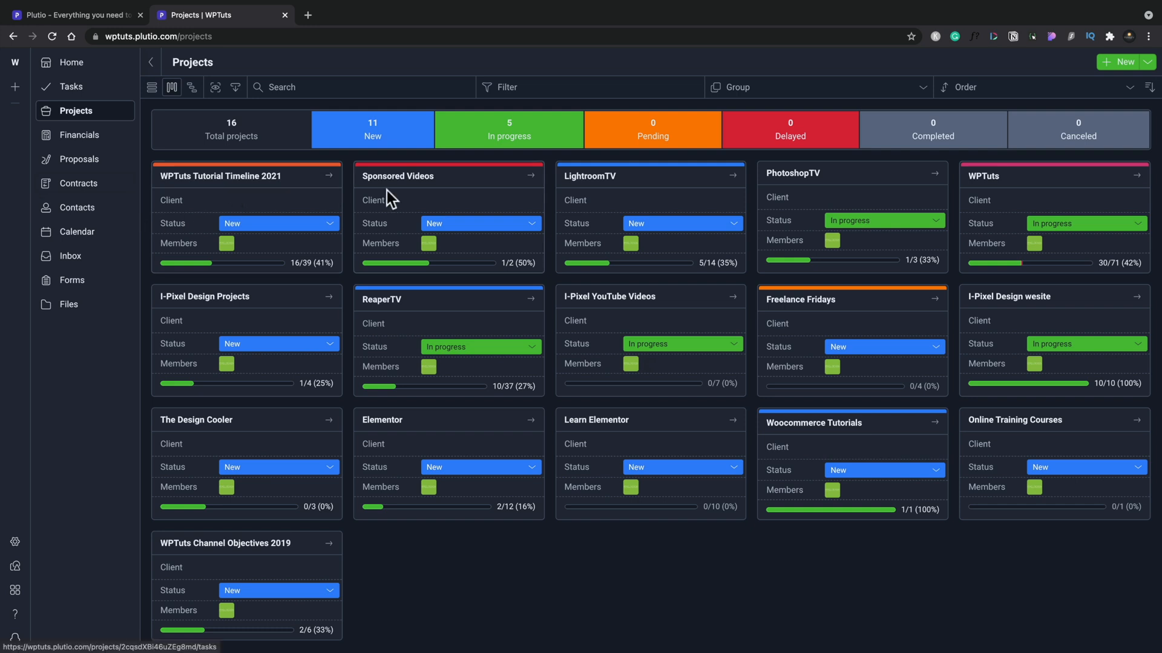
{"action": "mouse_move", "coordinate": [424, 188]}
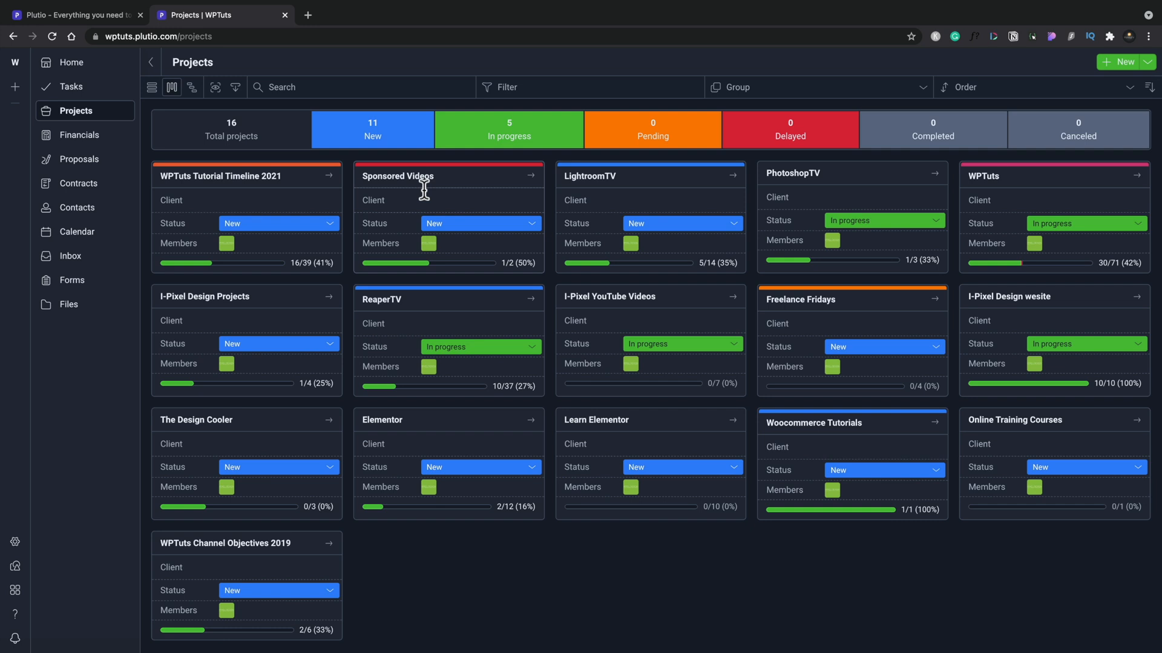
{"action": "mouse_move", "coordinate": [240, 189]}
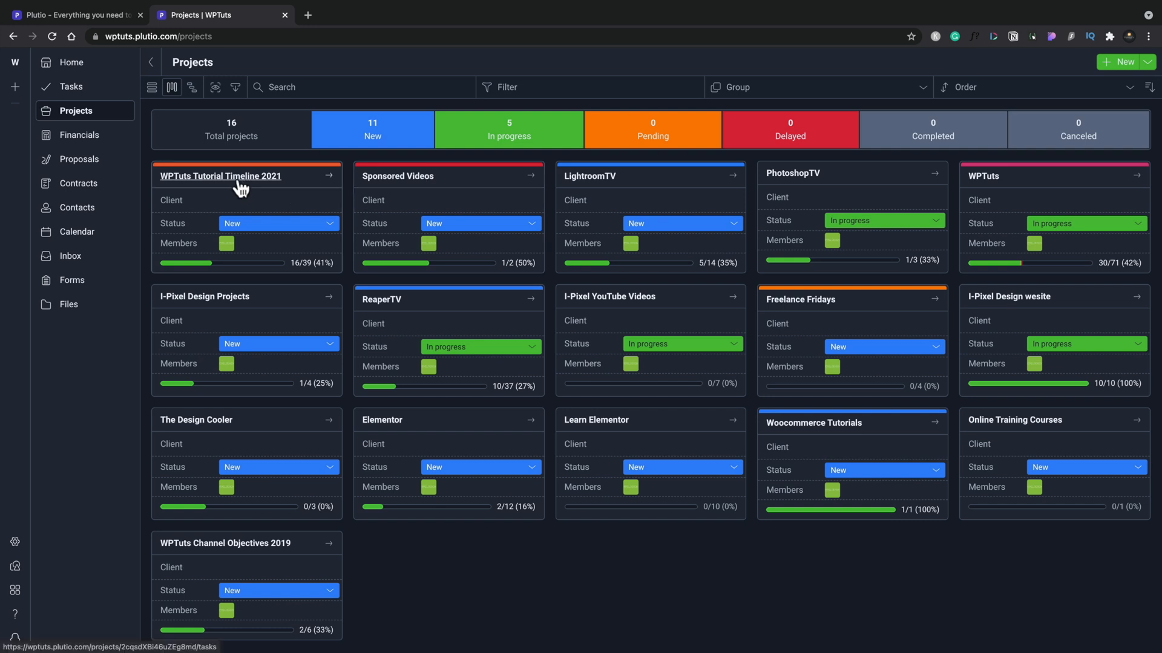
- Open the WPTuts Tutorial Timeline 2021 project card
{"action": "left_click", "coordinate": [219, 176]}
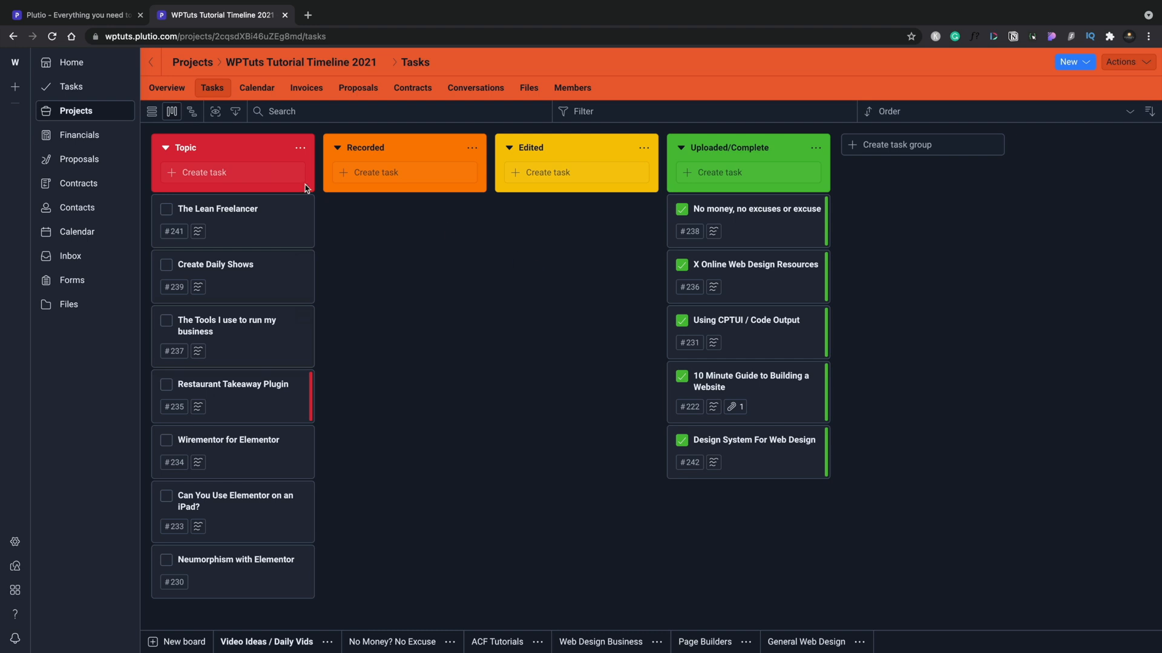
{"action": "mouse_move", "coordinate": [384, 162]}
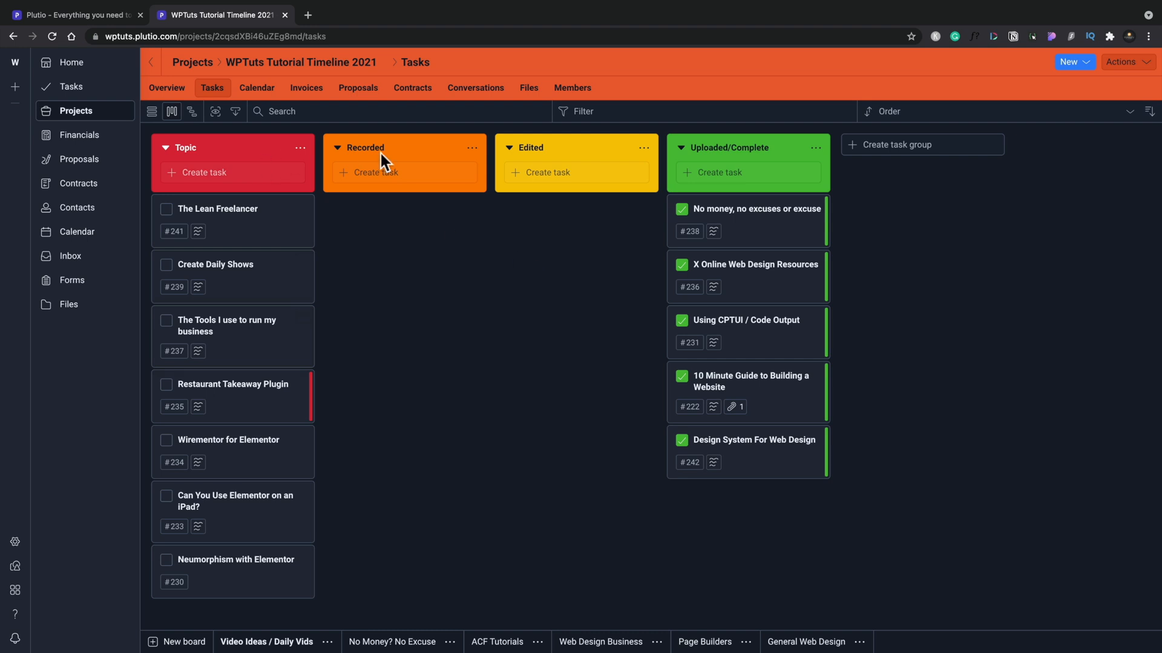
{"action": "mouse_move", "coordinate": [318, 68]}
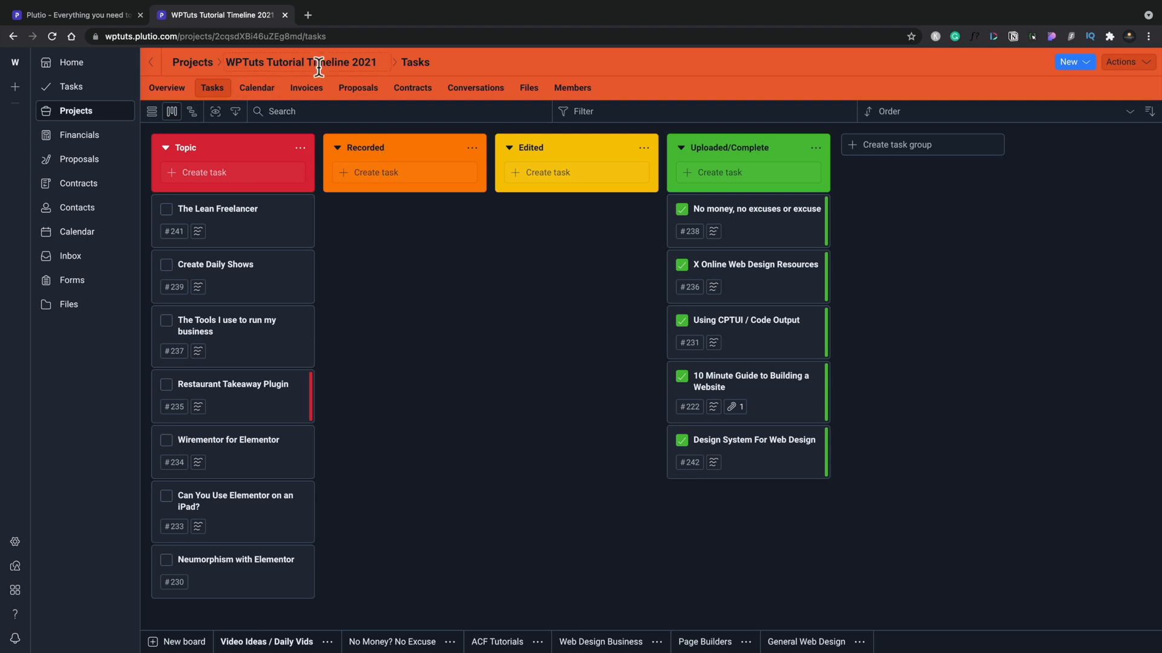
{"action": "mouse_move", "coordinate": [152, 112]}
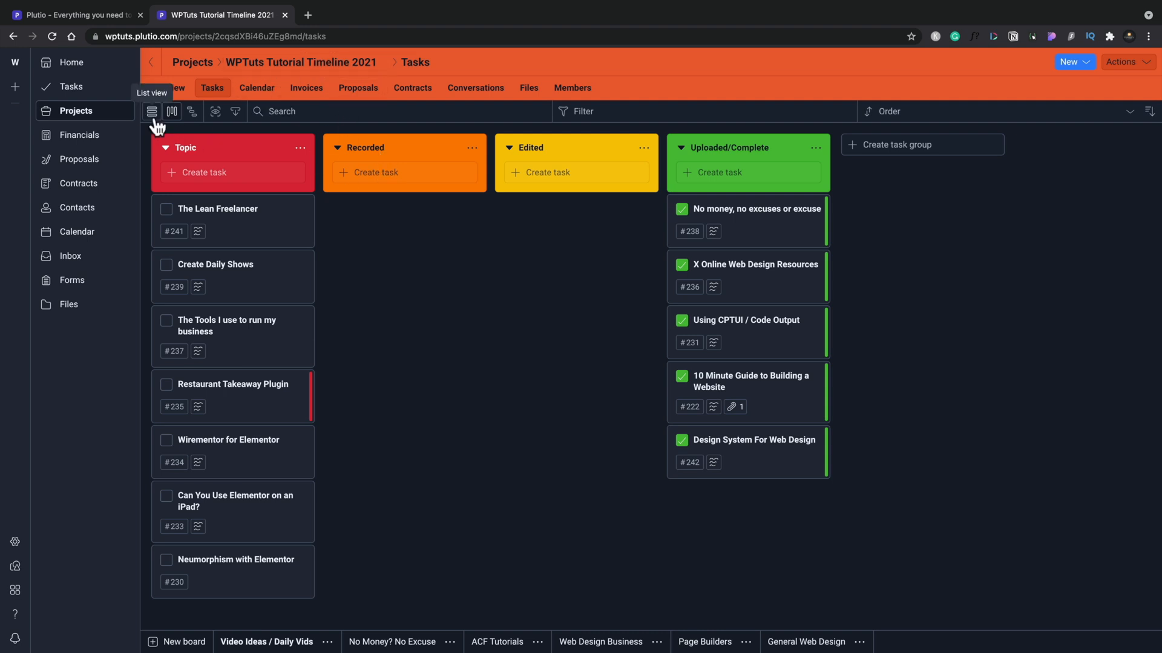
- Switch the WPTuts project's task board to list view
{"action": "left_click", "coordinate": [152, 111]}
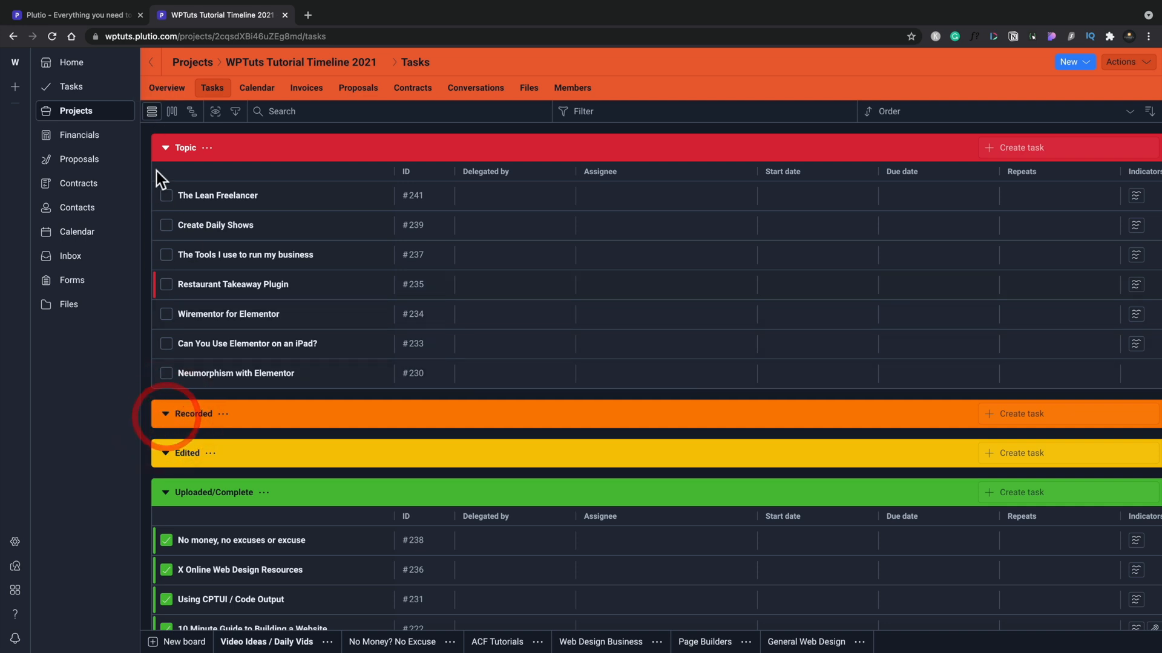
- Collapse Topic and Uploaded/Complete, re-expand Topic, and open The Lean Freelancer task
{"action": "left_click", "coordinate": [164, 147]}
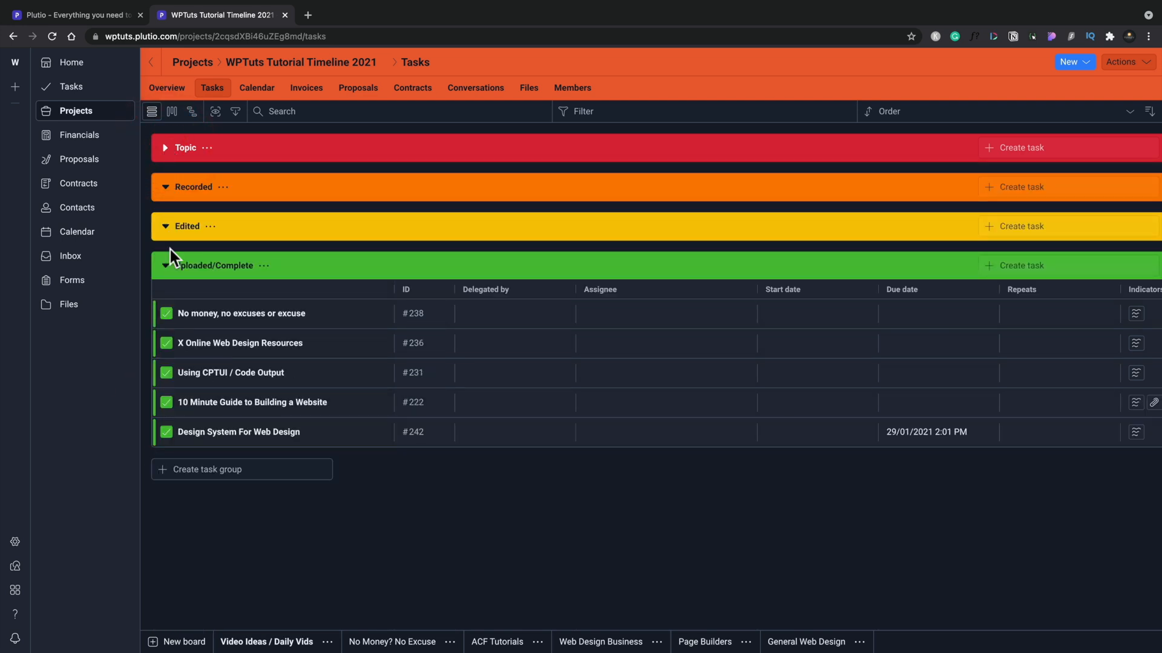
{"action": "left_click", "coordinate": [165, 265]}
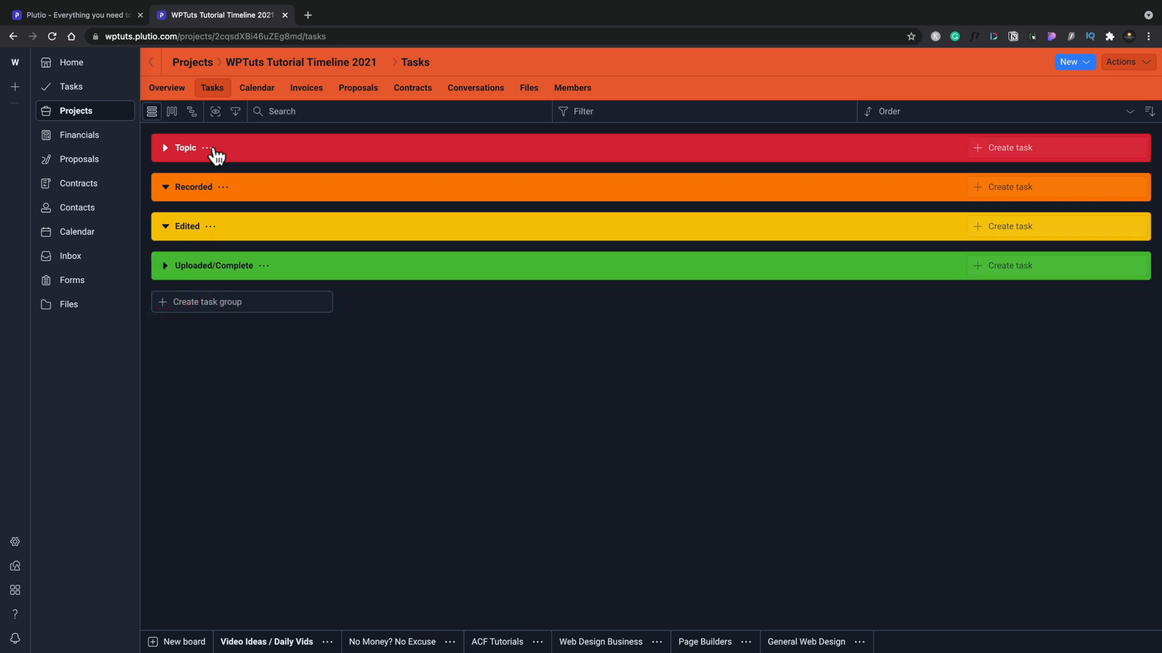
{"action": "left_click", "coordinate": [207, 148]}
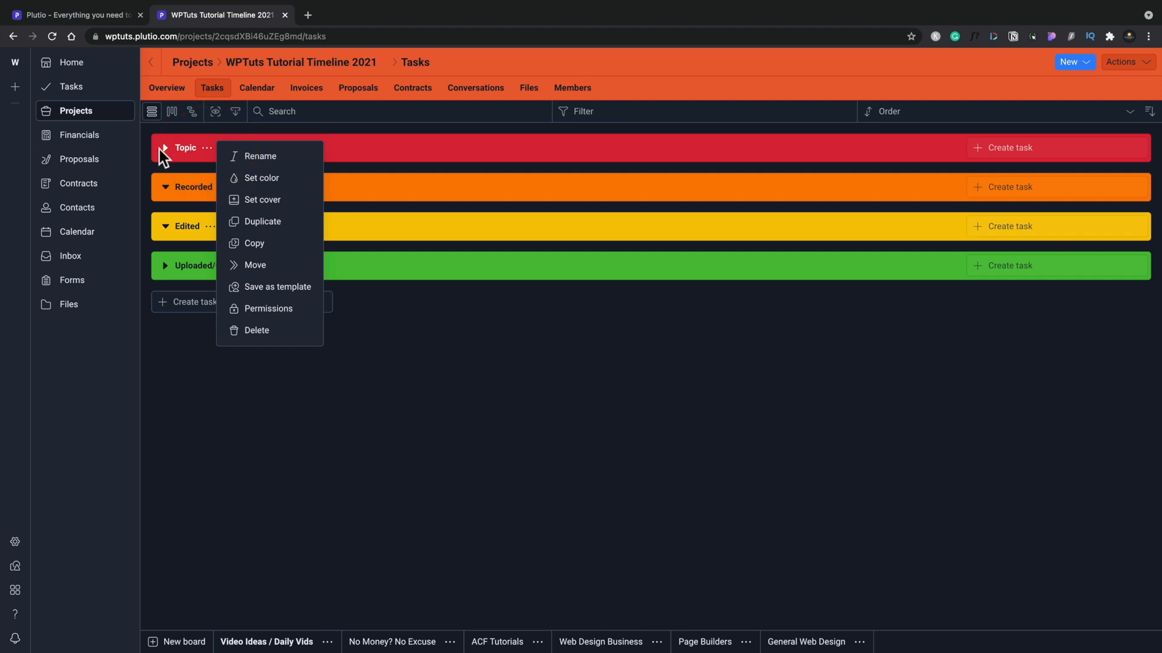
{"action": "left_click", "coordinate": [162, 148]}
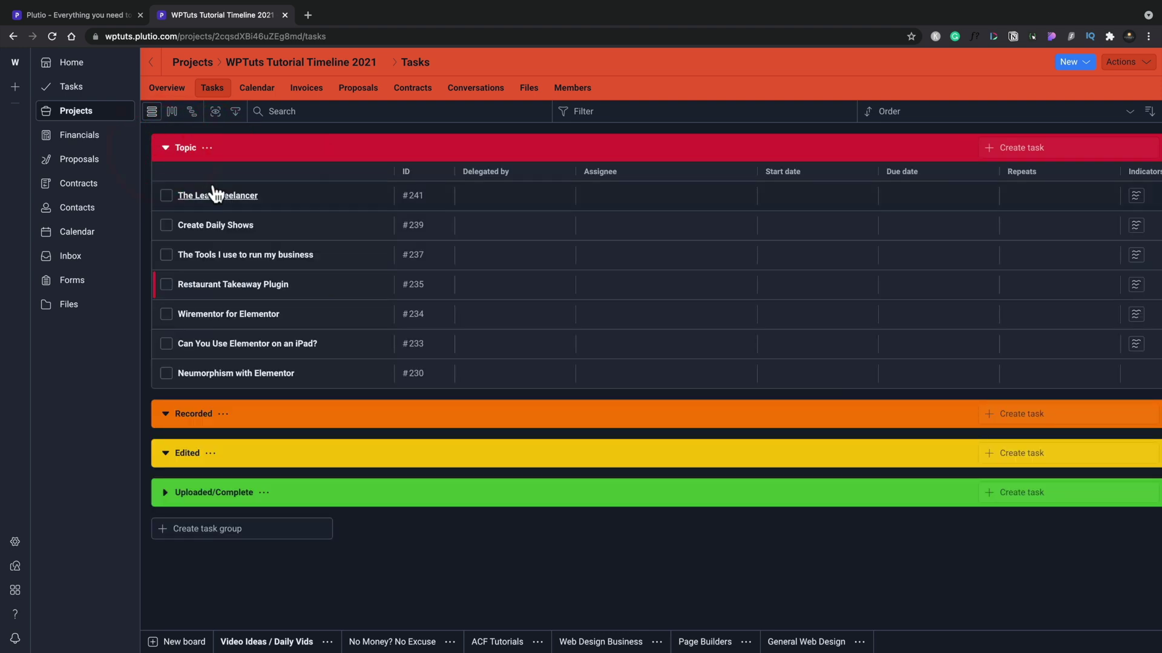
{"action": "mouse_move", "coordinate": [224, 203]}
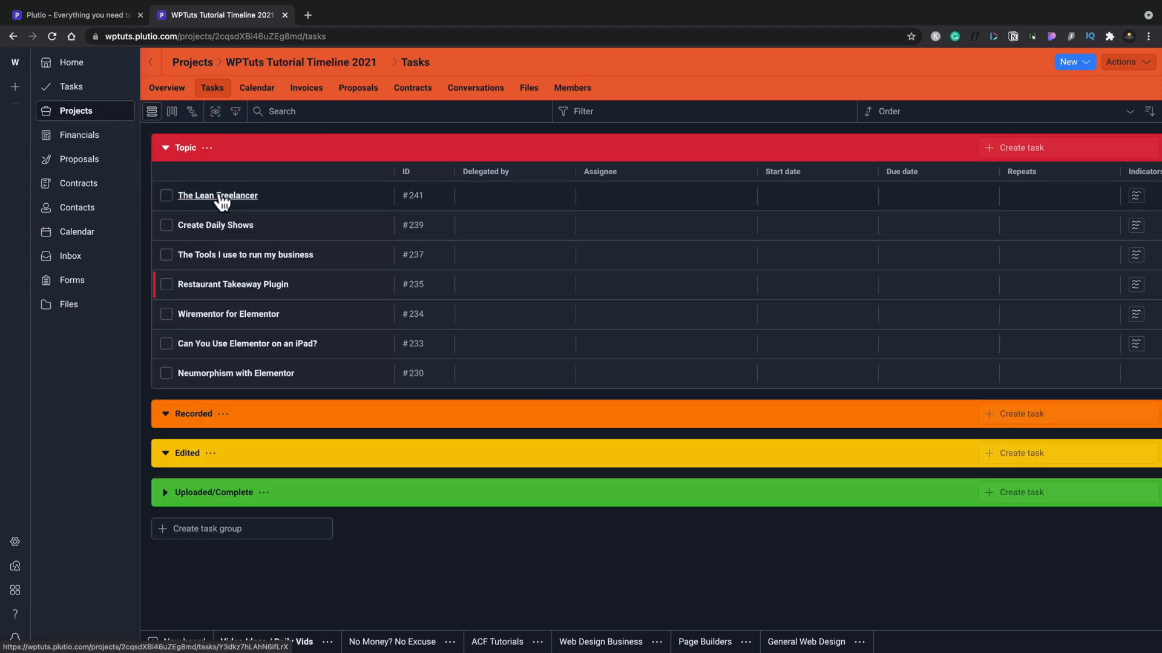
{"action": "left_click", "coordinate": [217, 195]}
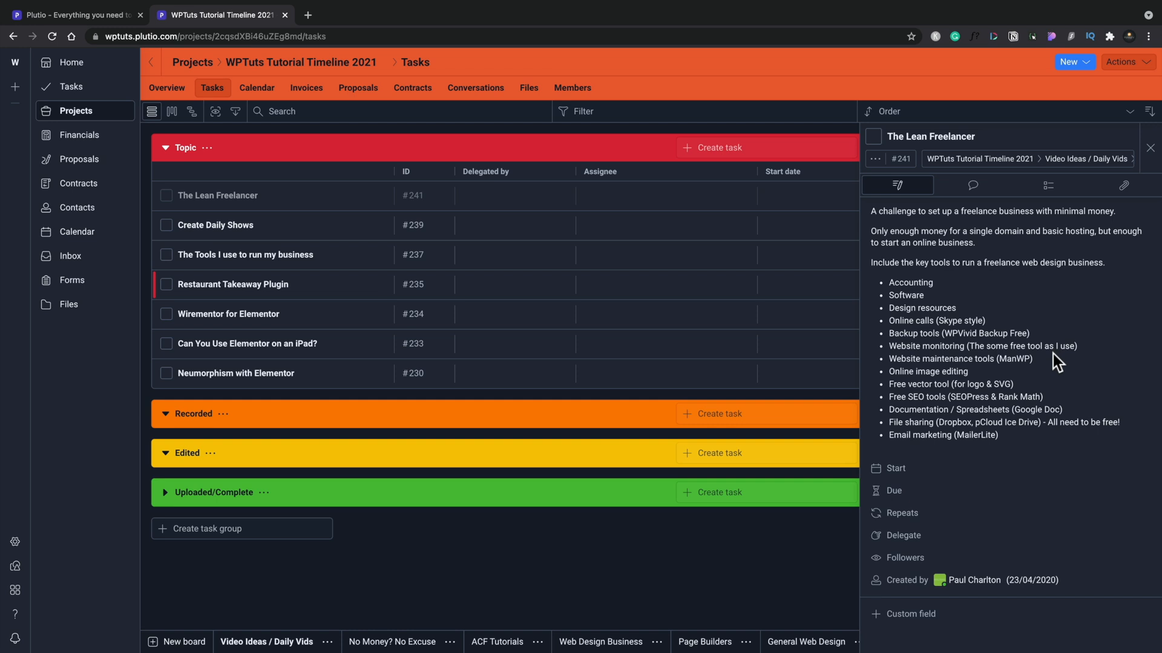
{"action": "mouse_move", "coordinate": [1151, 150]}
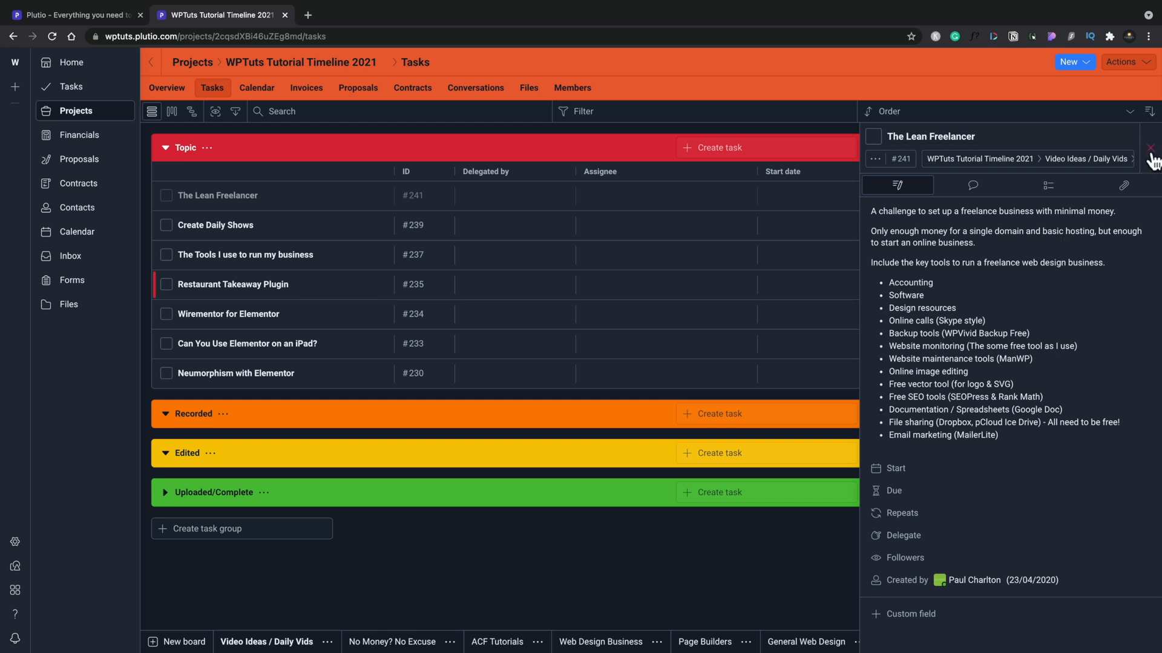
- Close The Lean Freelancer task panel to reveal the Topic group tasks
{"action": "left_click", "coordinate": [1150, 145]}
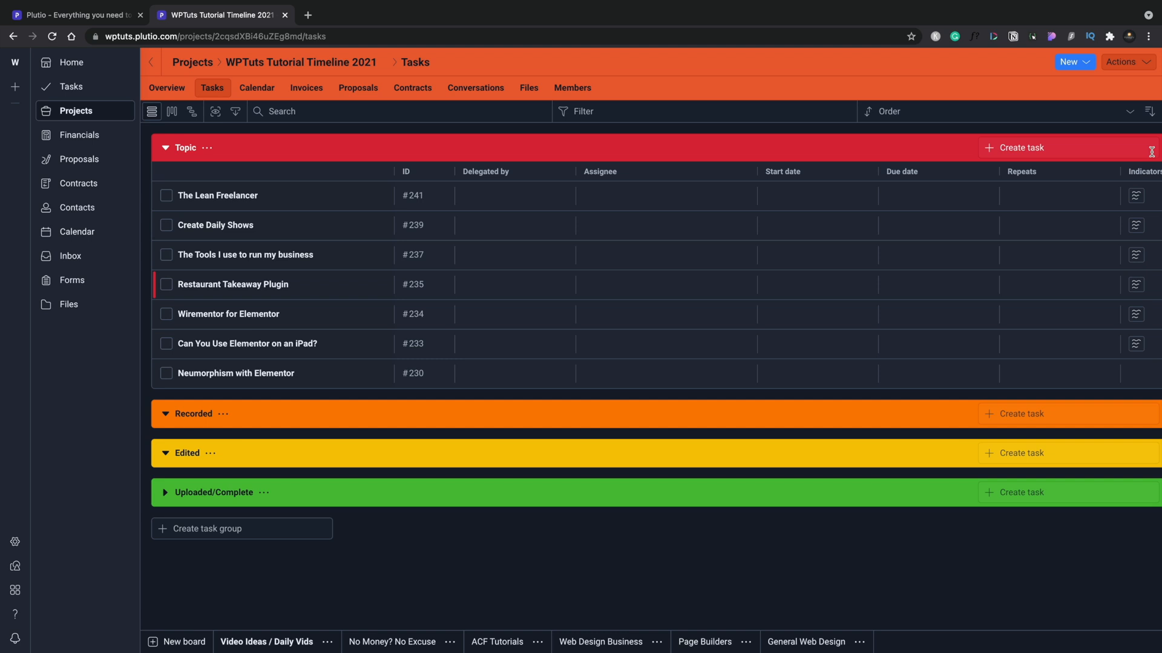
{"action": "mouse_move", "coordinate": [173, 111]}
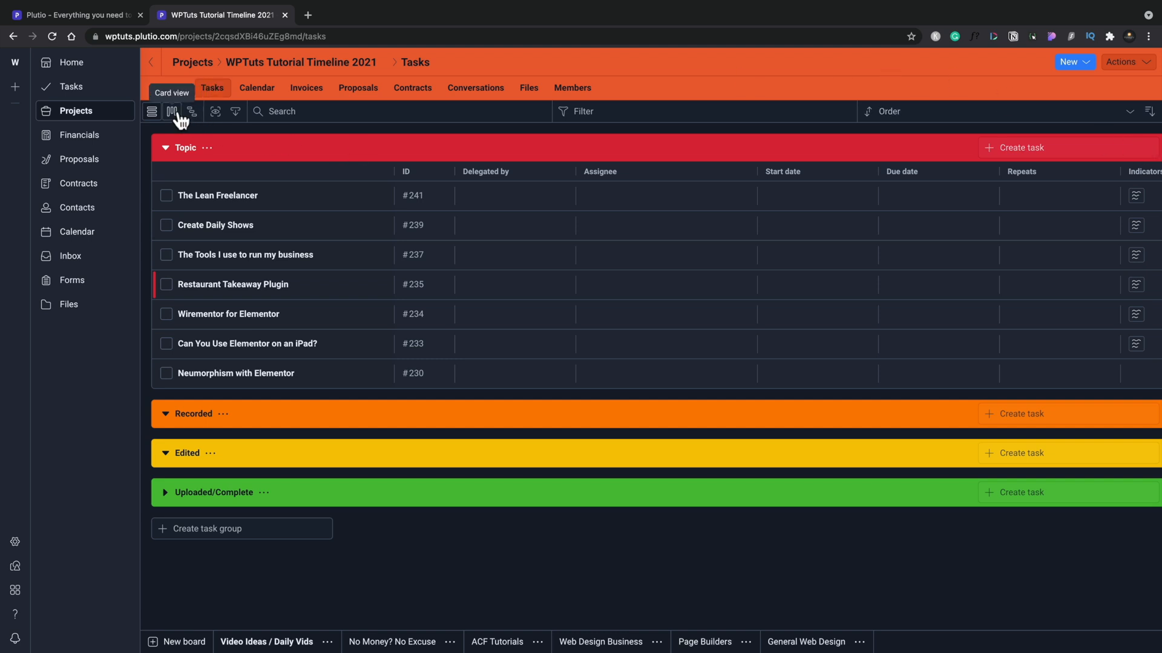
- Show the WPTuts Tutorial Timeline 2021 tasks as cards, on a timeline, then as status cards again
{"action": "left_click", "coordinate": [172, 112]}
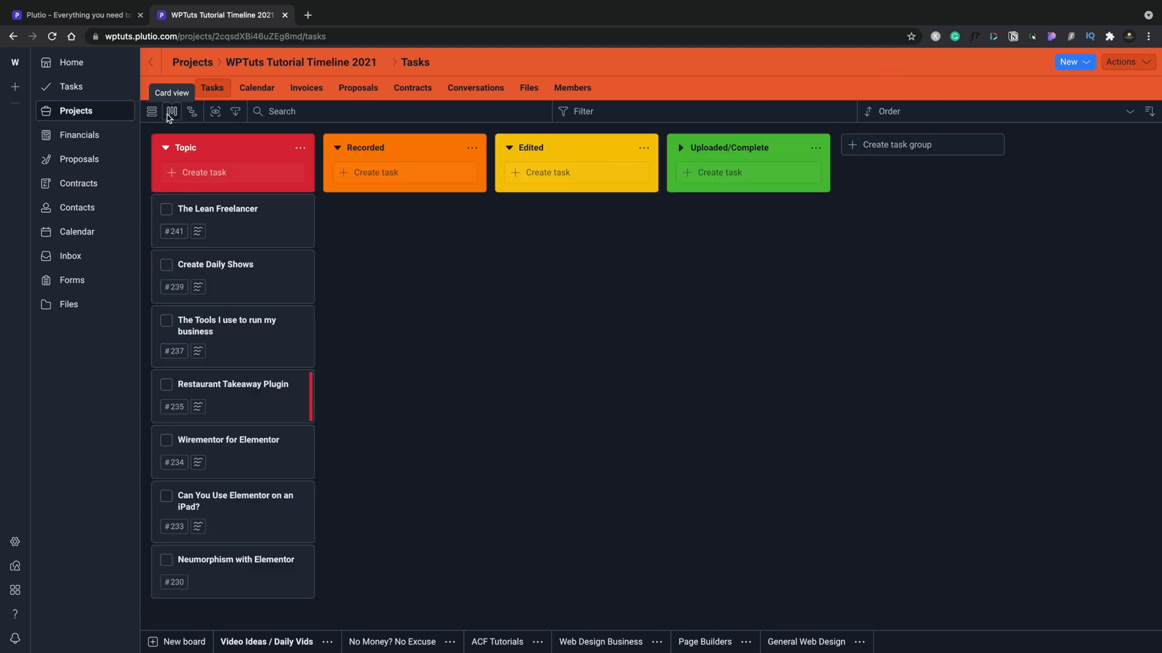
{"action": "left_click", "coordinate": [193, 111]}
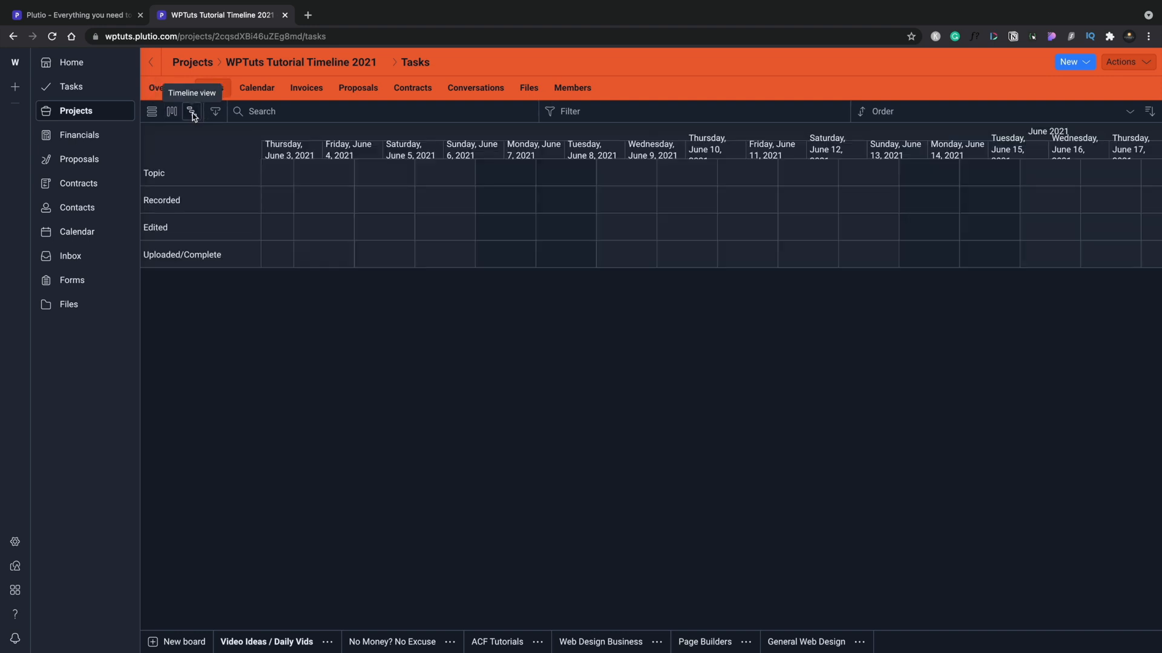
{"action": "mouse_move", "coordinate": [215, 112]}
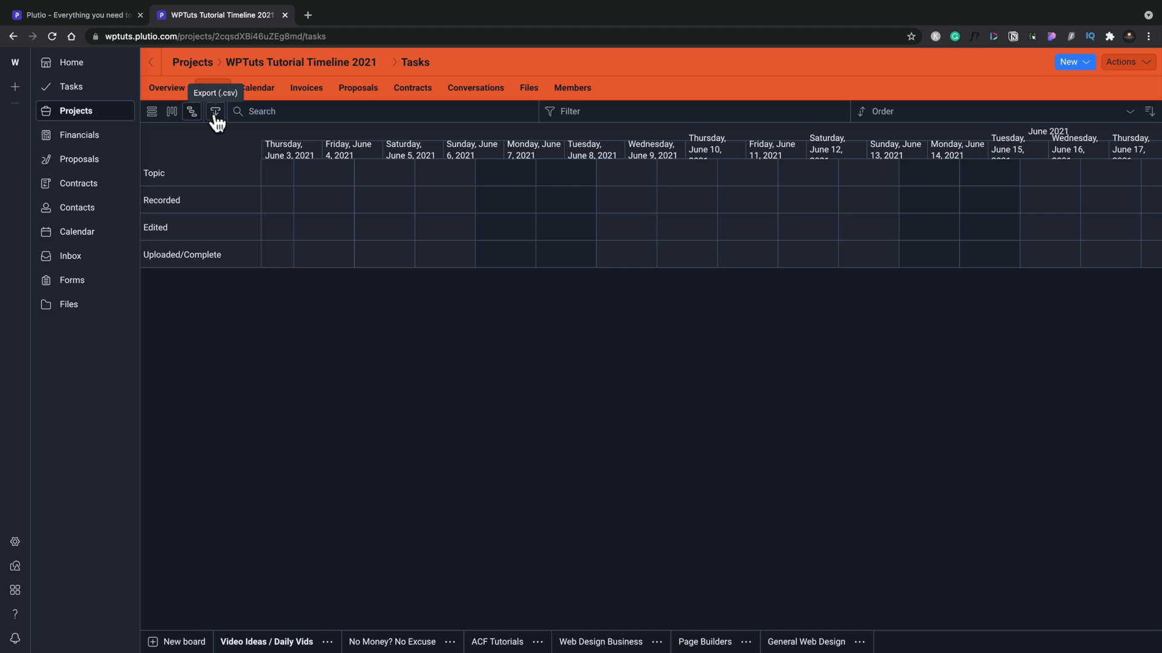
{"action": "mouse_move", "coordinate": [155, 116]}
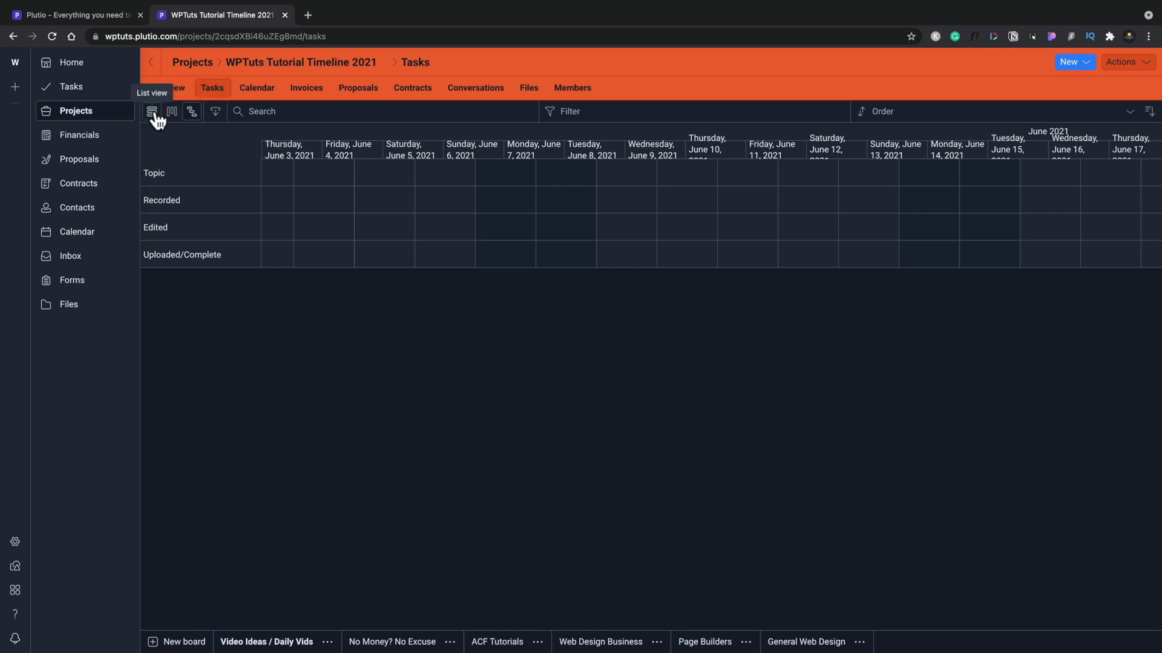
{"action": "left_click", "coordinate": [172, 111]}
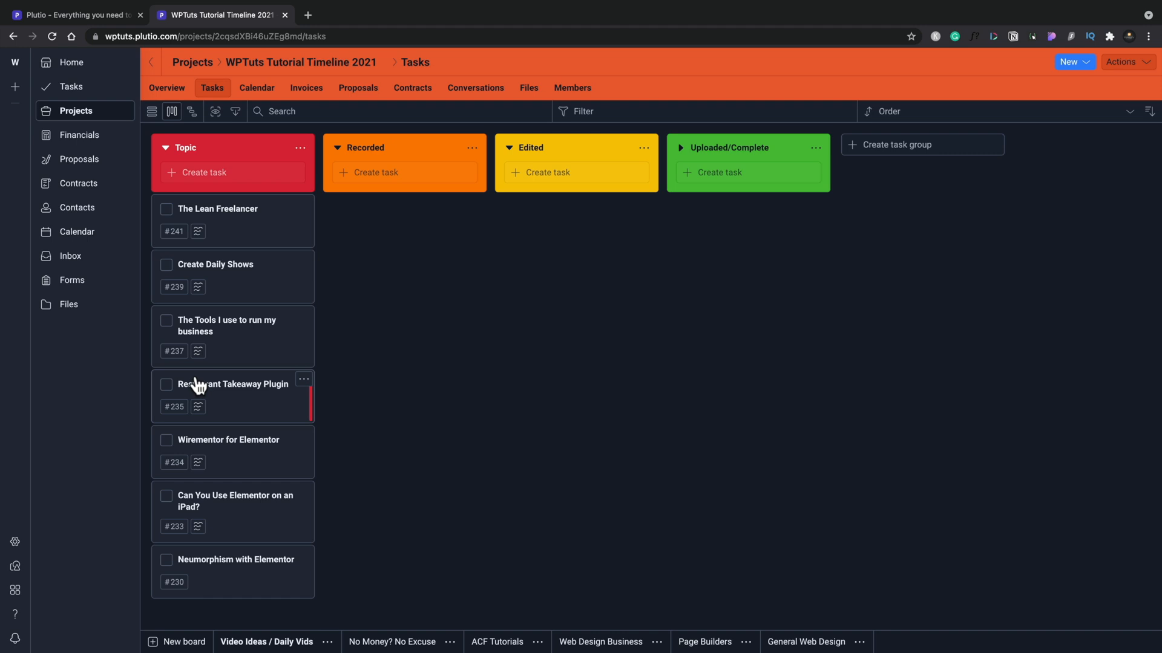
- Drag Restaurant Takeaway Plugin from Topic to Recorded and open its card options menu
{"action": "left_click_drag", "start_coordinate": [232, 396], "coordinate": [403, 220]}
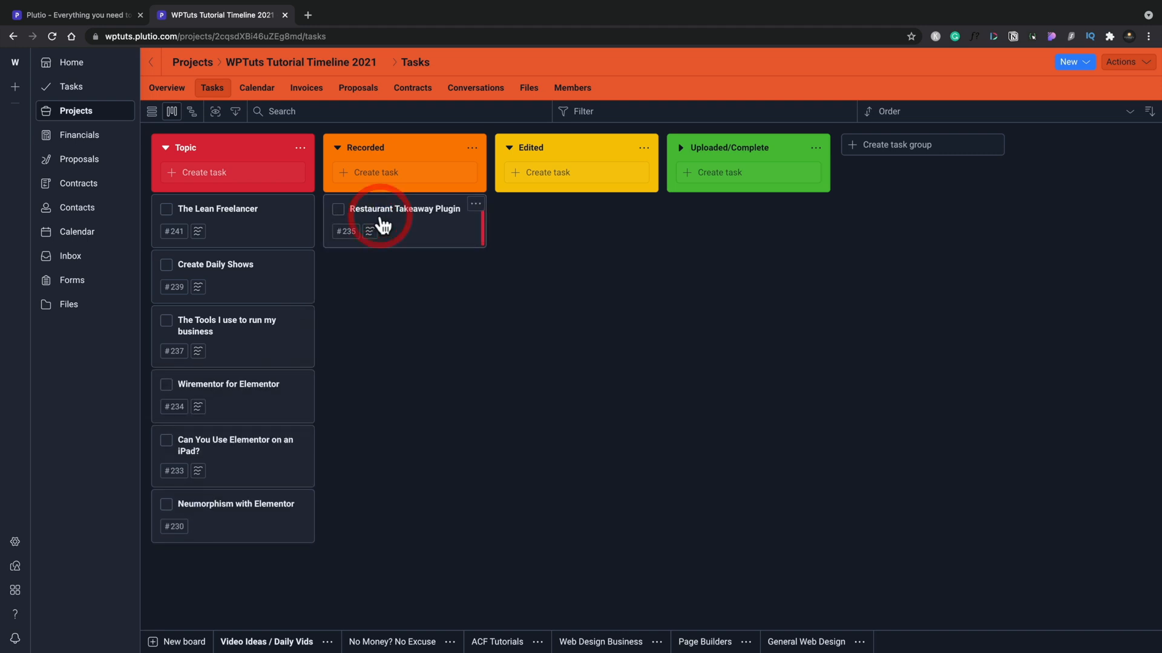
{"action": "mouse_move", "coordinate": [478, 233]}
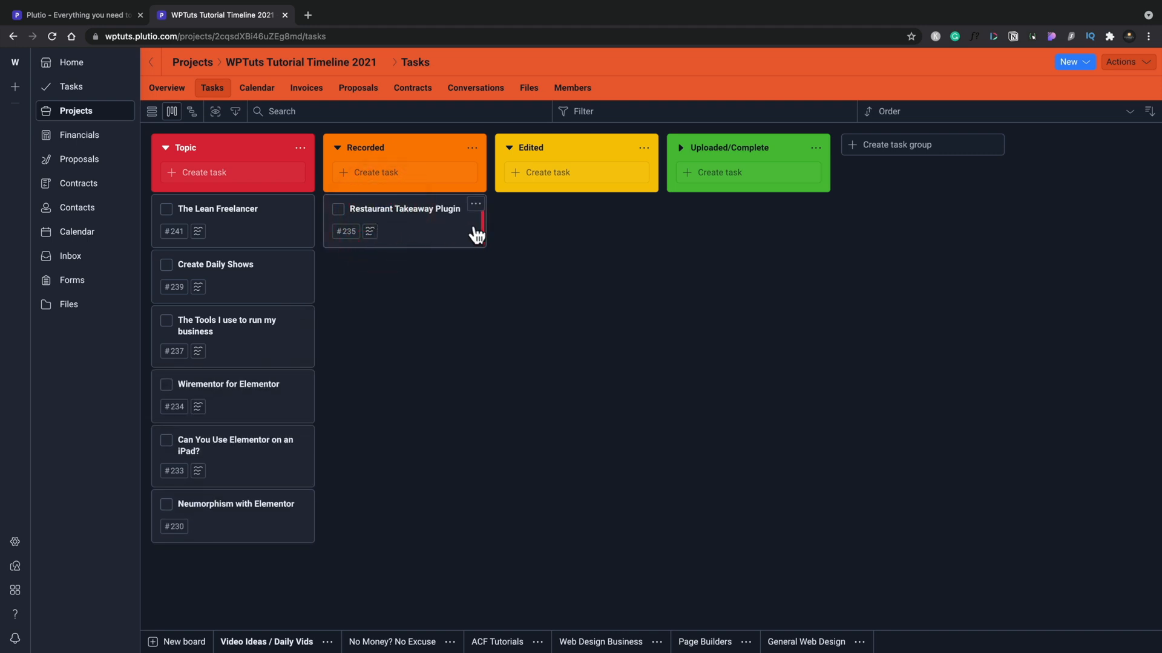
{"action": "left_click", "coordinate": [476, 204]}
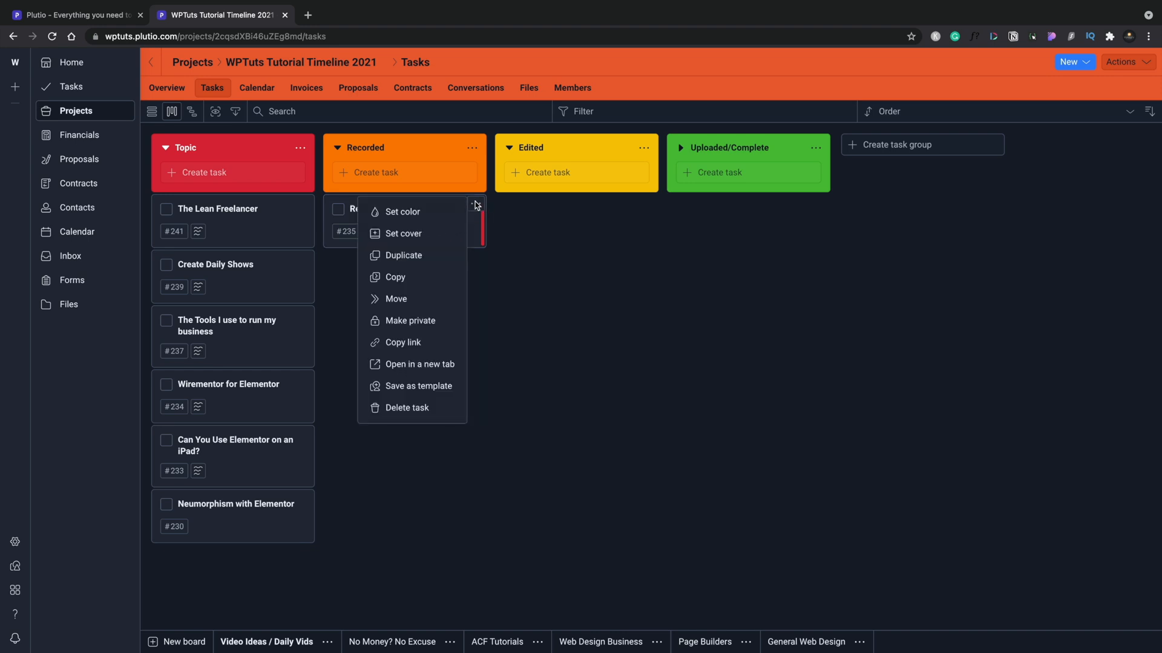
{"action": "mouse_move", "coordinate": [435, 228]}
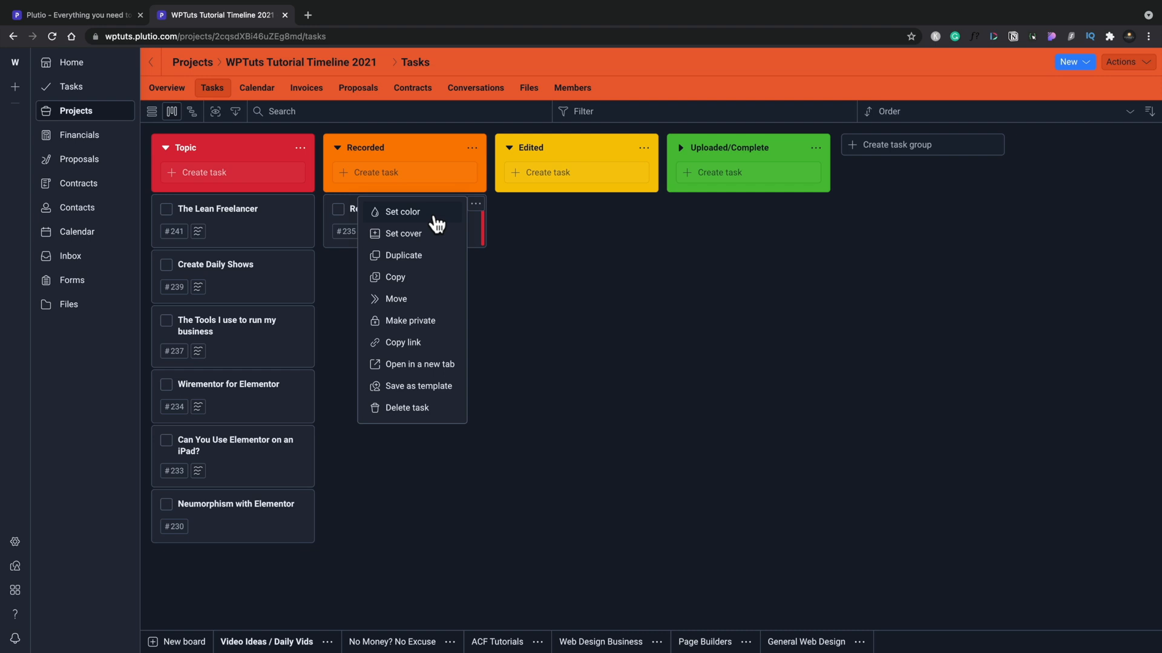
- Look at Set color, then drag Restaurant Takeaway Plugin back into the Topic column
{"action": "left_click", "coordinate": [403, 211]}
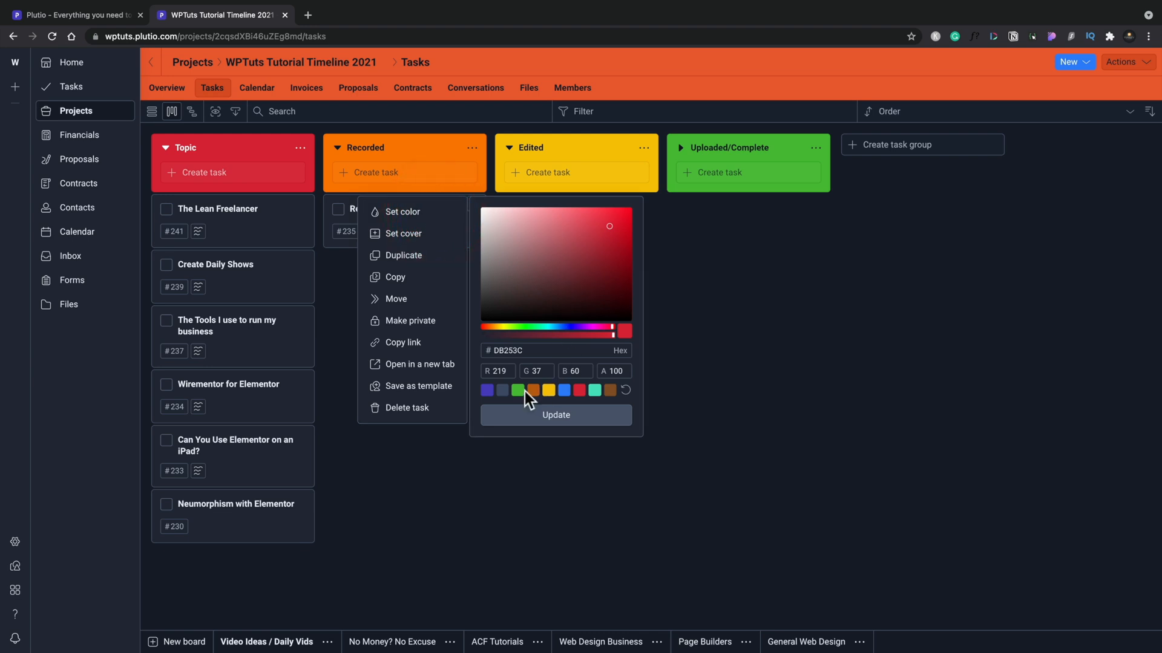
{"action": "mouse_move", "coordinate": [433, 289]}
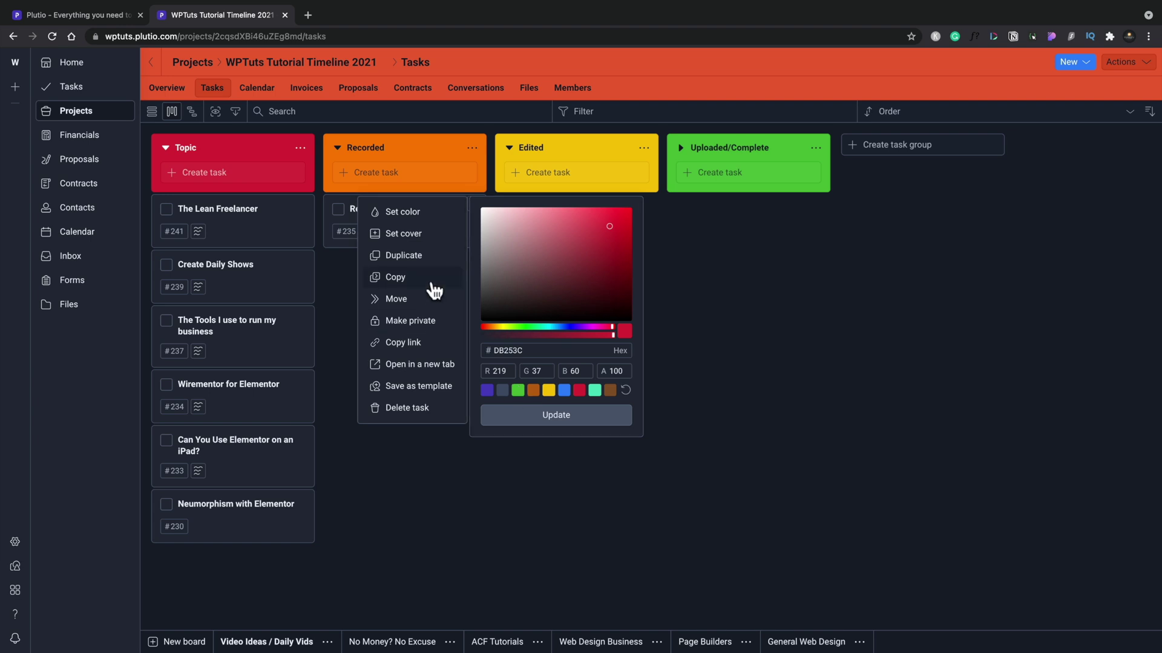
{"action": "mouse_move", "coordinate": [418, 253]}
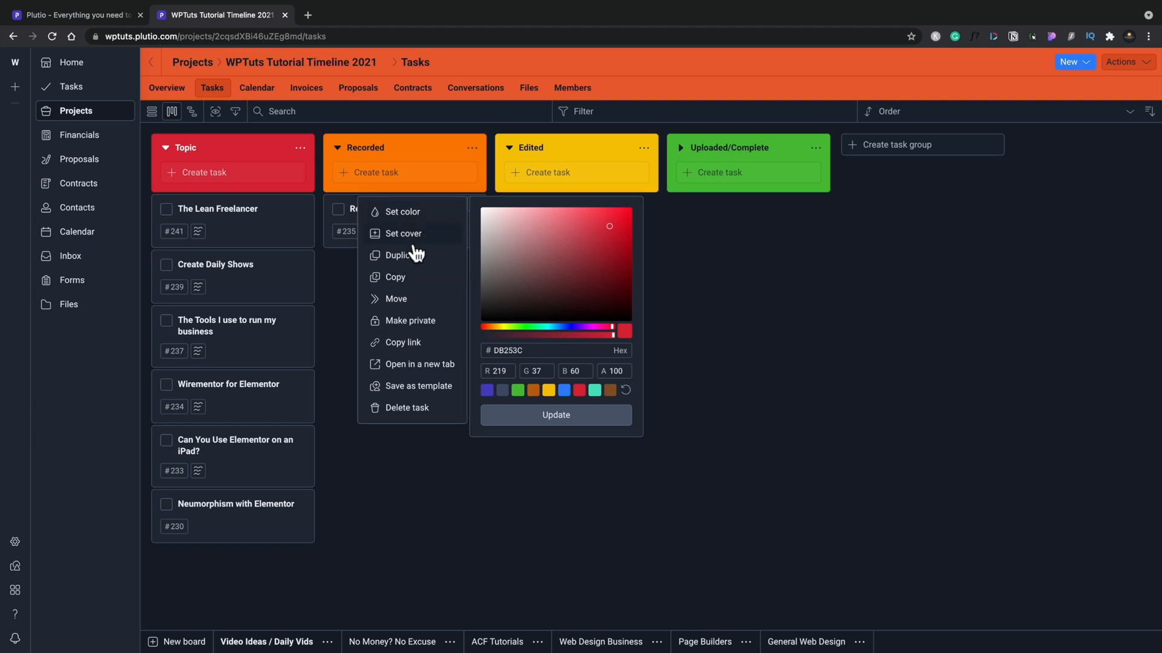
{"action": "mouse_move", "coordinate": [405, 324]}
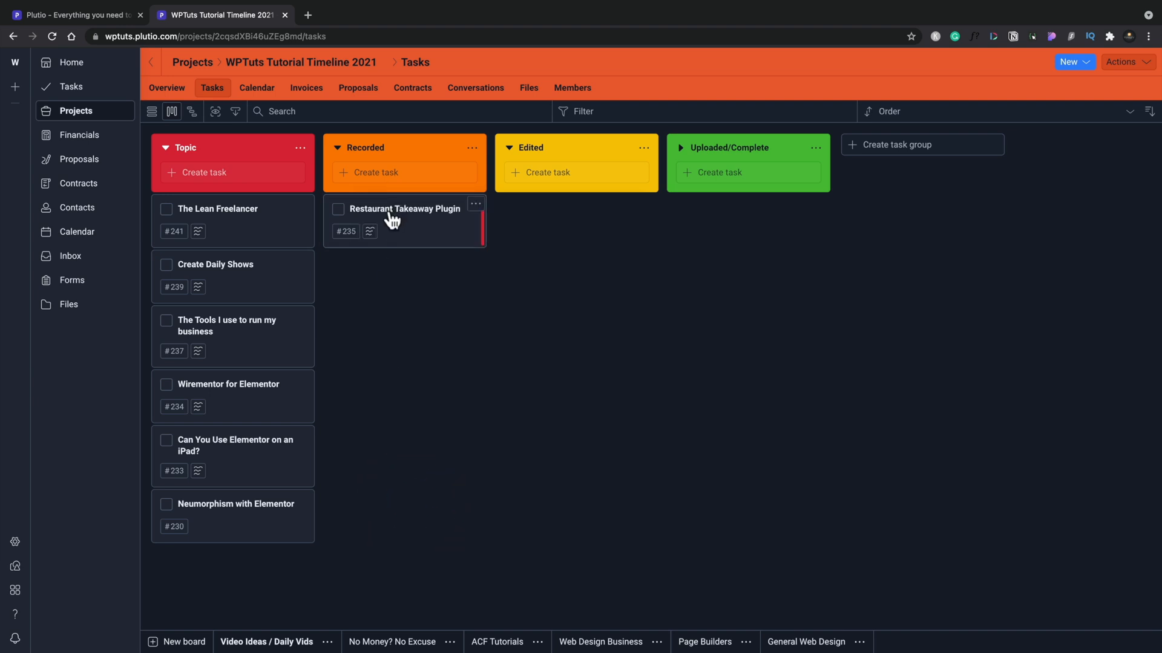
{"action": "left_click_drag", "start_coordinate": [404, 218], "coordinate": [232, 333]}
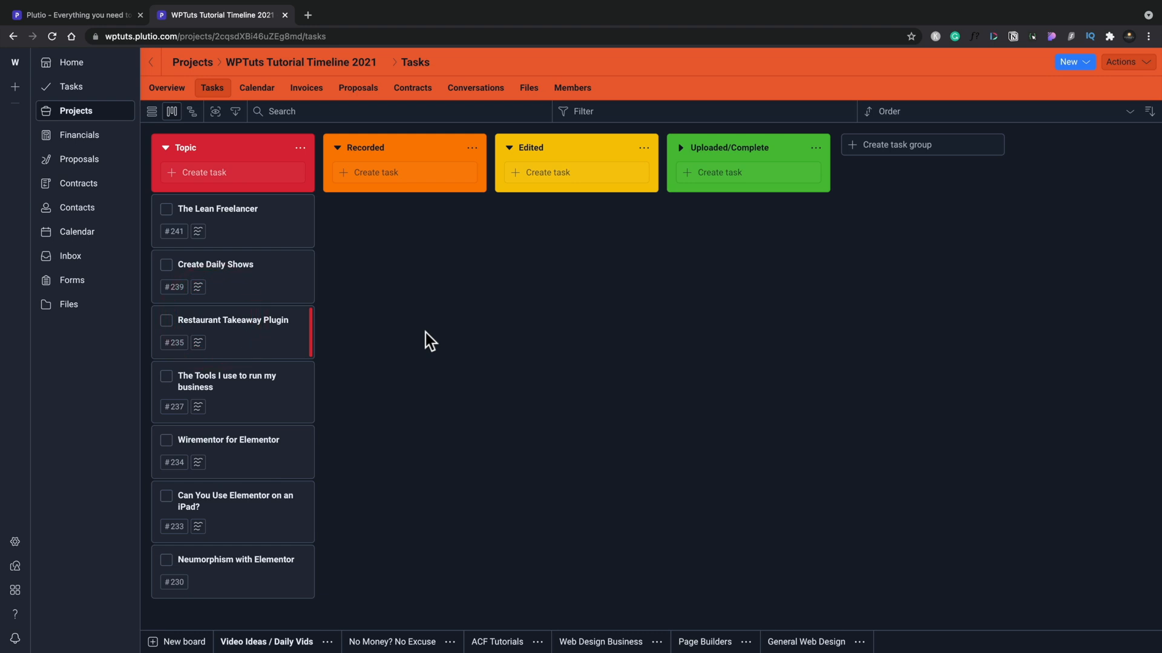
{"action": "mouse_move", "coordinate": [80, 135]}
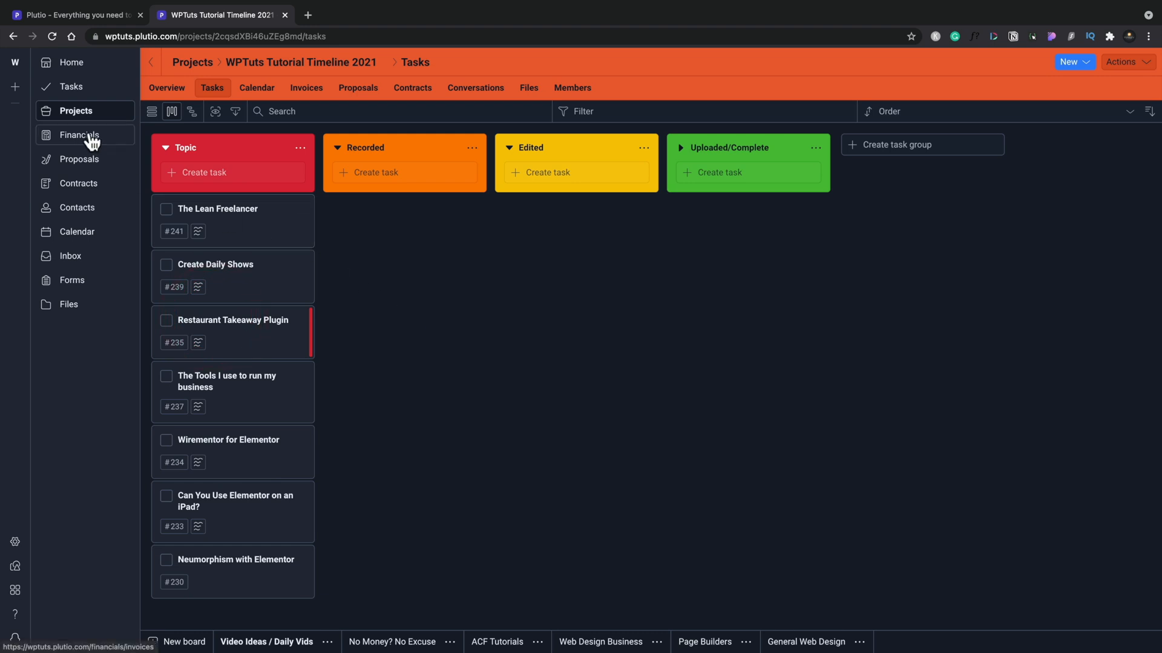
- Go to the Financials invoices list and open draft invoice IPX2
{"action": "left_click", "coordinate": [76, 135]}
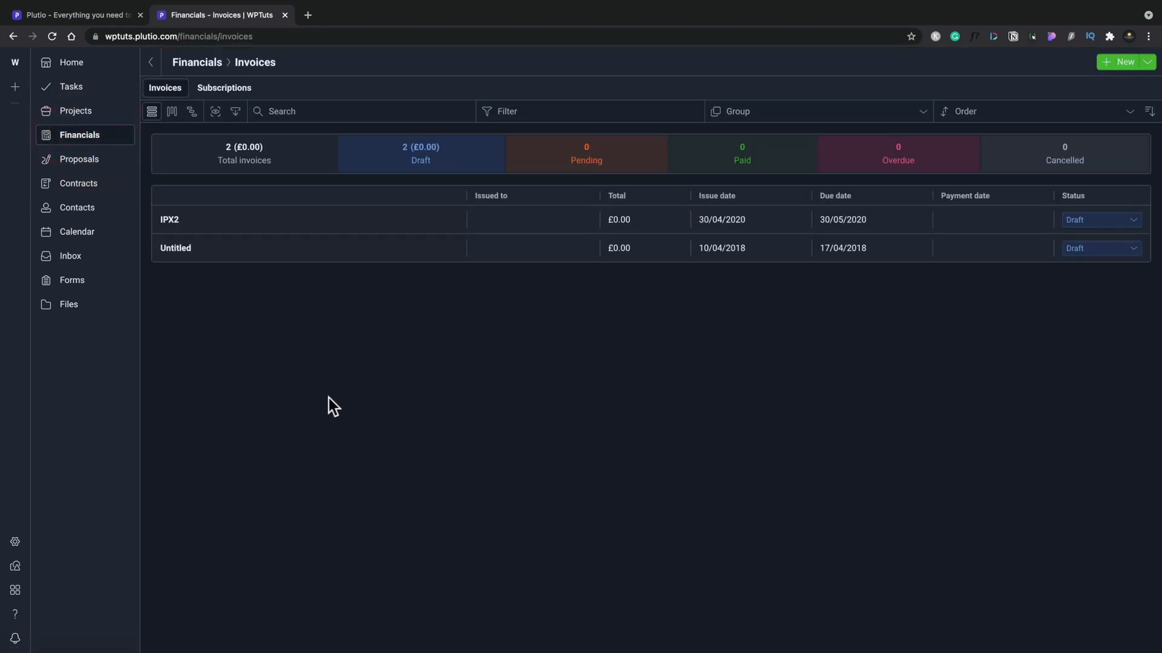
{"action": "mouse_move", "coordinate": [304, 337]}
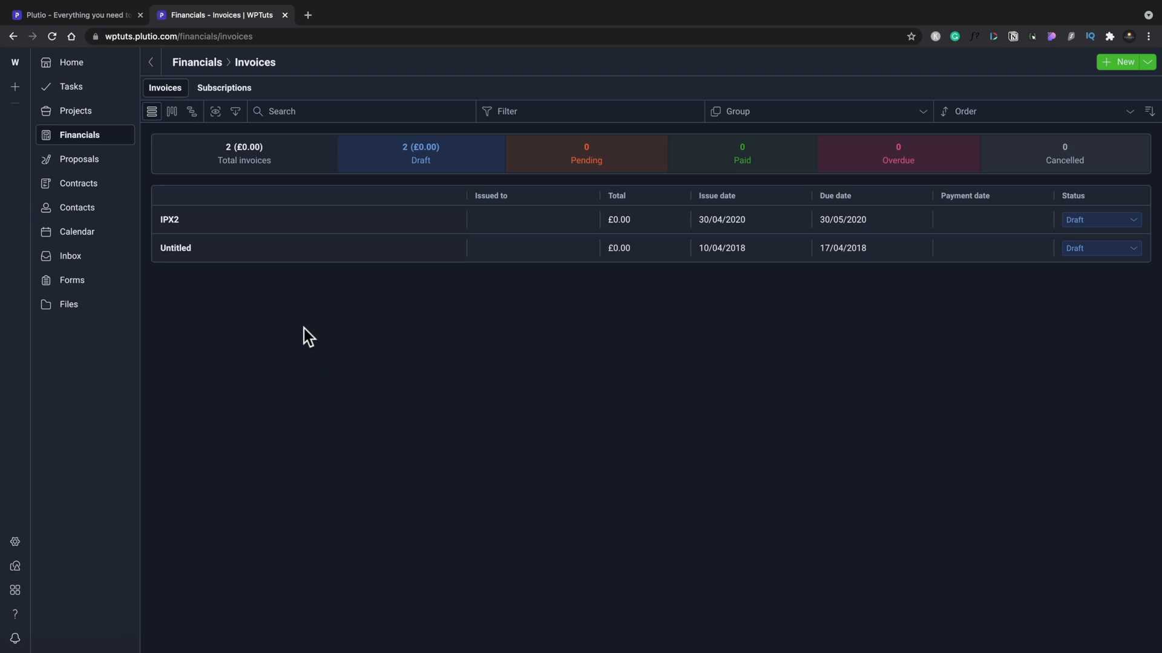
{"action": "mouse_move", "coordinate": [222, 220]}
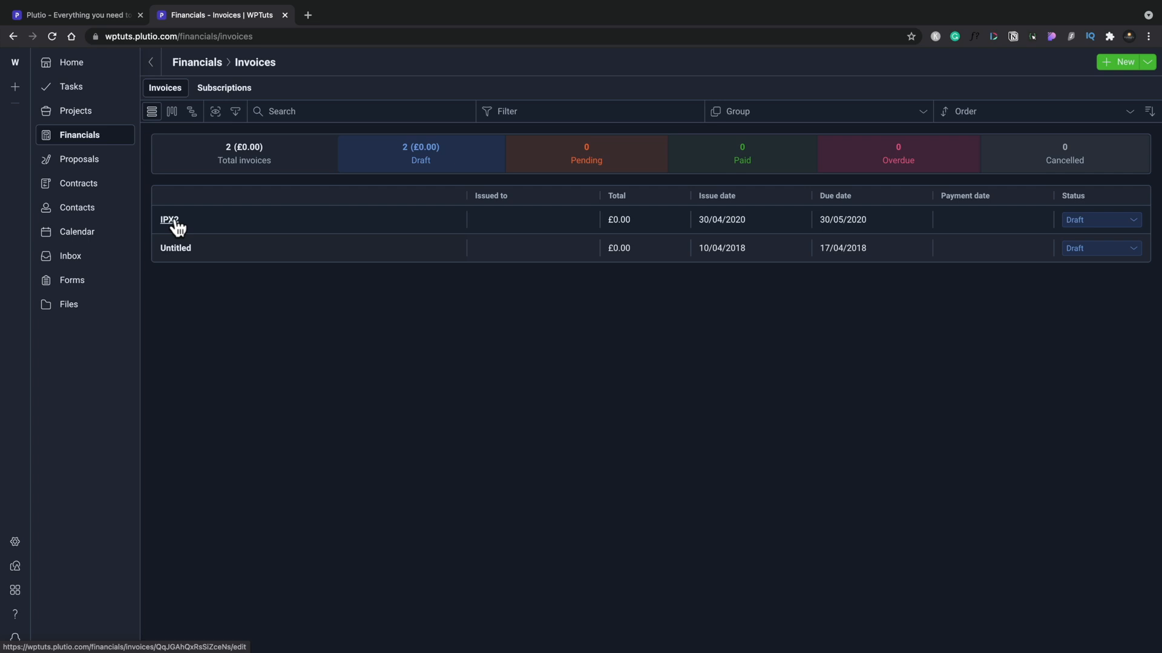
{"action": "left_click", "coordinate": [168, 219]}
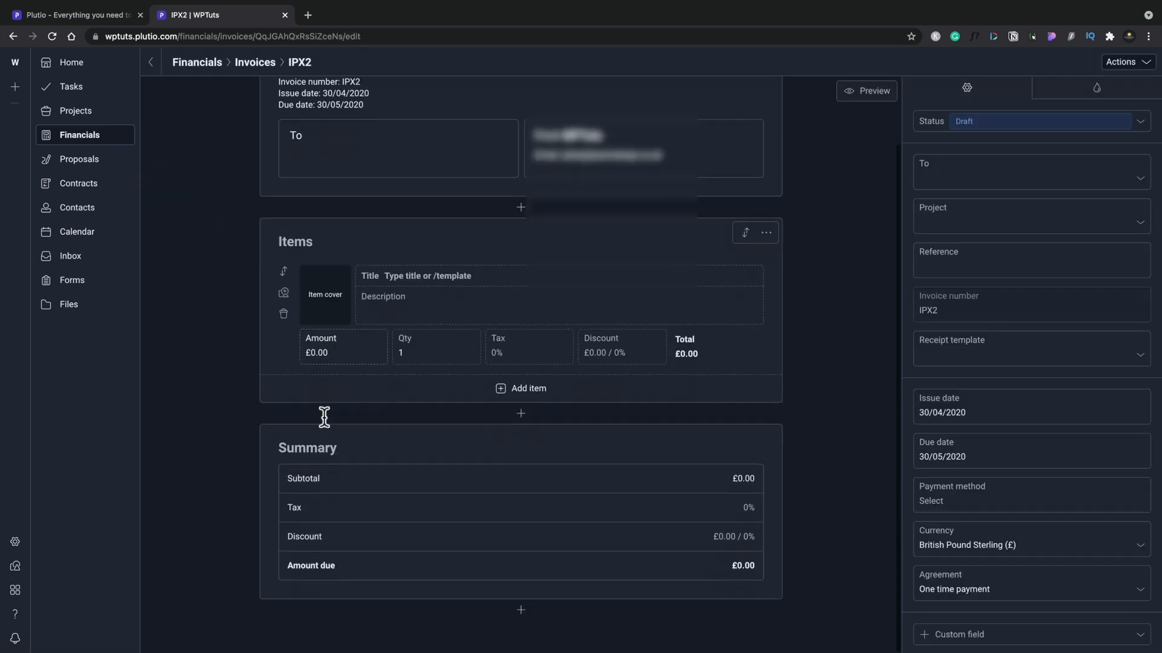
{"action": "mouse_move", "coordinate": [433, 300]}
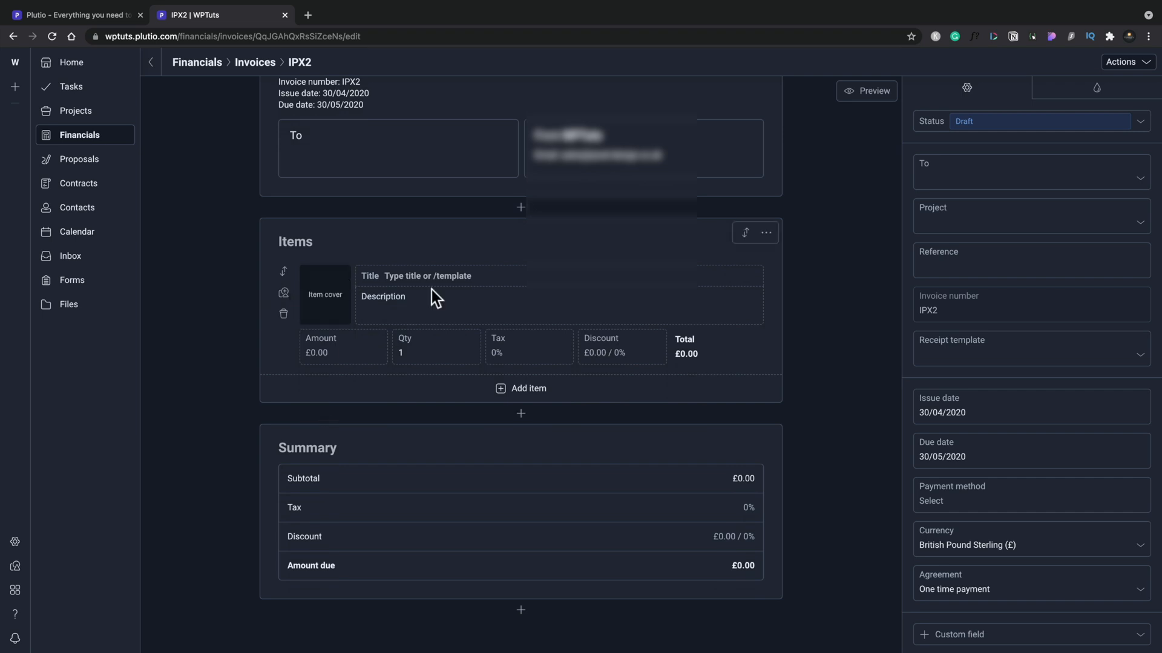
{"action": "mouse_move", "coordinate": [1105, 277]}
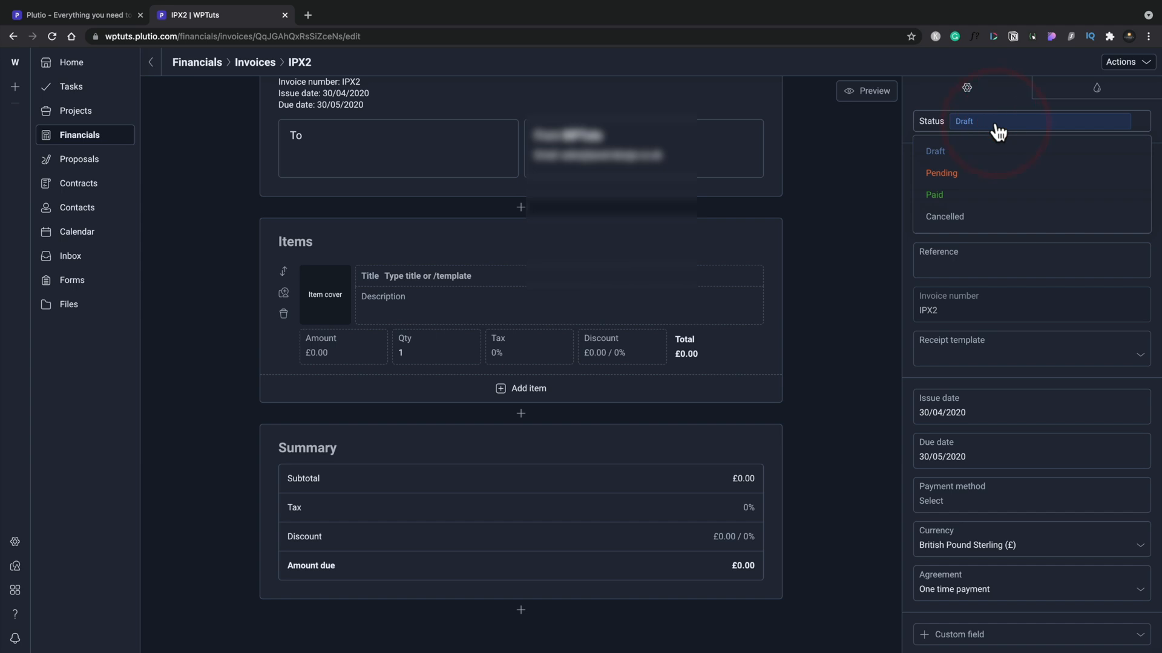
{"action": "mouse_move", "coordinate": [892, 164]}
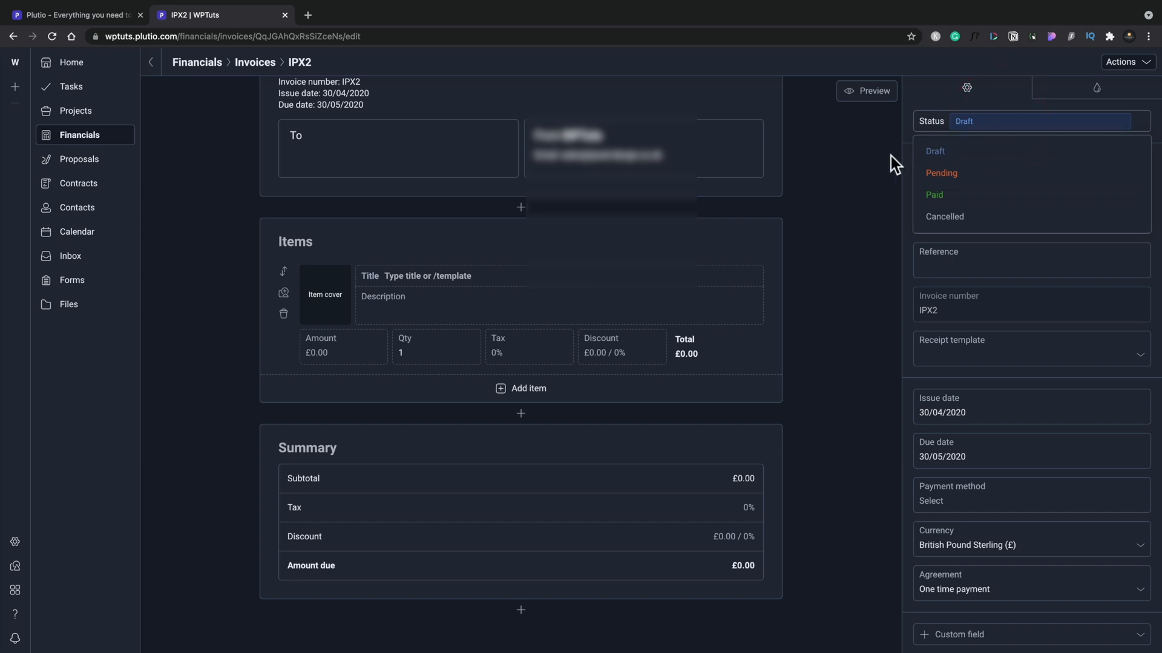
- Preview invoice IPX2 as the client sees it, still Draft with £0.00 due
{"action": "left_click", "coordinate": [867, 90]}
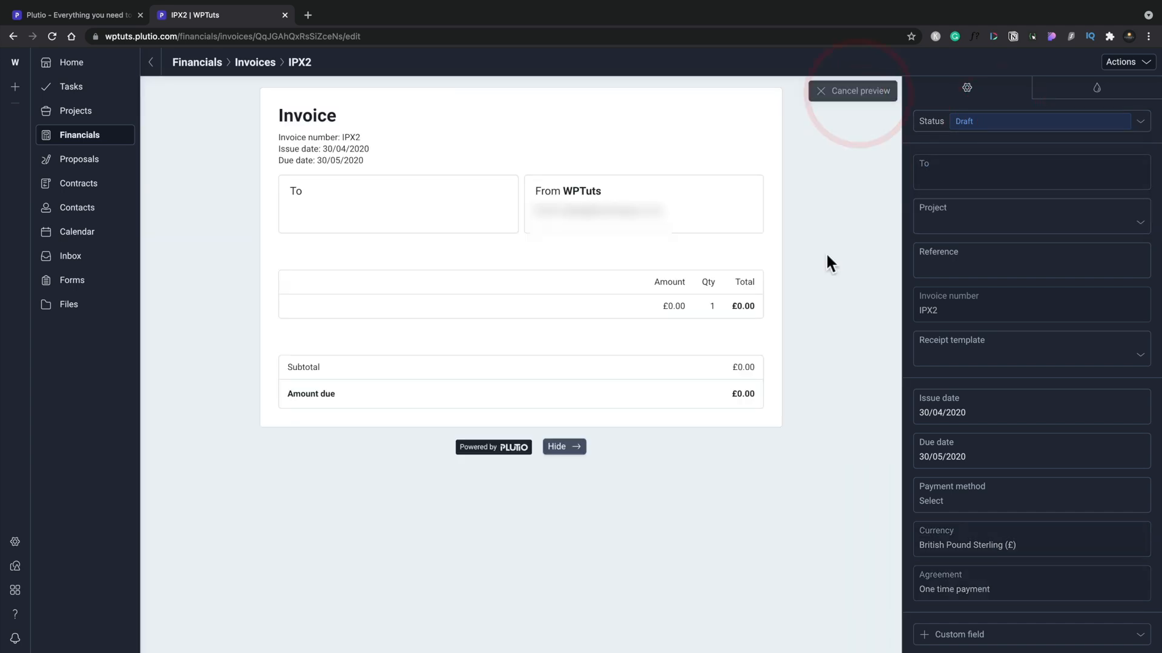
{"action": "mouse_move", "coordinate": [830, 293]}
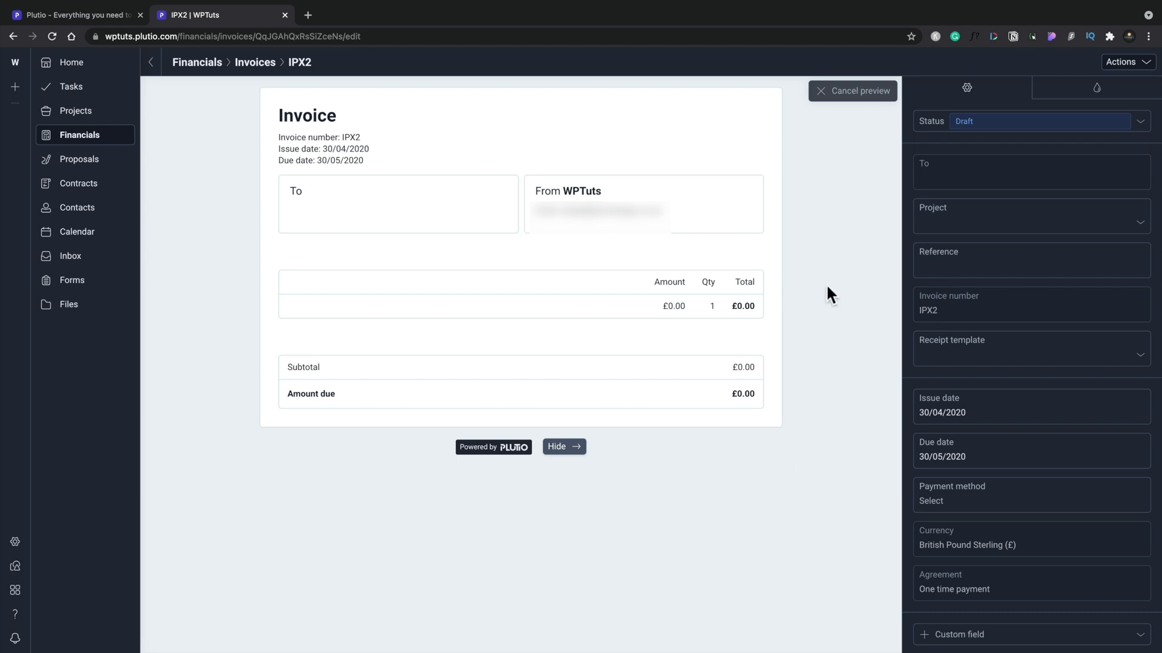
- View the invoice's page design settings, then go to Proposals showing the Sample Proposal
{"action": "left_click", "coordinate": [853, 91]}
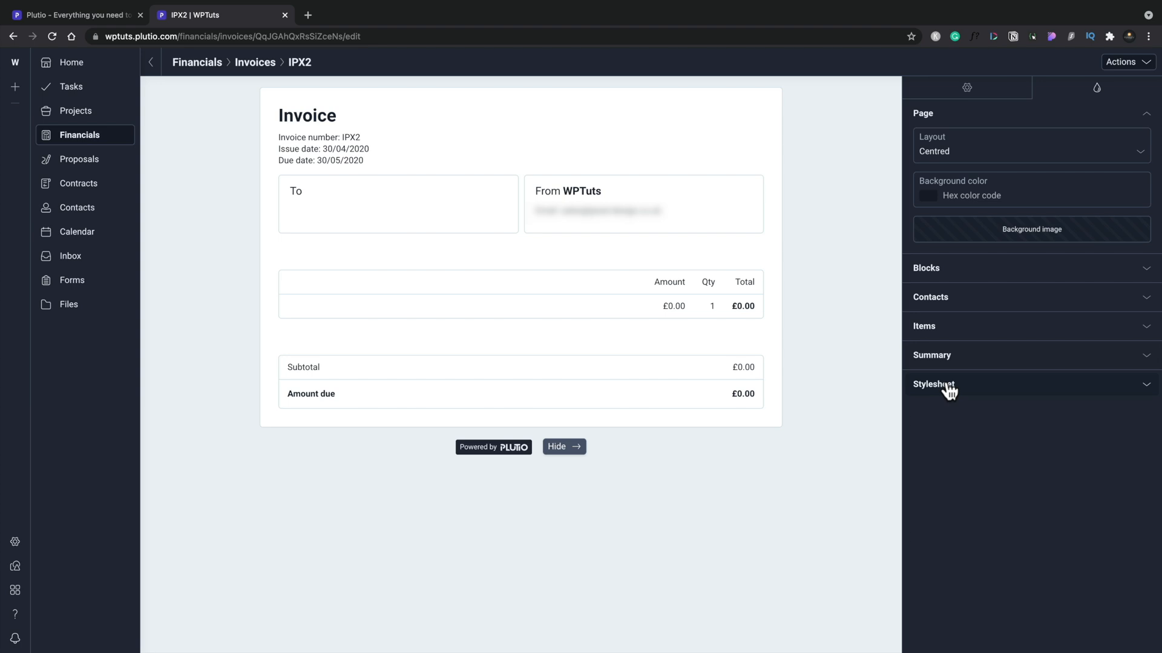
{"action": "mouse_move", "coordinate": [941, 393]}
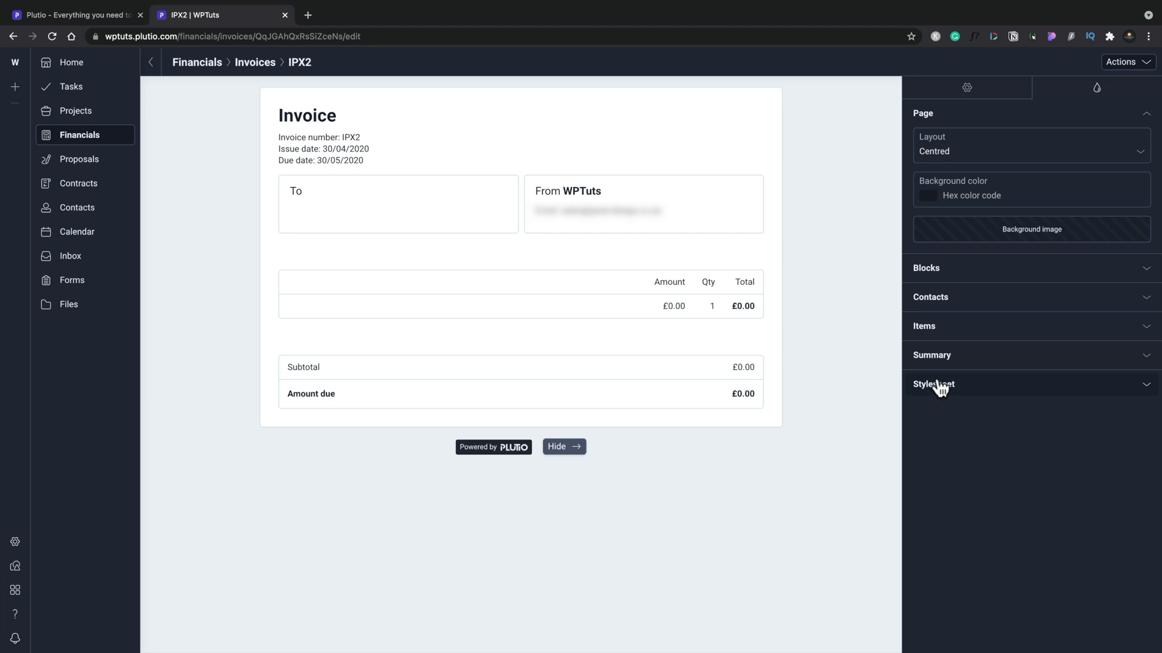
{"action": "left_click", "coordinate": [76, 159]}
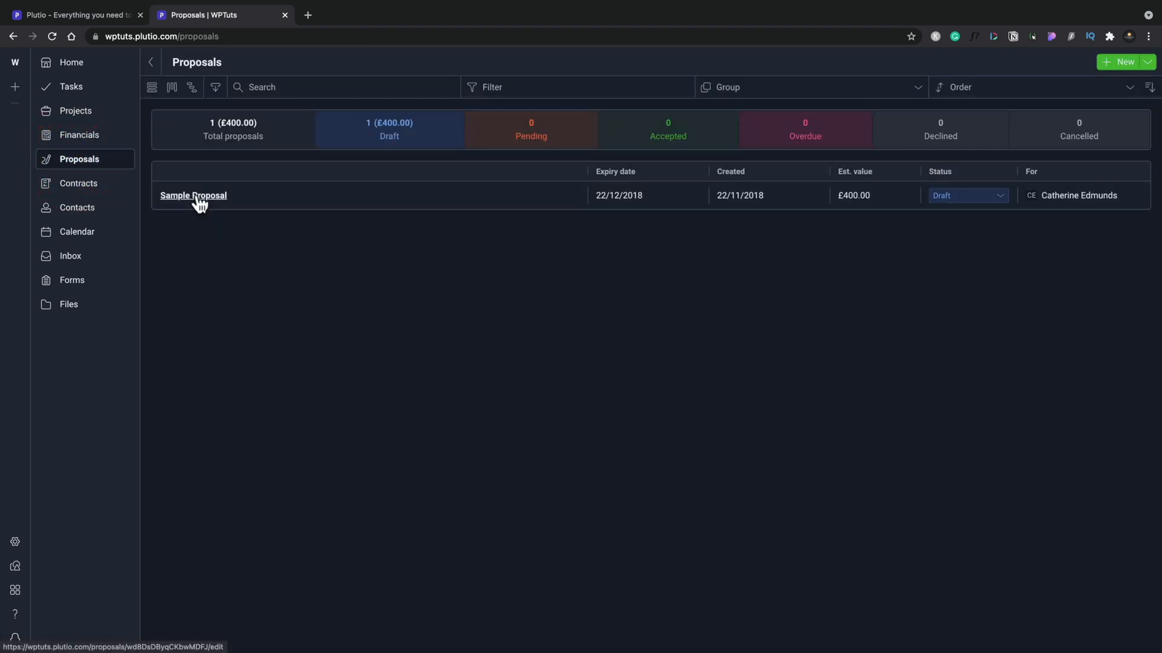
- Open Sample Proposal, scroll through it, and show its Attach contract page
{"action": "left_click", "coordinate": [193, 195]}
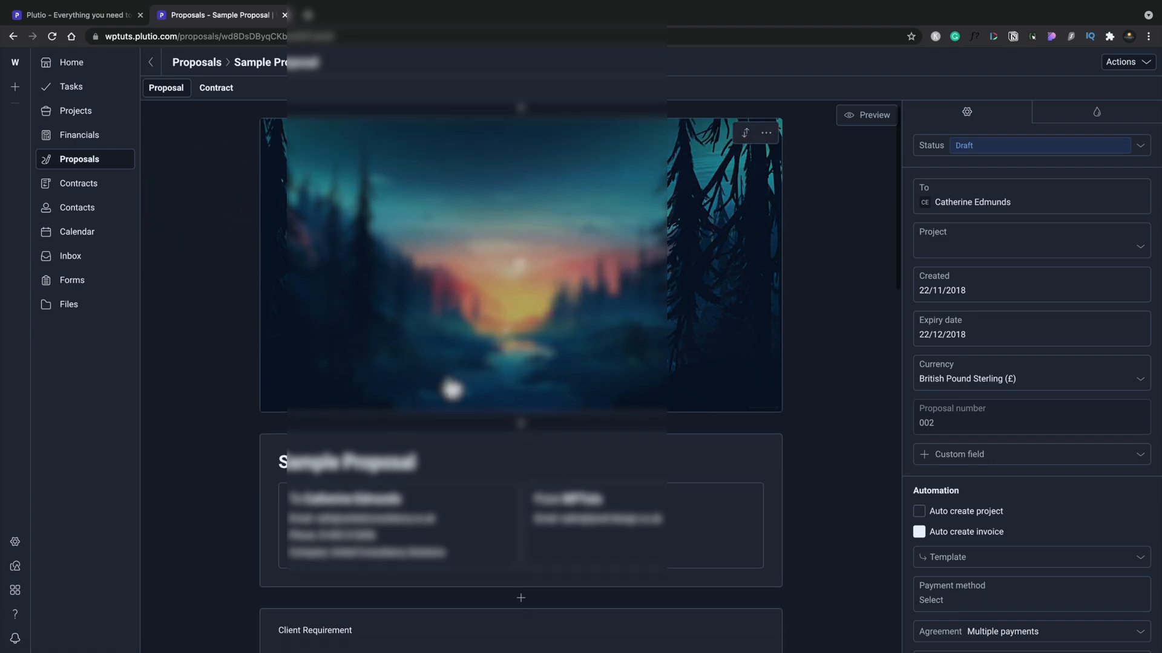
{"action": "scroll", "scroll_direction": "down", "scroll_amount": 3}
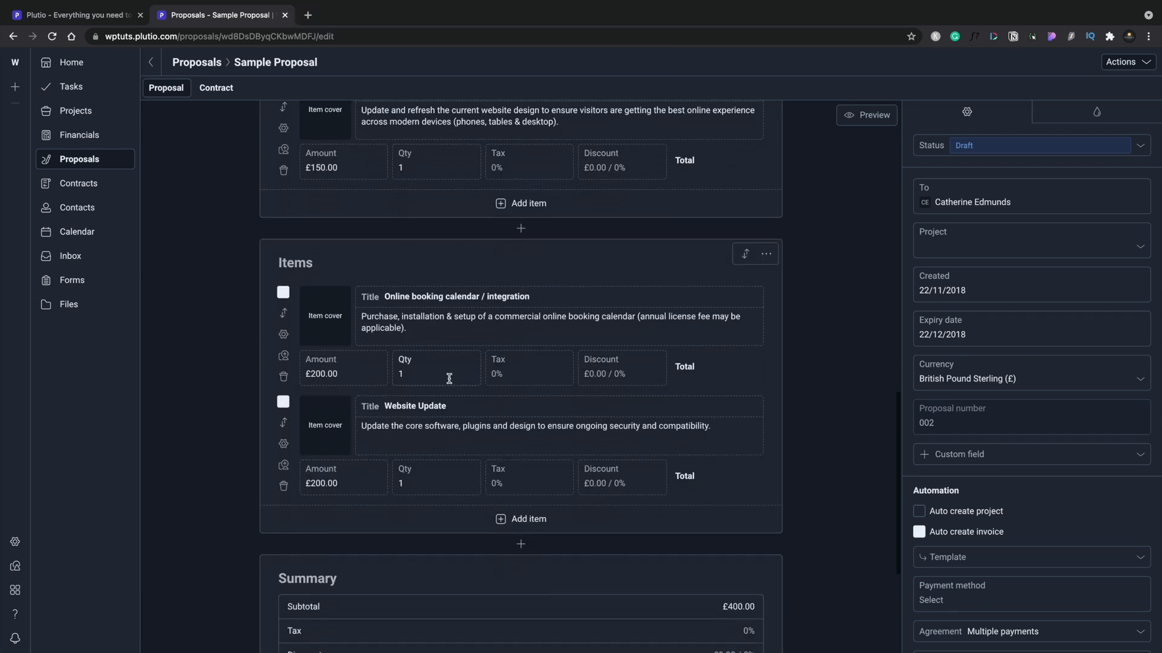
{"action": "scroll", "scroll_direction": "down", "scroll_amount": 3}
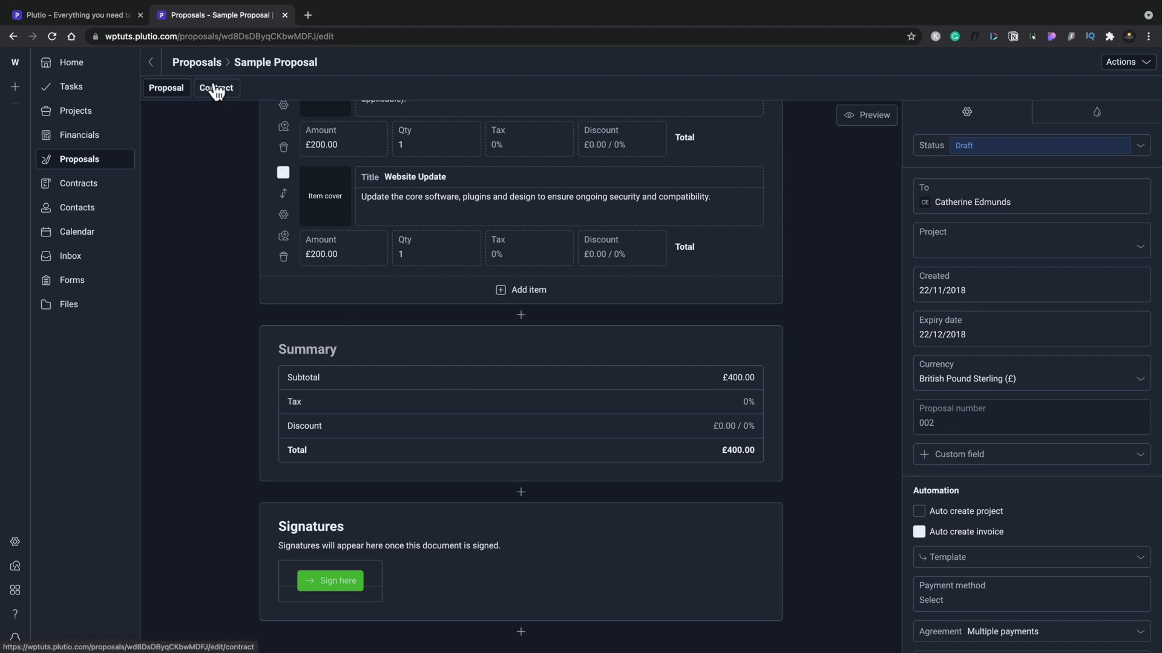
{"action": "left_click", "coordinate": [216, 87]}
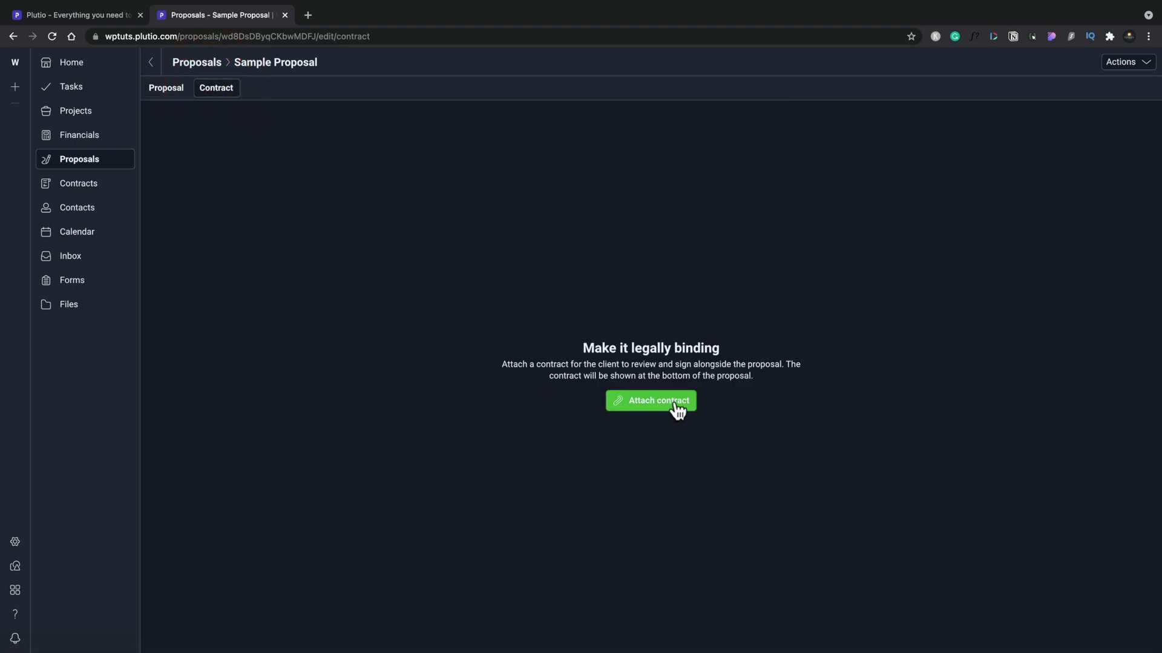
{"action": "mouse_move", "coordinate": [472, 286]}
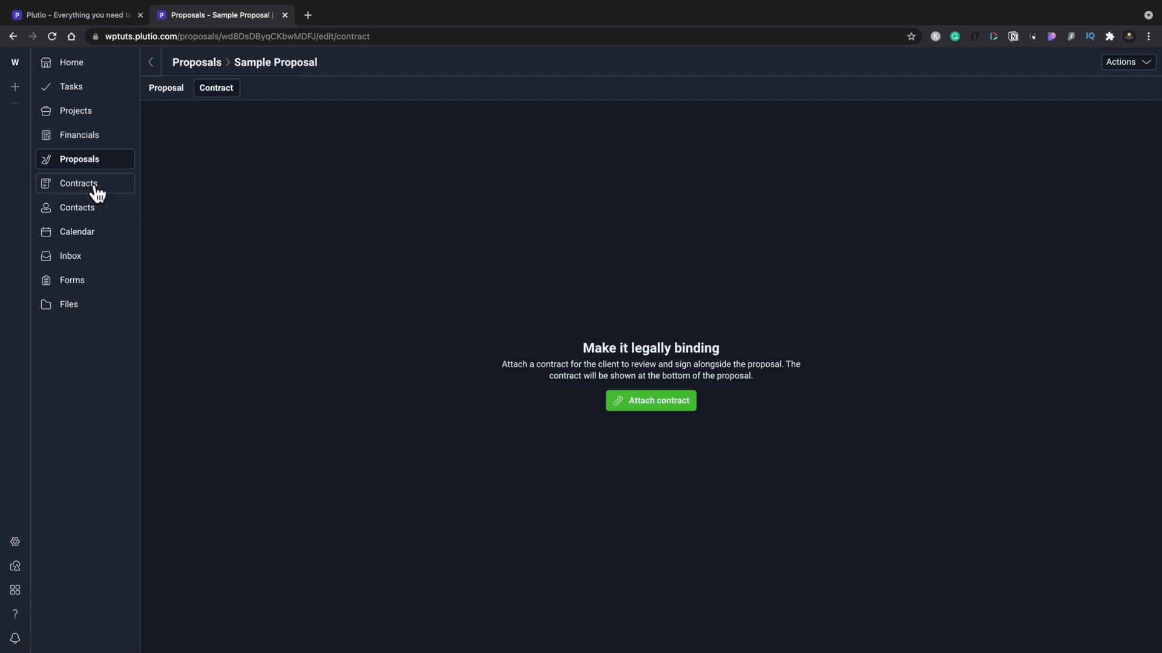
- Open the Contracts page showing its empty-state introduction and create-contract option
{"action": "left_click", "coordinate": [77, 183]}
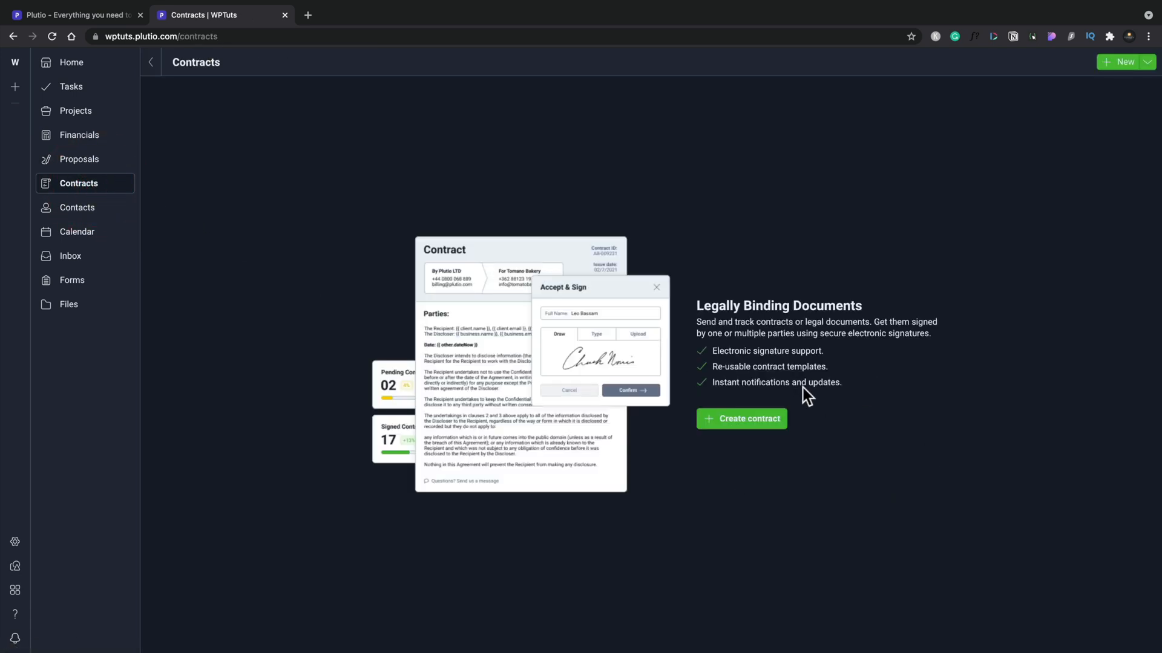
{"action": "mouse_move", "coordinate": [778, 455]}
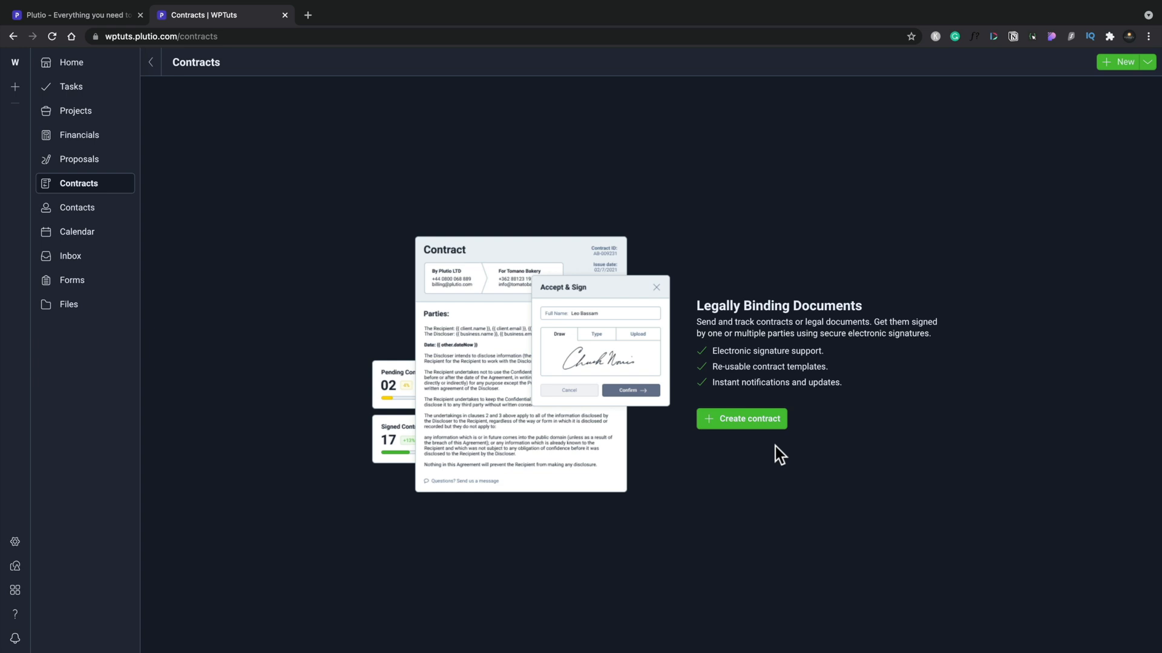
{"action": "mouse_move", "coordinate": [588, 368]}
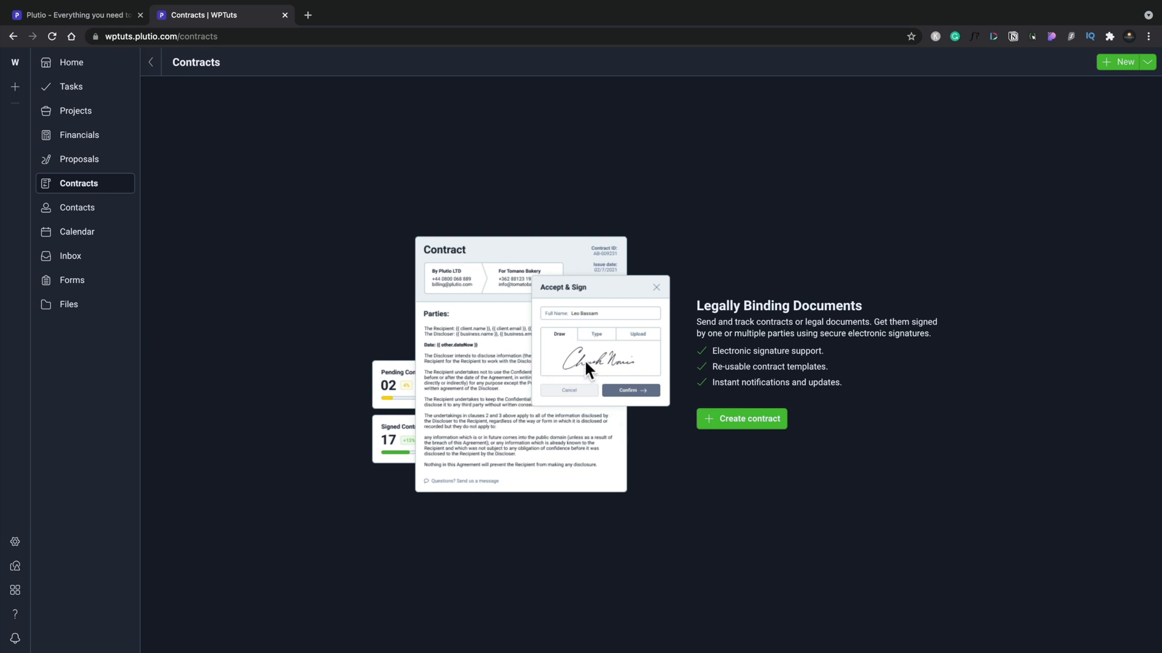
{"action": "mouse_move", "coordinate": [447, 322]}
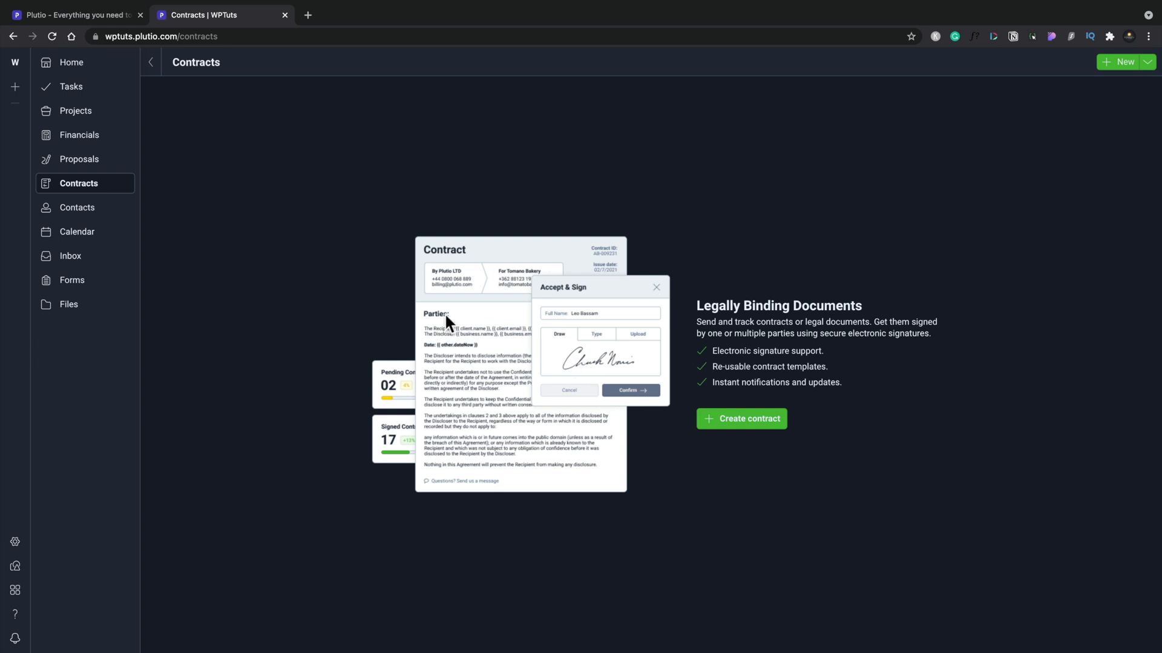
{"action": "mouse_move", "coordinate": [734, 421]}
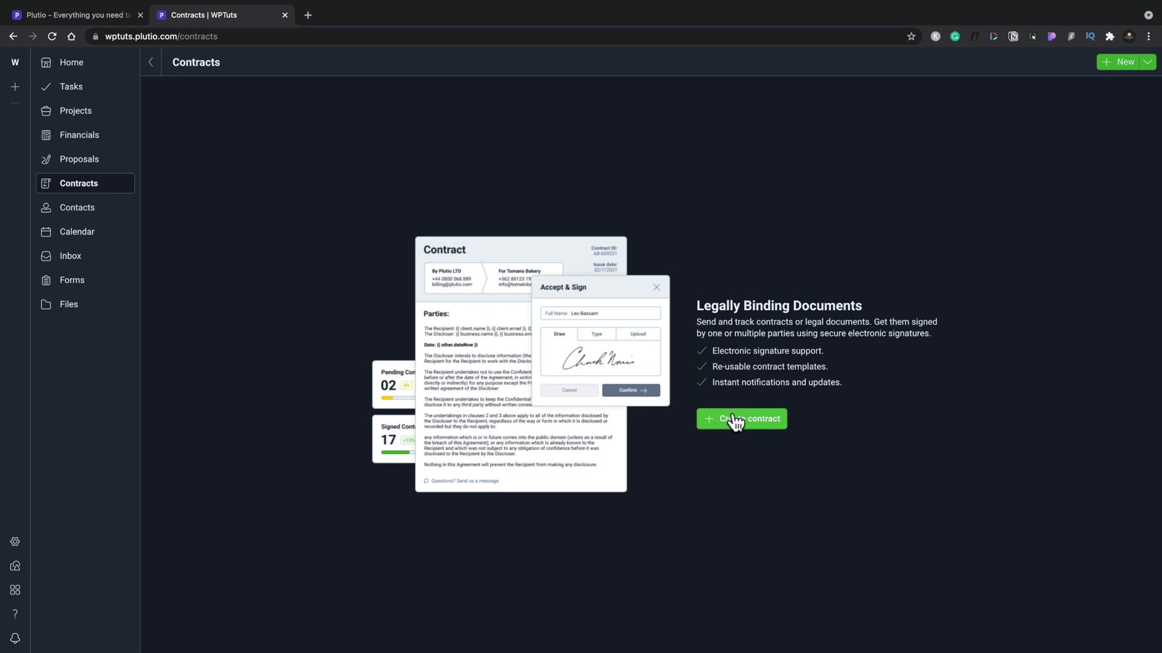
{"action": "mouse_move", "coordinate": [84, 224]}
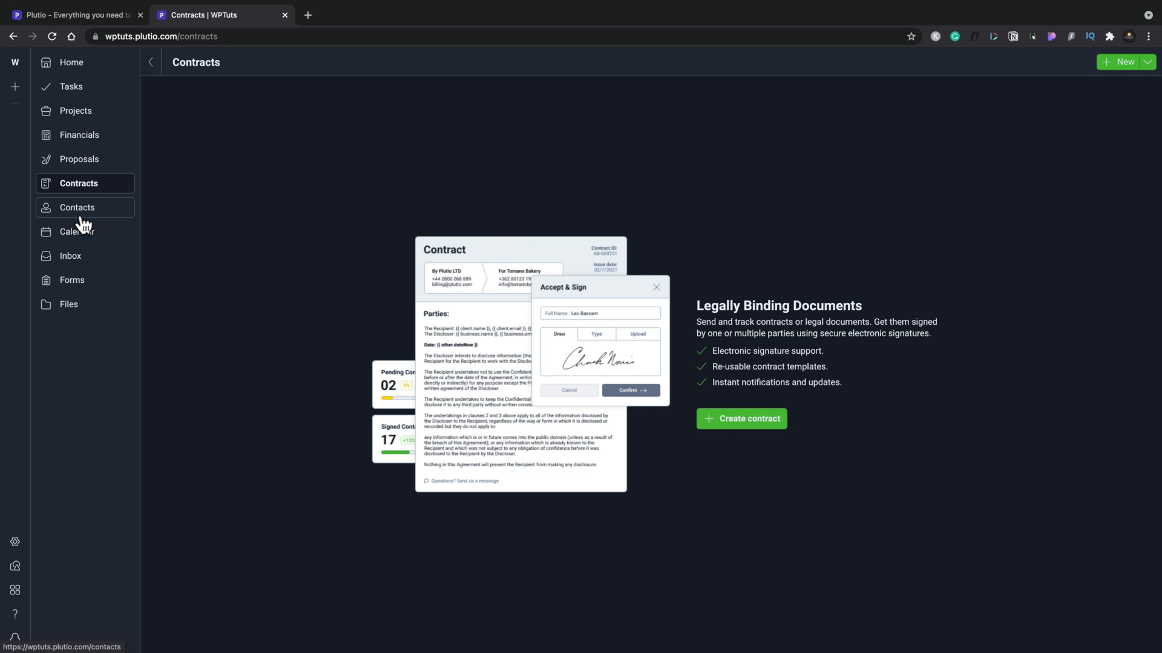
{"action": "left_click", "coordinate": [77, 208]}
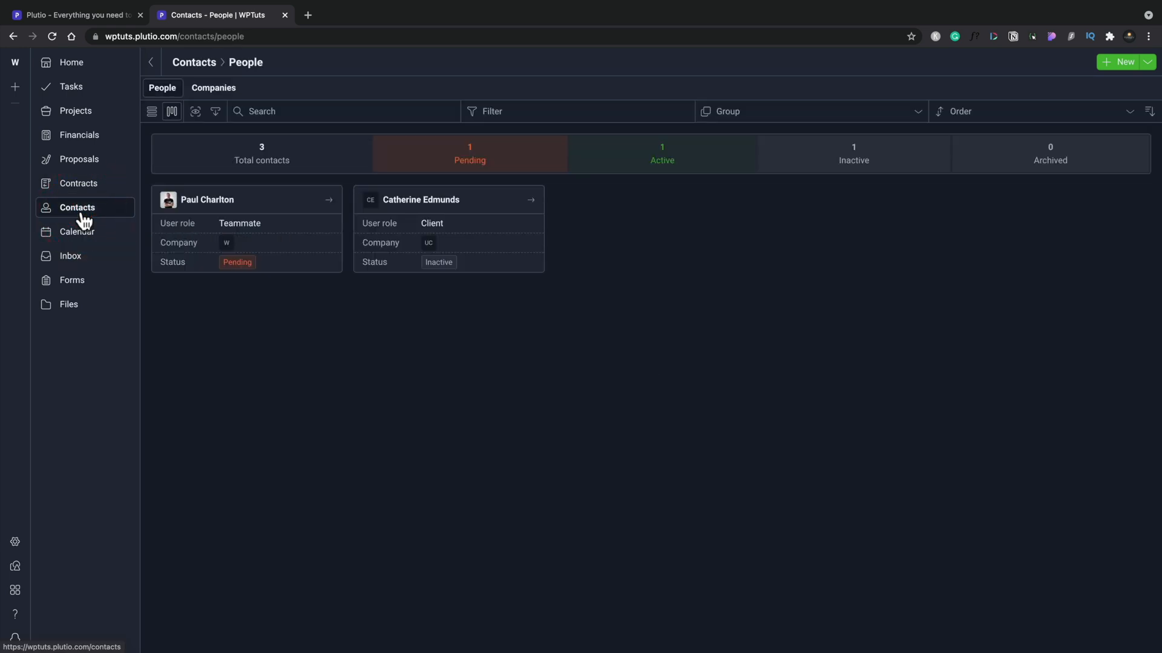
{"action": "mouse_move", "coordinate": [519, 298]}
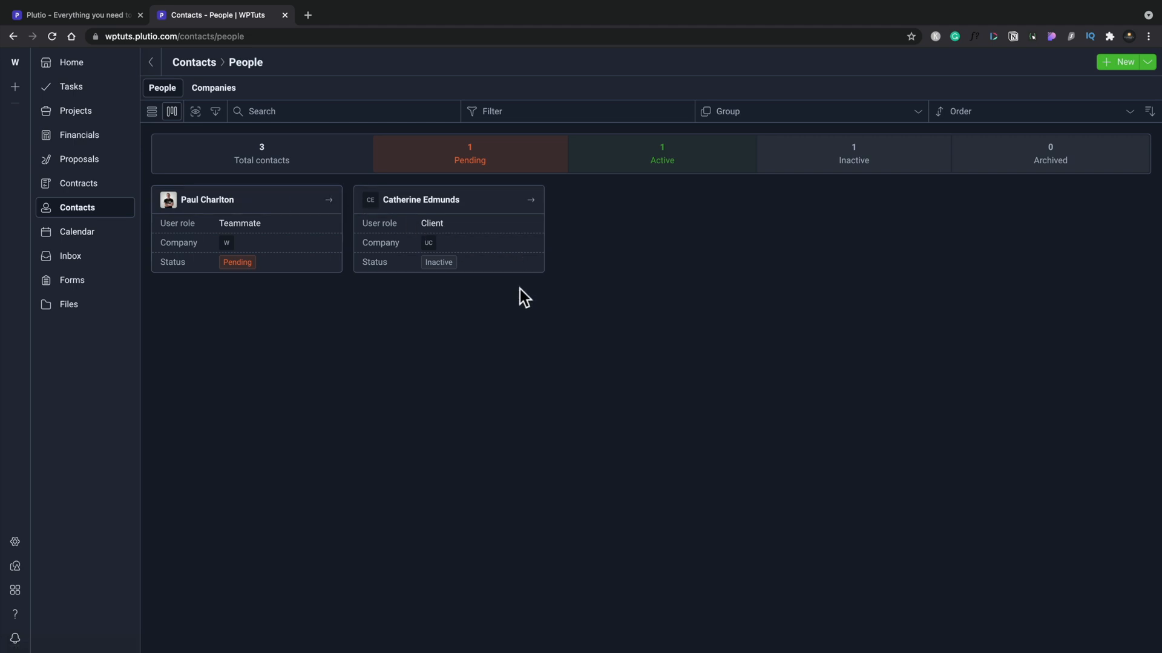
{"action": "mouse_move", "coordinate": [215, 205]}
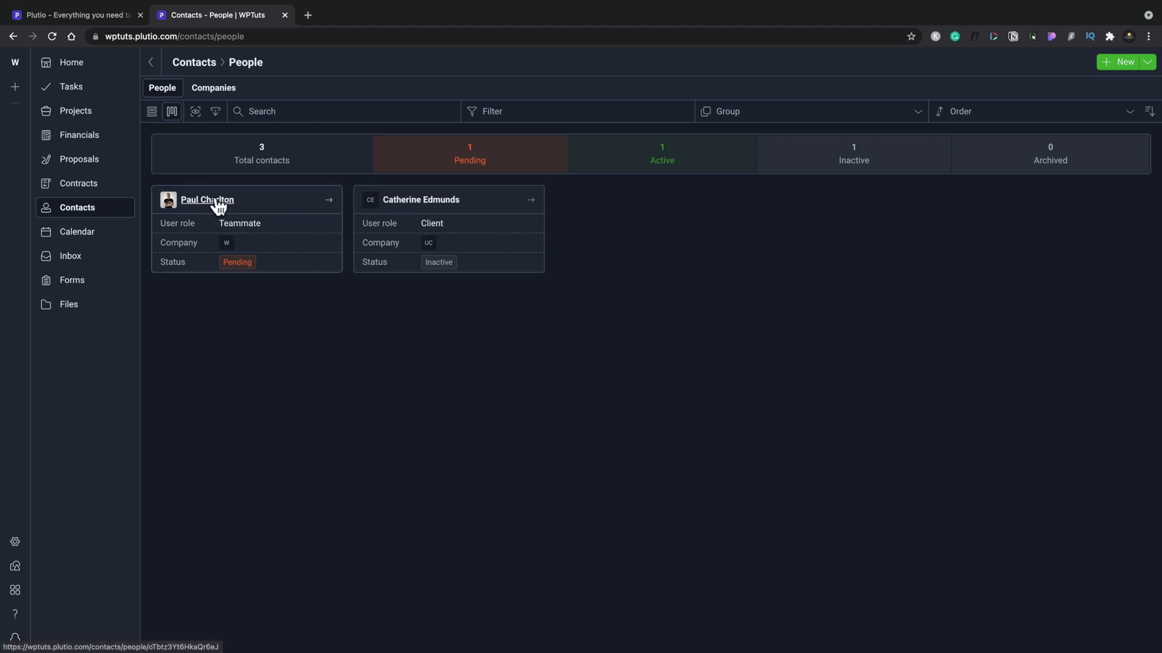
{"action": "left_click", "coordinate": [206, 200]}
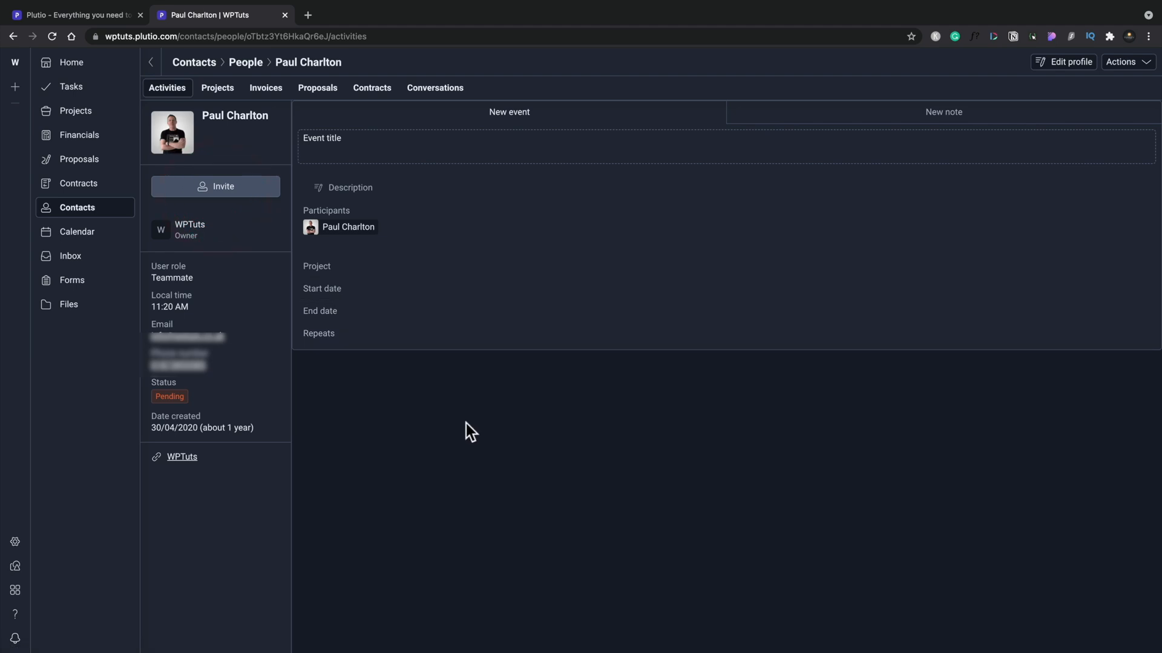
{"action": "mouse_move", "coordinate": [227, 332]}
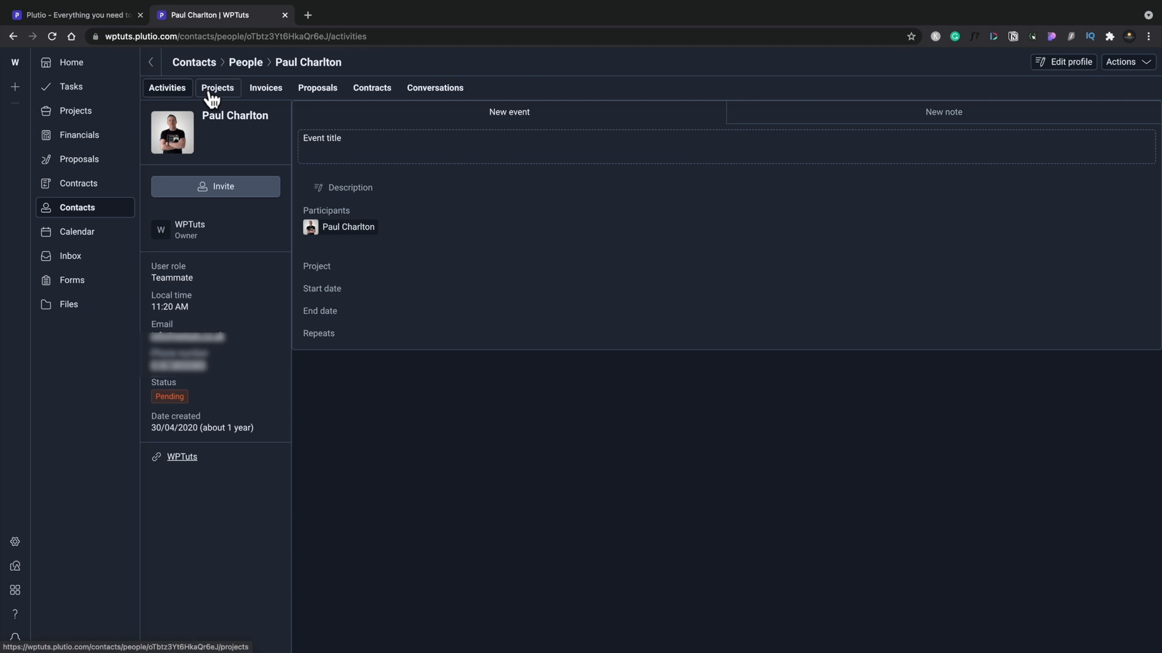
{"action": "left_click", "coordinate": [217, 87]}
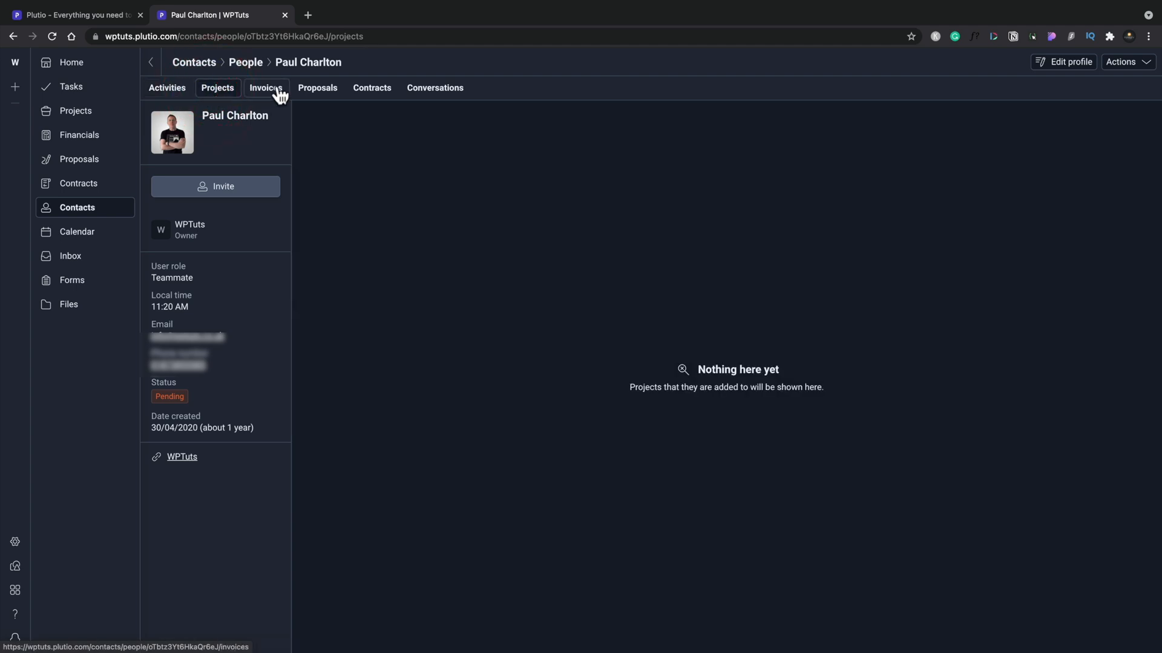
{"action": "left_click", "coordinate": [266, 88]}
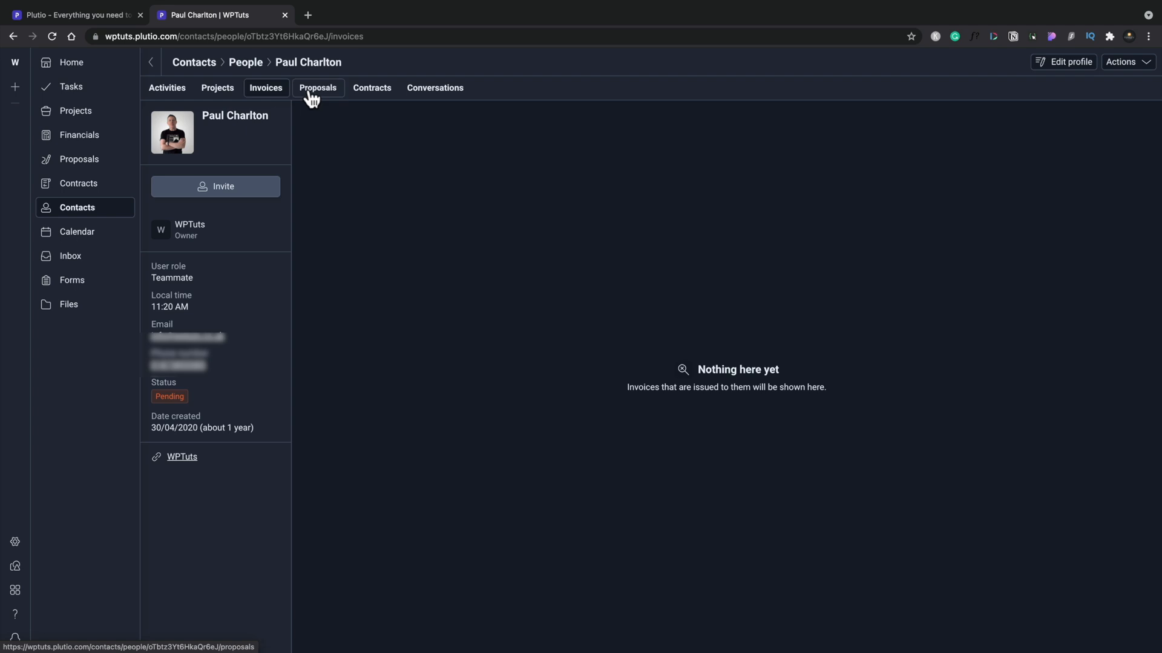
{"action": "left_click", "coordinate": [372, 87]}
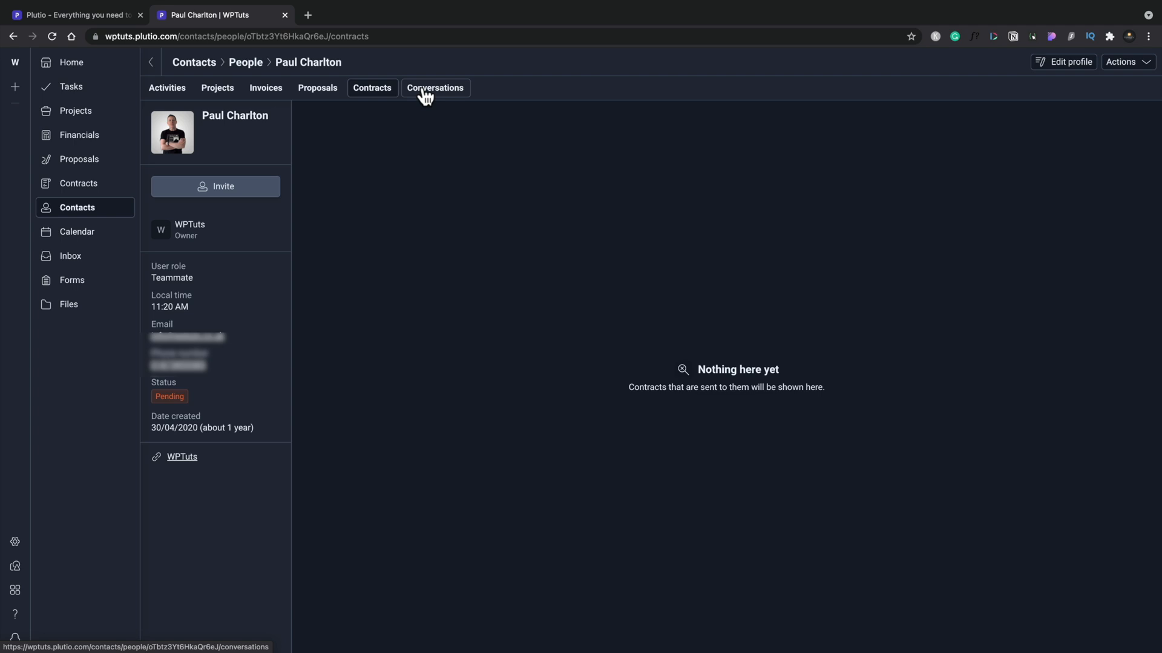
{"action": "left_click", "coordinate": [435, 88]}
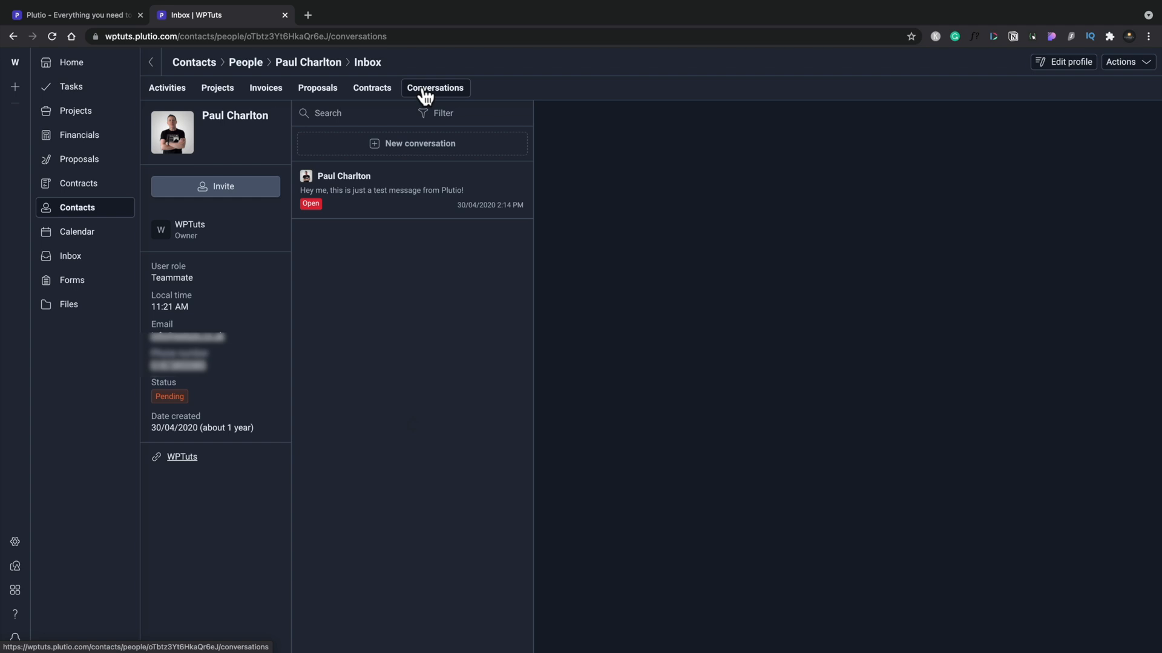
{"action": "mouse_move", "coordinate": [77, 232]}
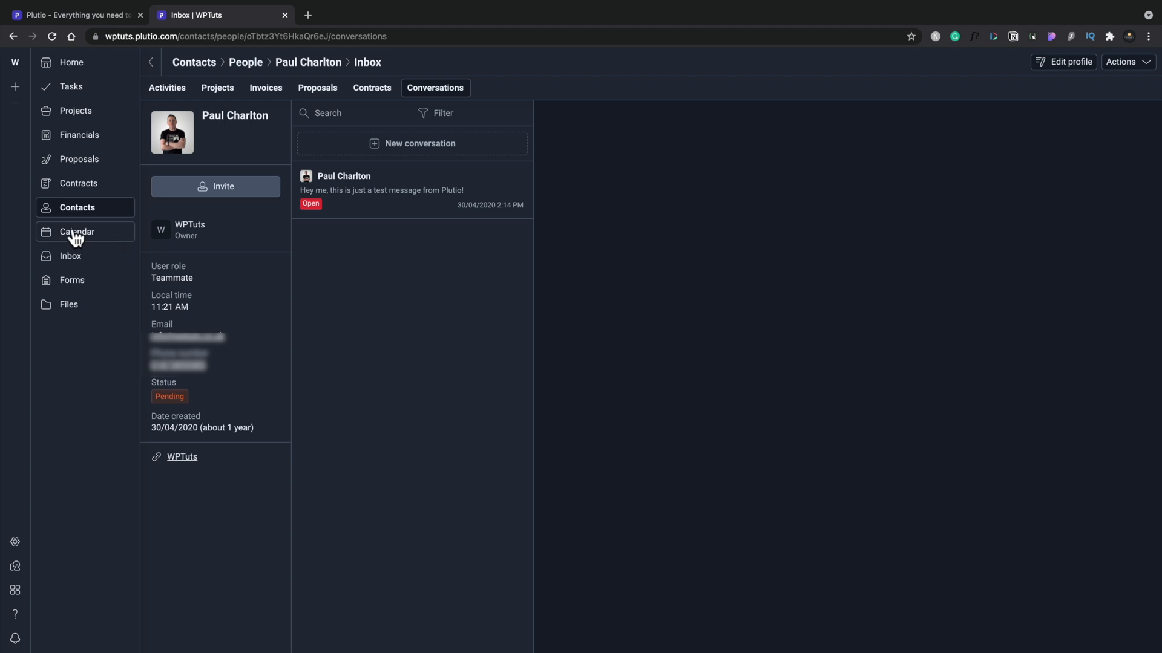
- View the July 2021 calendar, then open the Inbox with Direct, Groups and Projects
{"action": "left_click", "coordinate": [77, 232]}
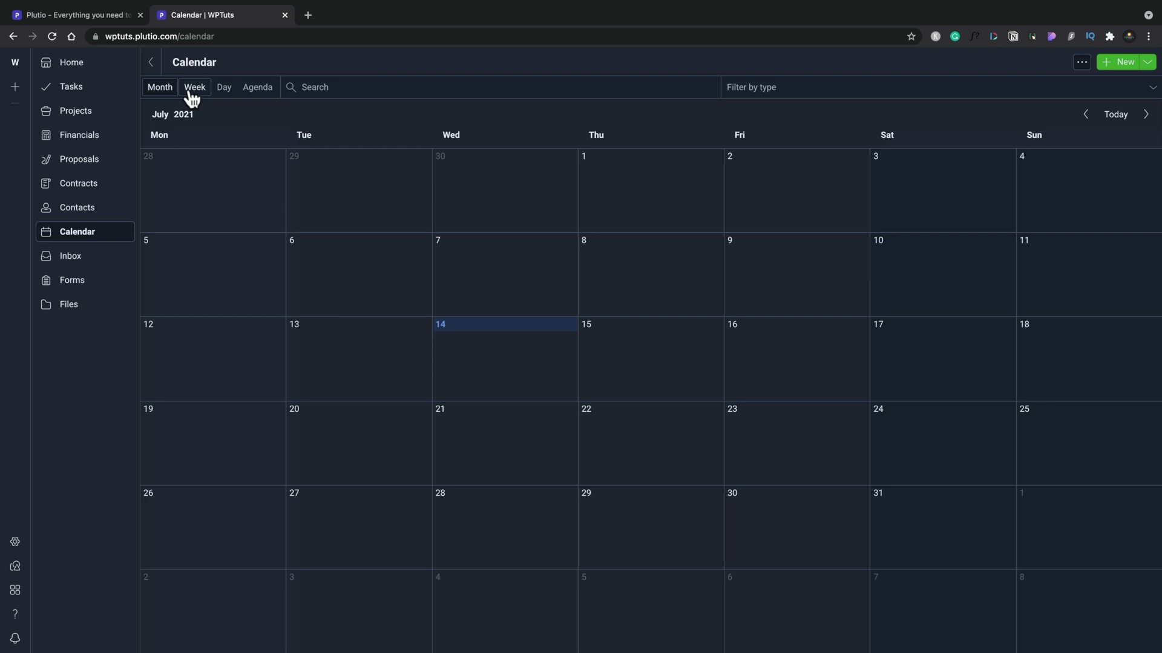
{"action": "left_click", "coordinate": [69, 256]}
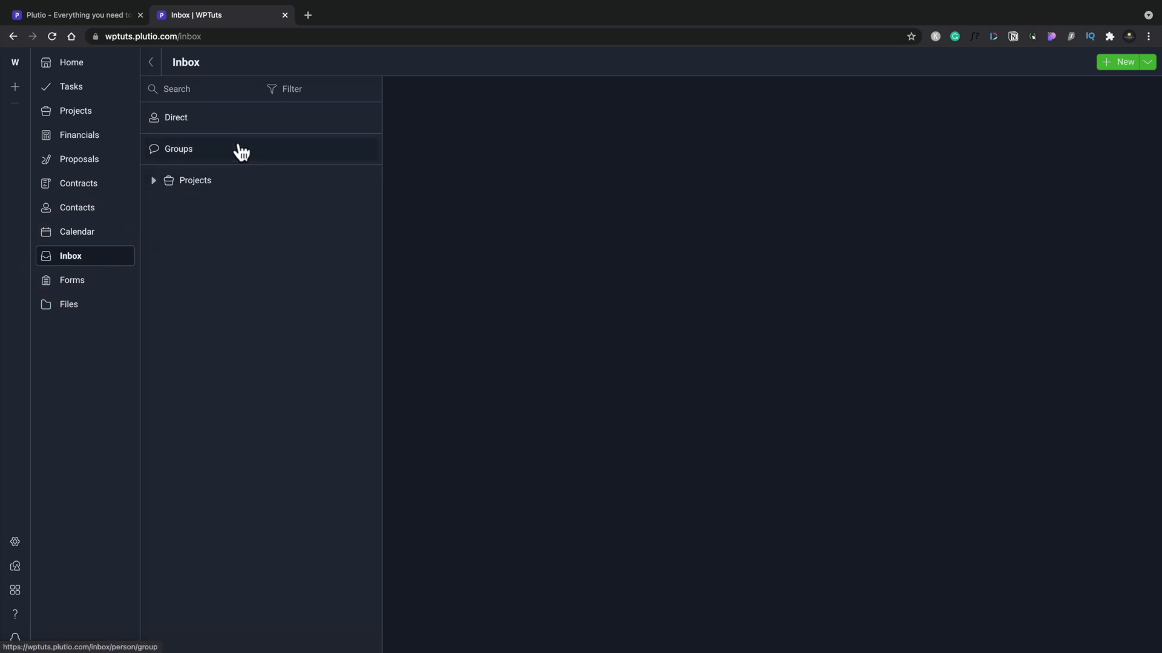
- Expand Inbox project conversations, view Freelance Fridays, then open the empty Elementor conversation
{"action": "left_click", "coordinate": [154, 181]}
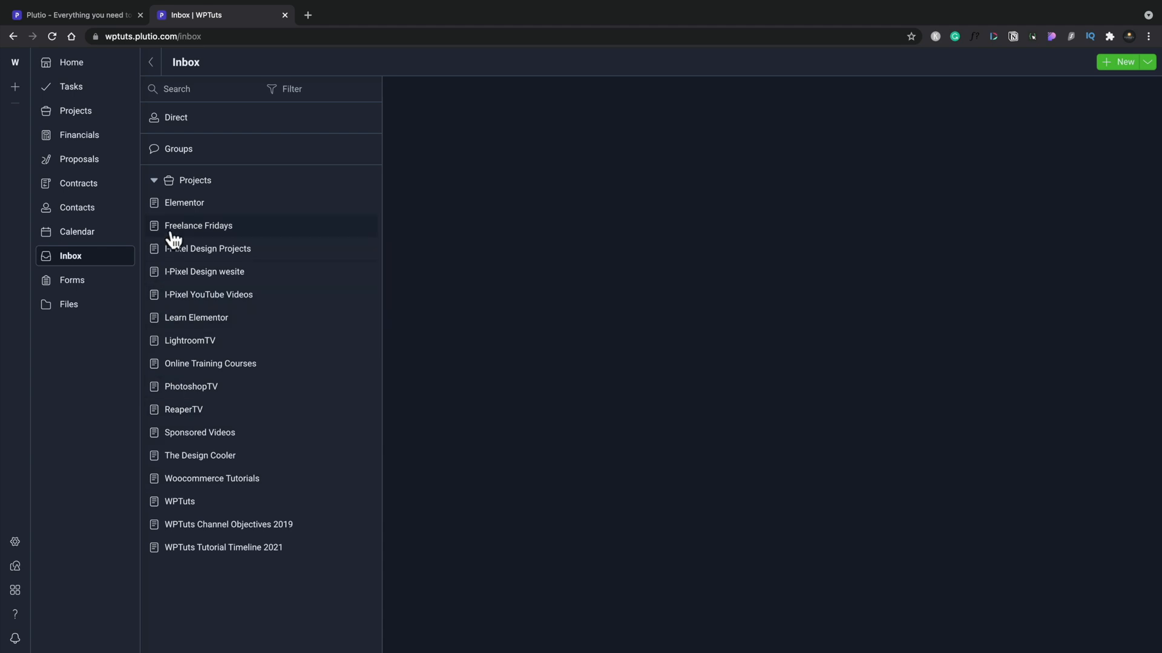
{"action": "mouse_move", "coordinate": [191, 412]}
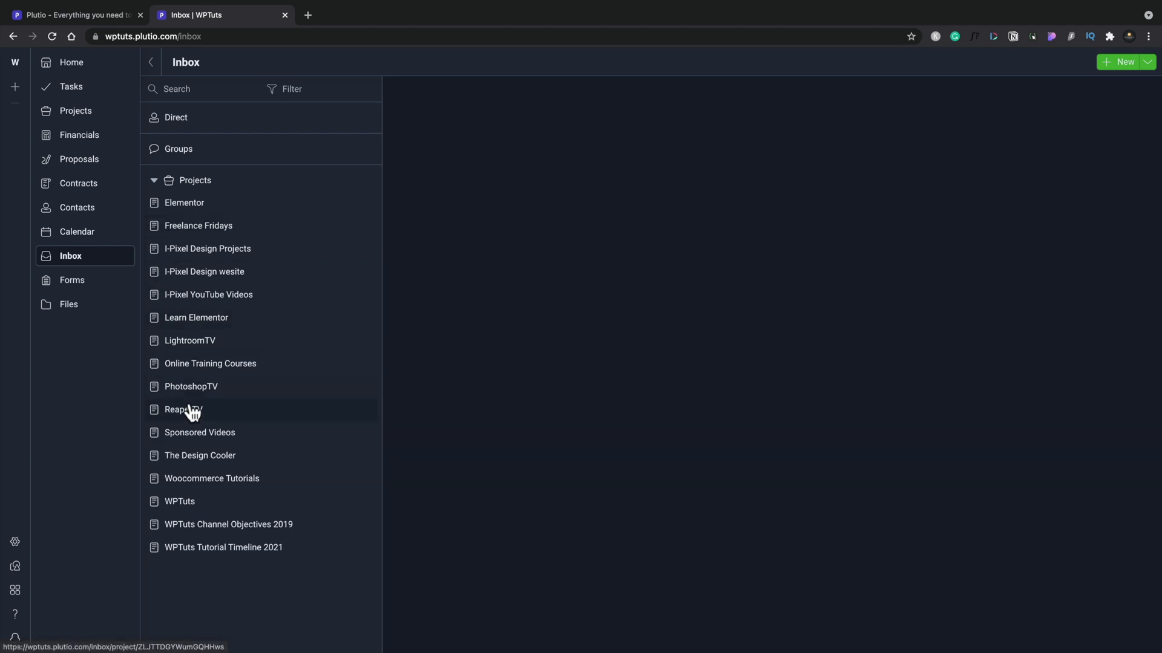
{"action": "mouse_move", "coordinate": [640, 287]}
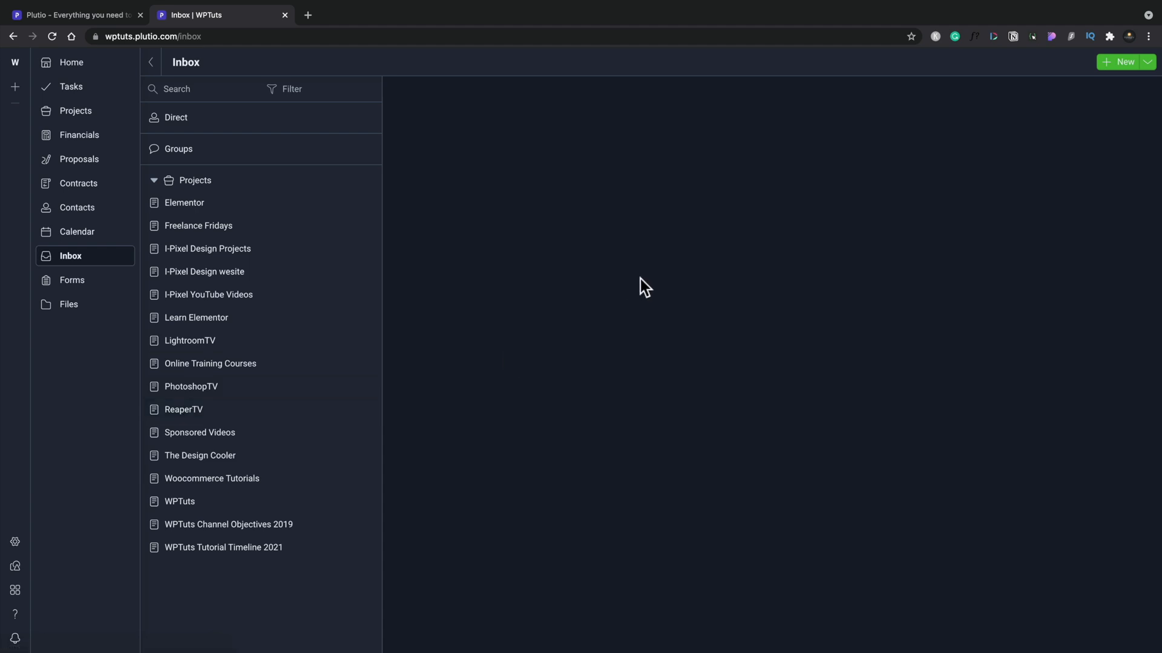
{"action": "mouse_move", "coordinate": [208, 241]}
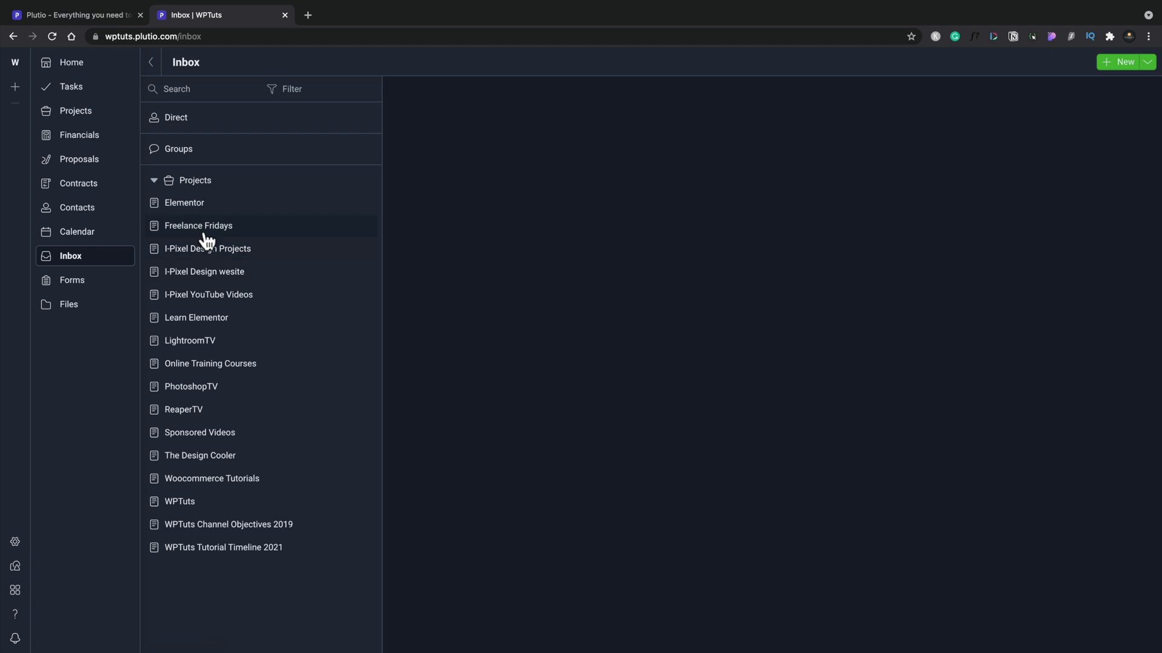
{"action": "left_click", "coordinate": [183, 203]}
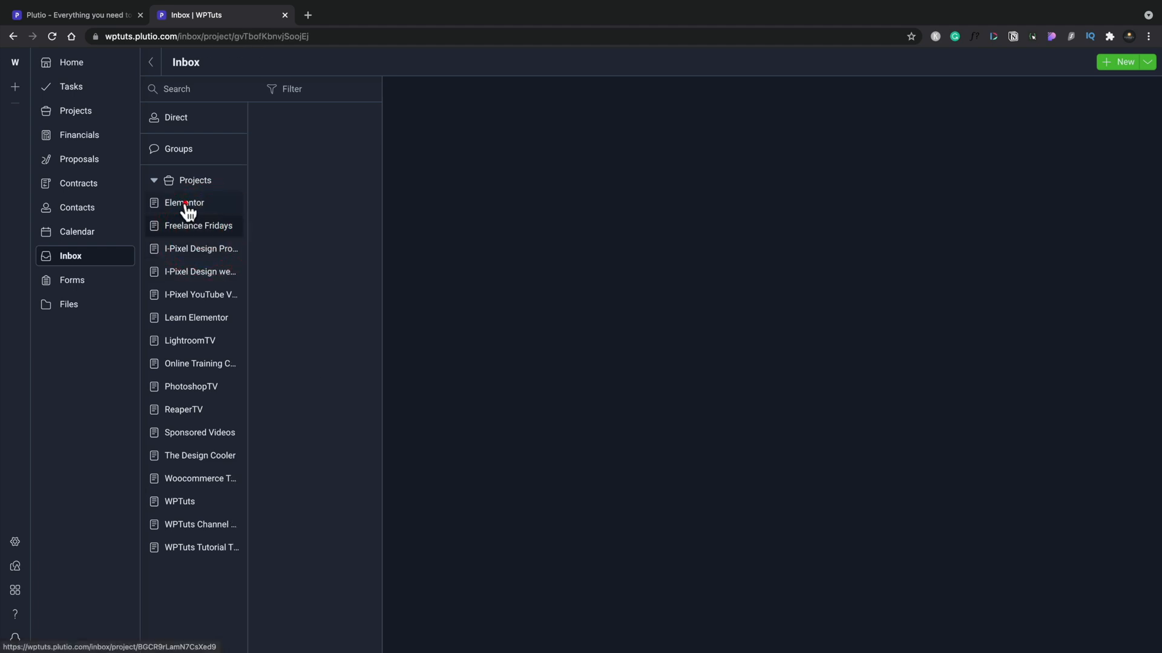
{"action": "left_click", "coordinate": [183, 202]}
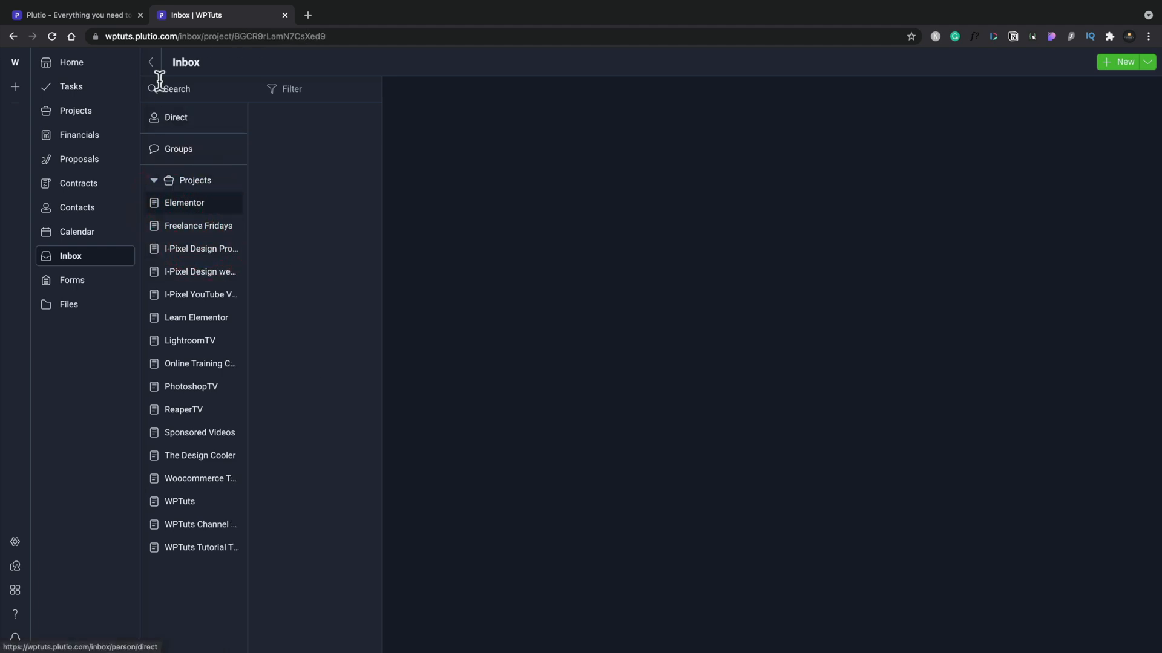
- Open the Test Form from the Forms section and preview it as respondents see it
{"action": "left_click", "coordinate": [71, 280]}
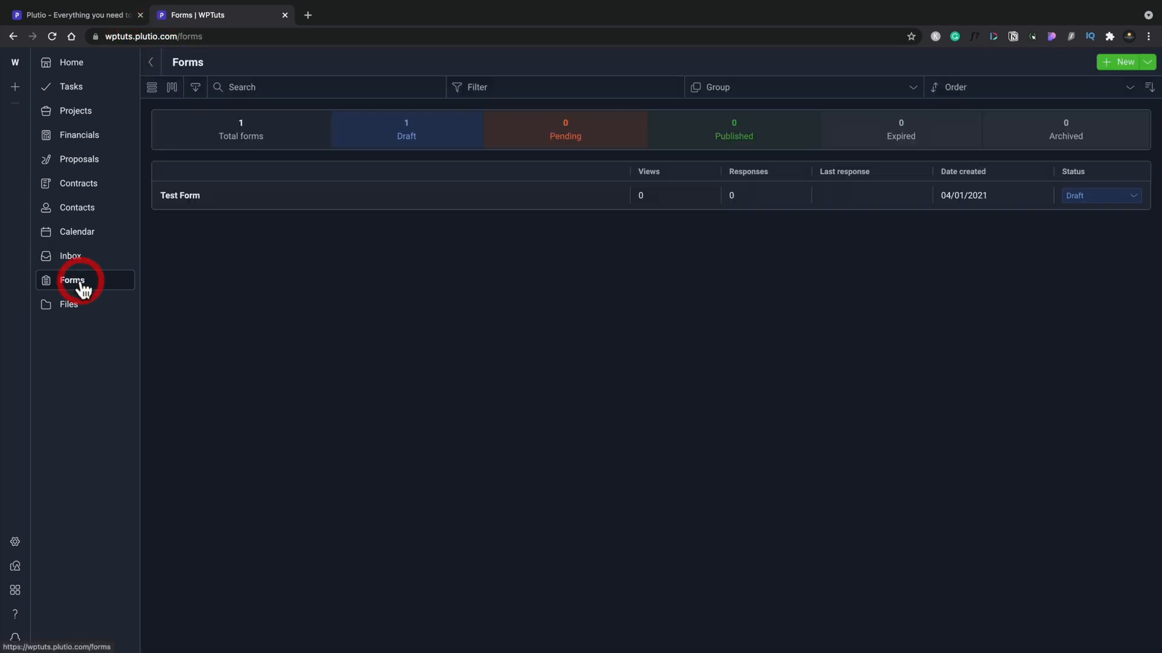
{"action": "mouse_move", "coordinate": [193, 194]}
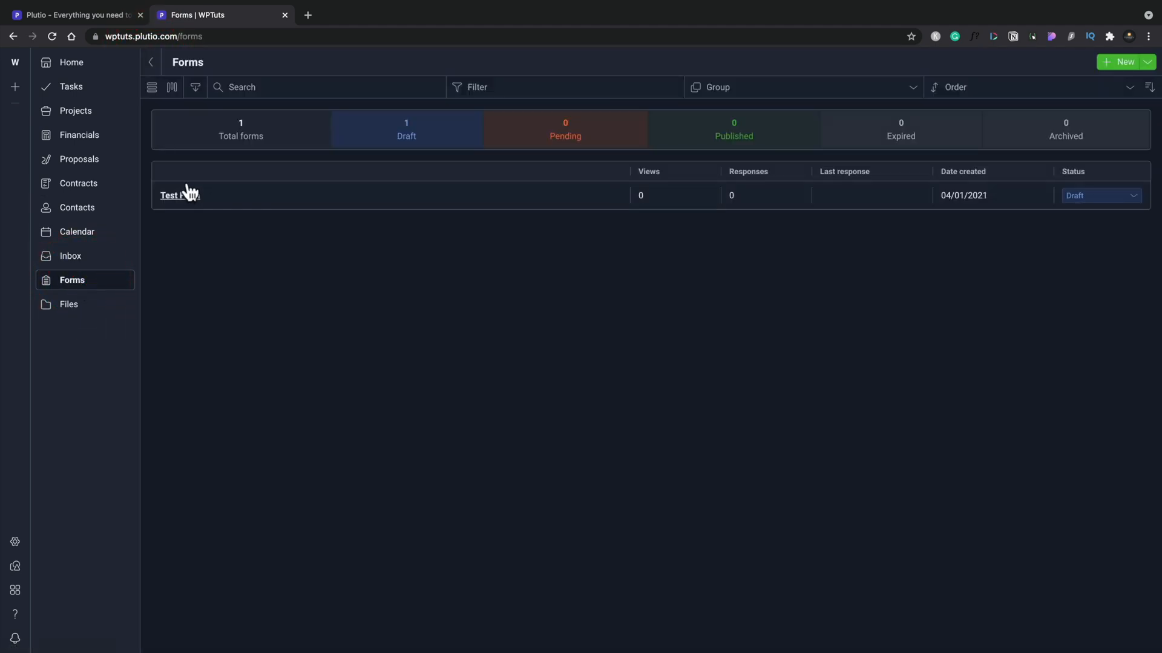
{"action": "left_click", "coordinate": [172, 195]}
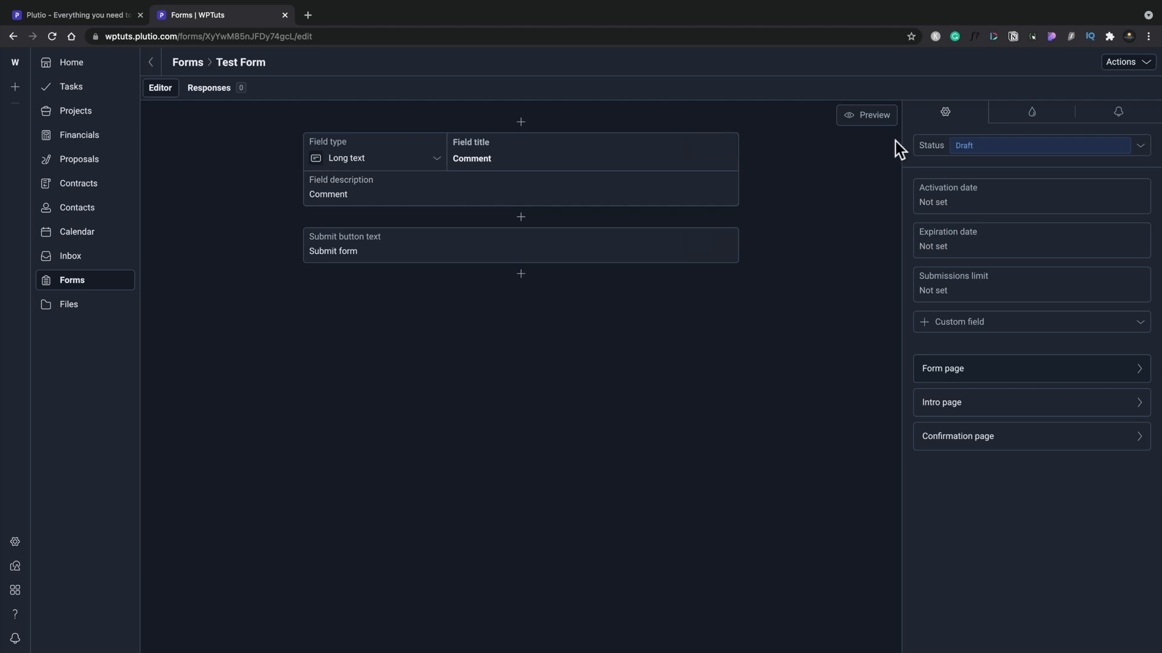
{"action": "left_click", "coordinate": [867, 115]}
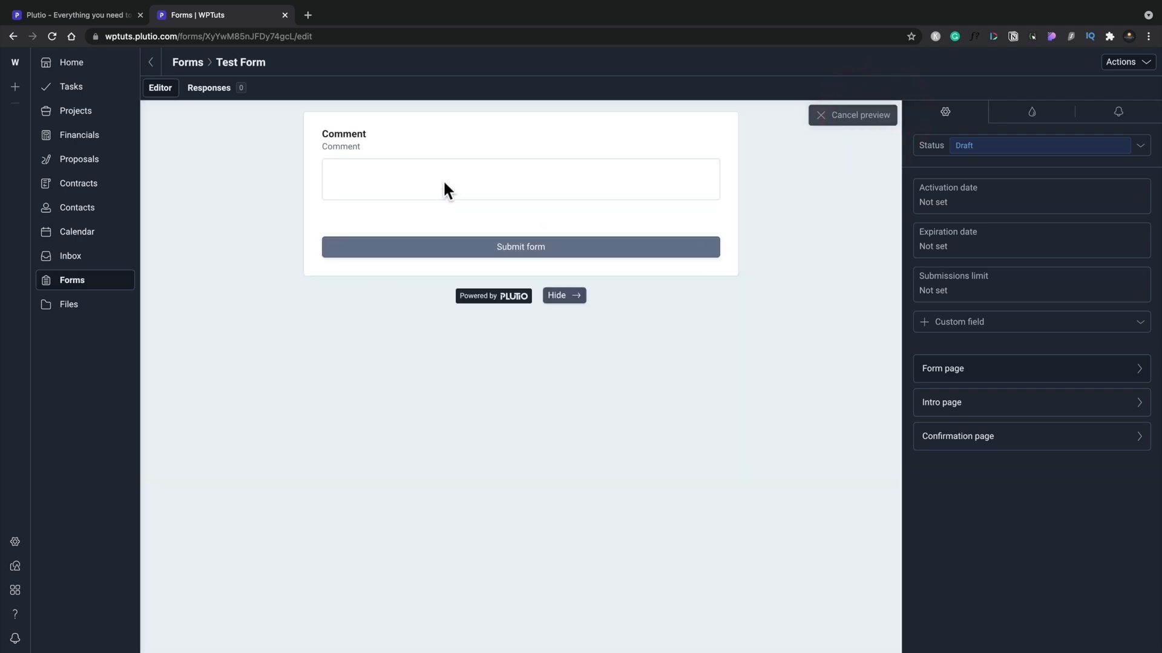
{"action": "mouse_move", "coordinate": [419, 197]}
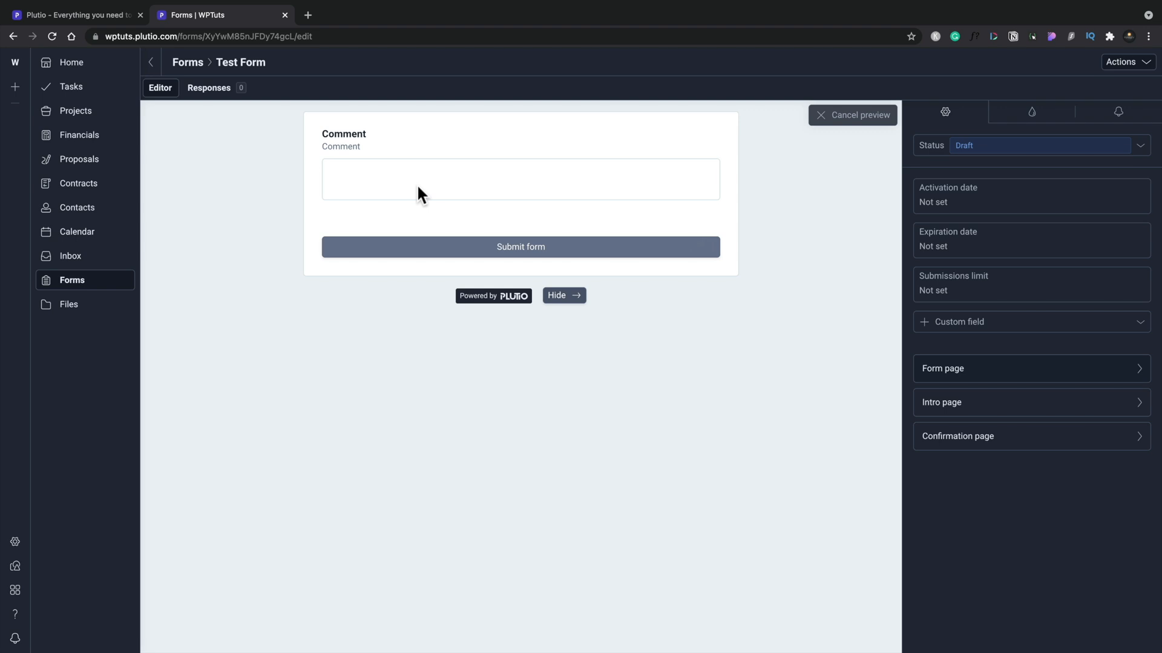
{"action": "mouse_move", "coordinate": [981, 409]}
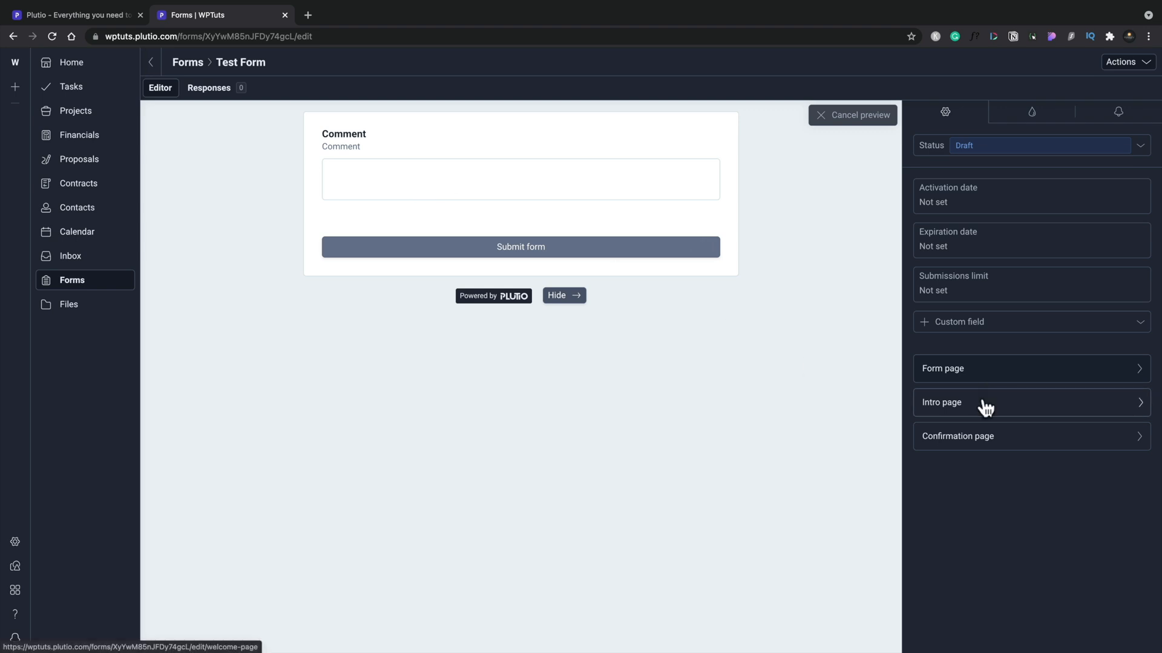
{"action": "mouse_move", "coordinate": [986, 437]}
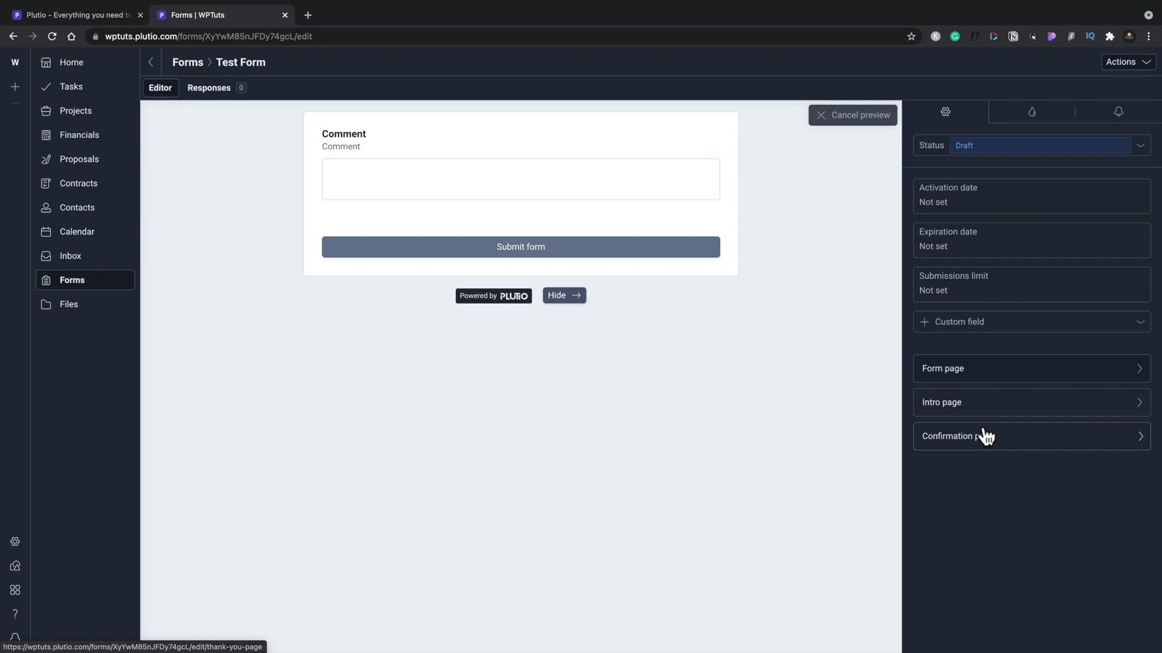
{"action": "mouse_move", "coordinate": [1022, 95]}
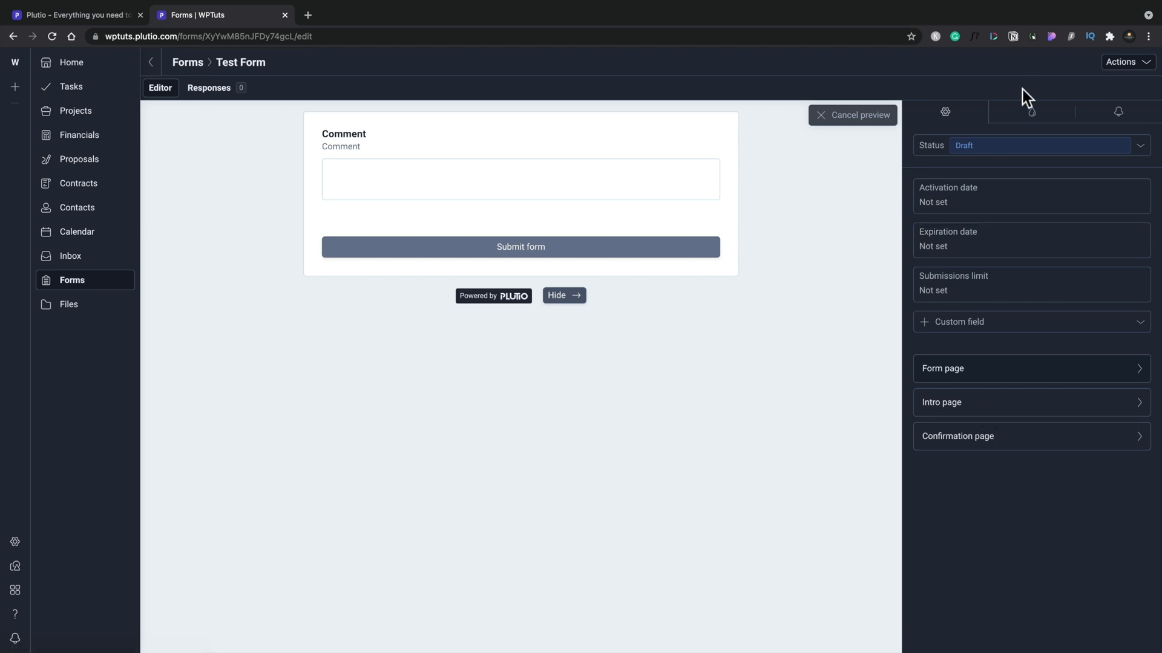
{"action": "mouse_move", "coordinate": [985, 149]}
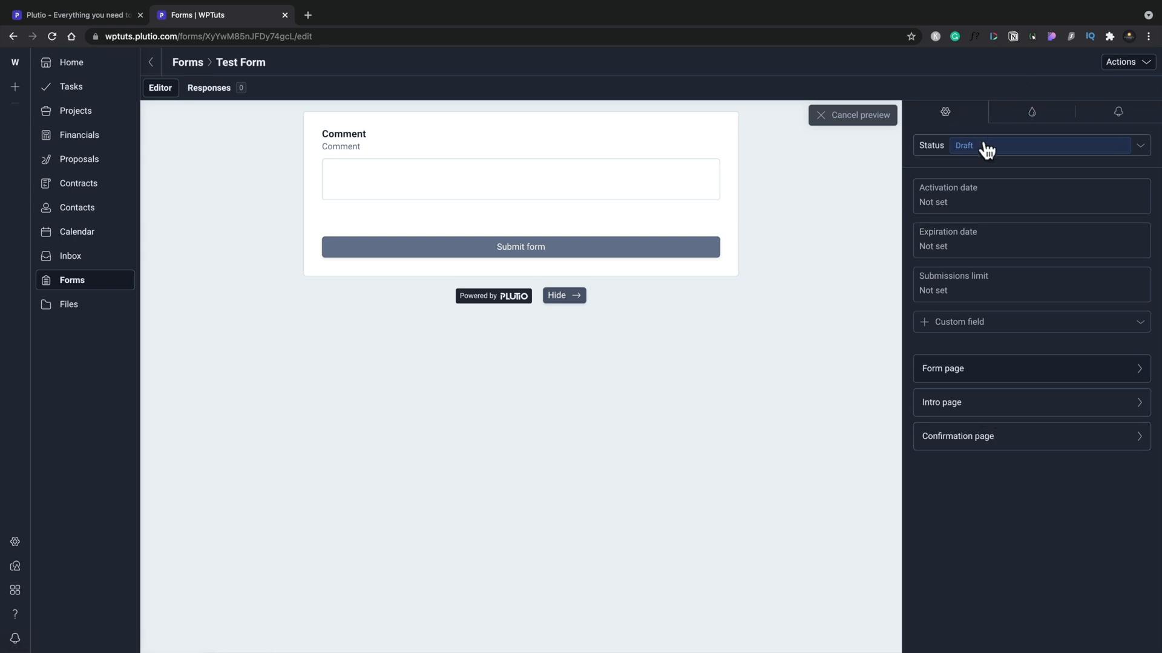
- Check the Test Form's style and notification options, then go to Files
{"action": "left_click", "coordinate": [1031, 112]}
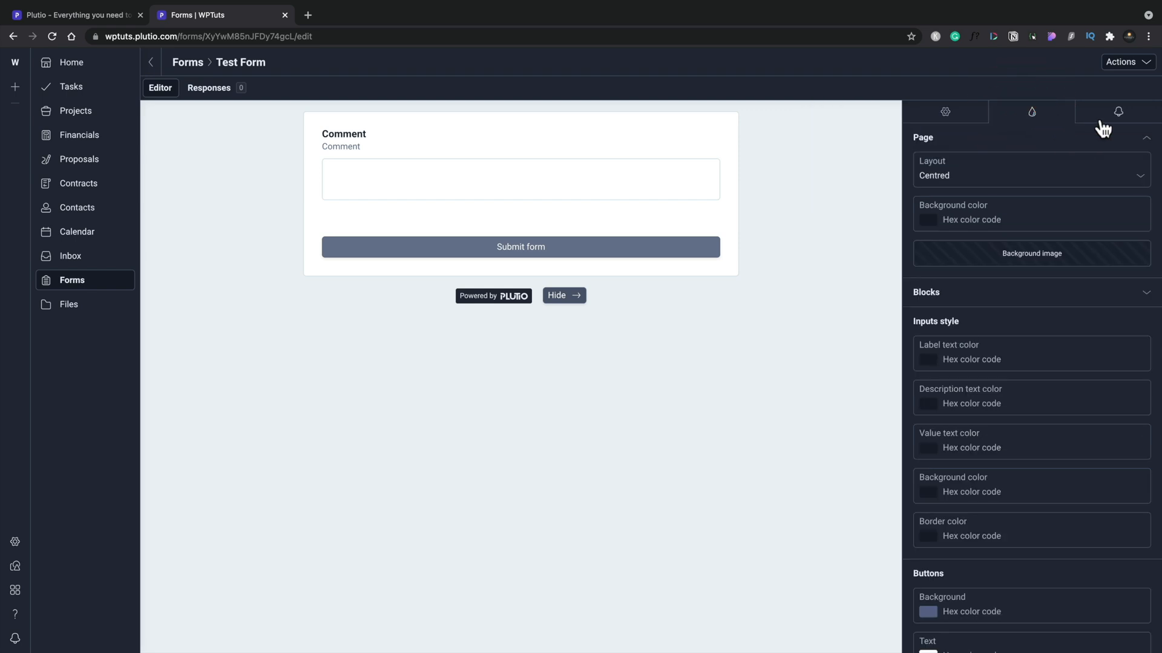
{"action": "left_click", "coordinate": [1118, 111]}
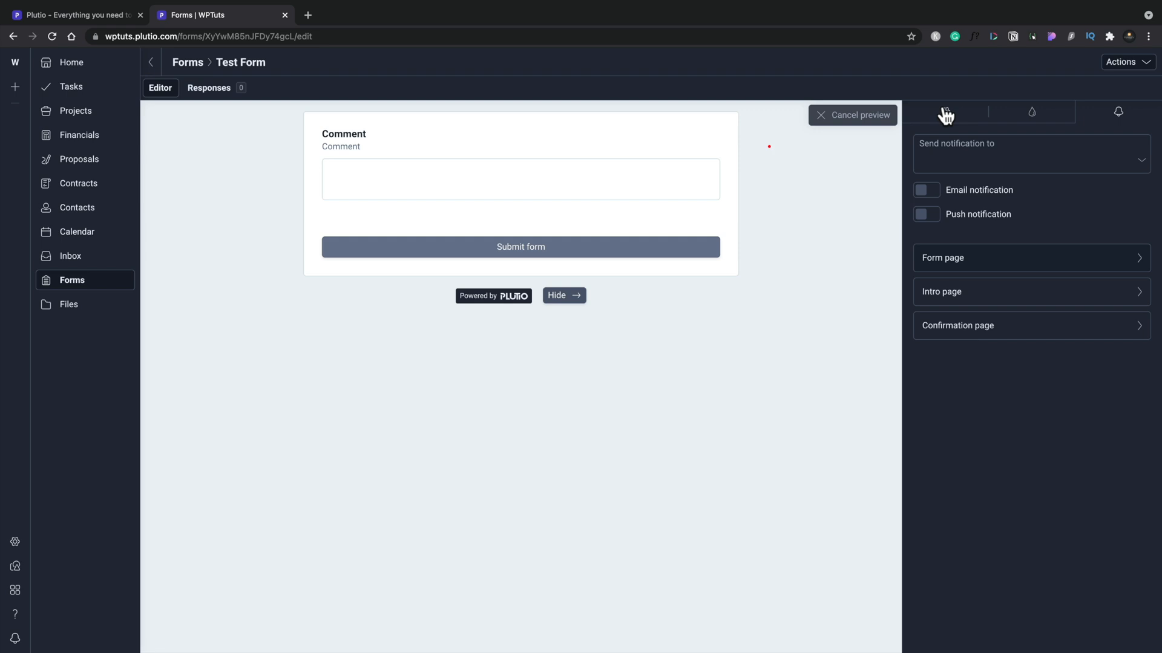
{"action": "left_click", "coordinate": [68, 304]}
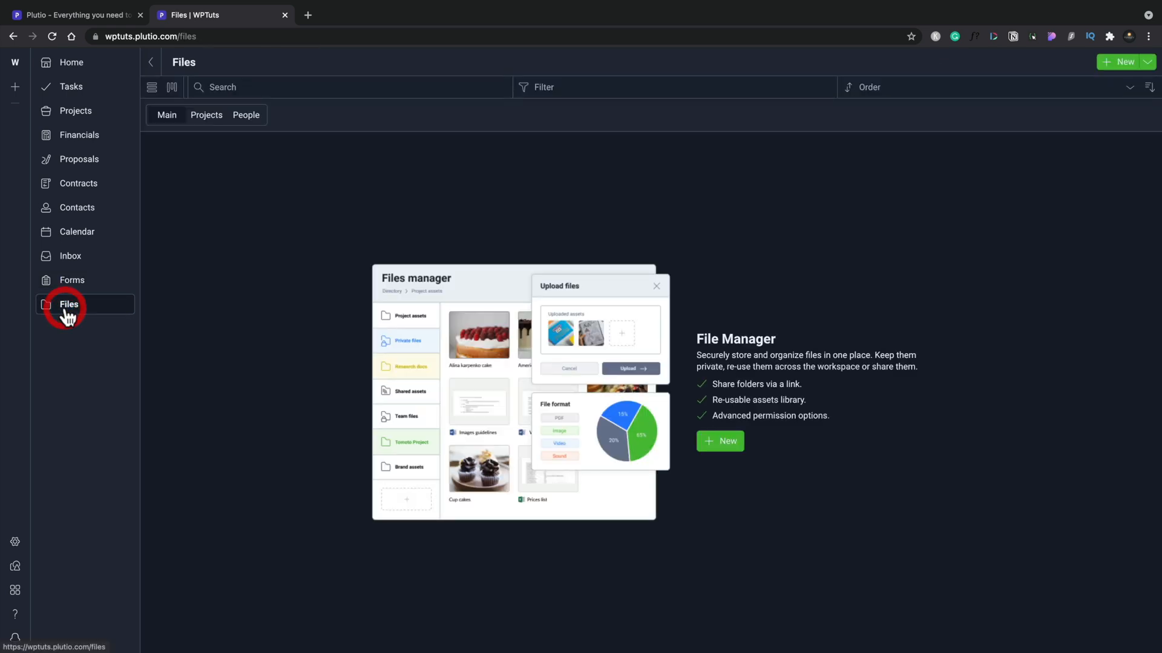
{"action": "mouse_move", "coordinate": [145, 441]}
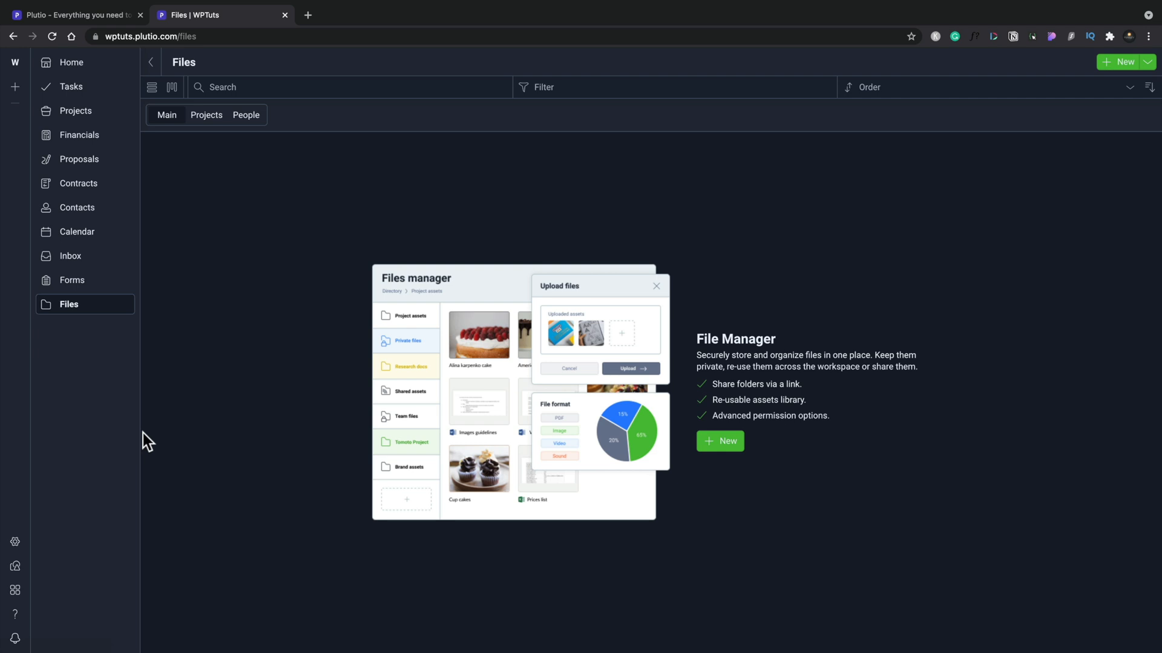
{"action": "mouse_move", "coordinate": [194, 343]}
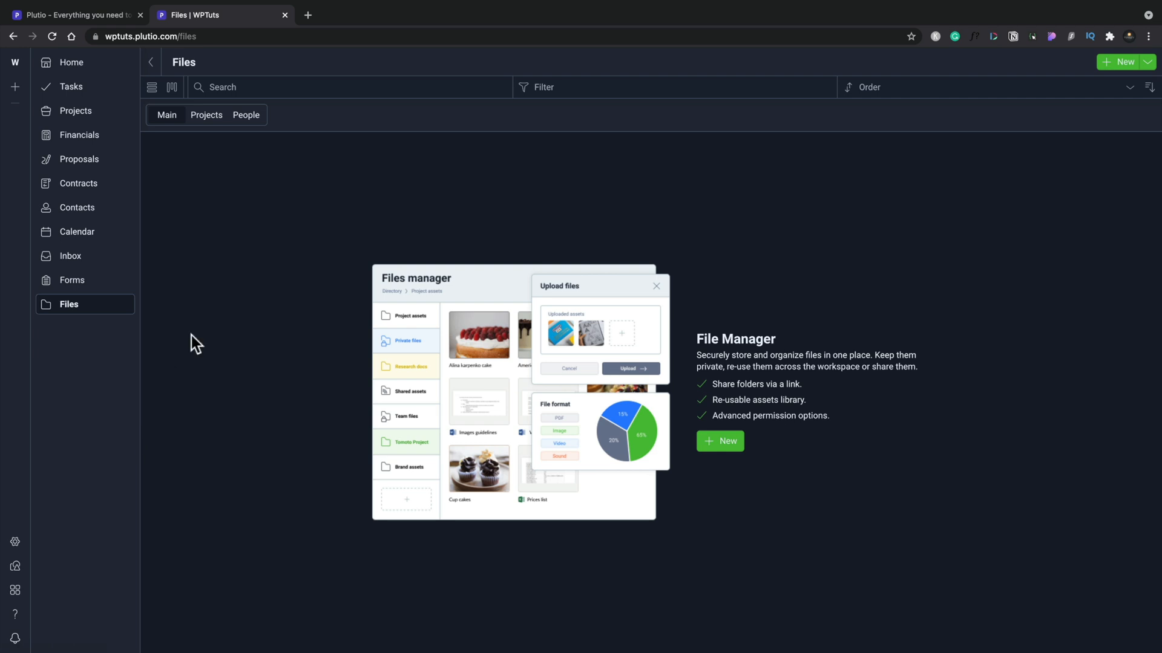
- Browse Files project and people folders, ending on projects like Elementor, Freelance Fridays, WPTuts
{"action": "left_click", "coordinate": [206, 115]}
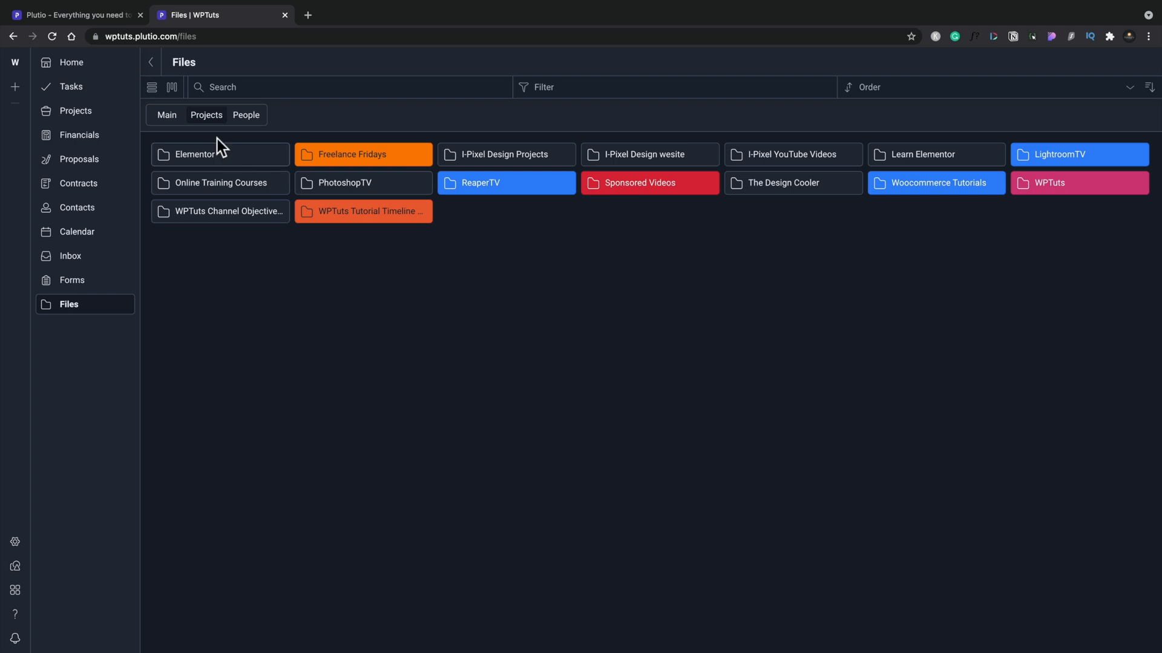
{"action": "left_click", "coordinate": [246, 115]}
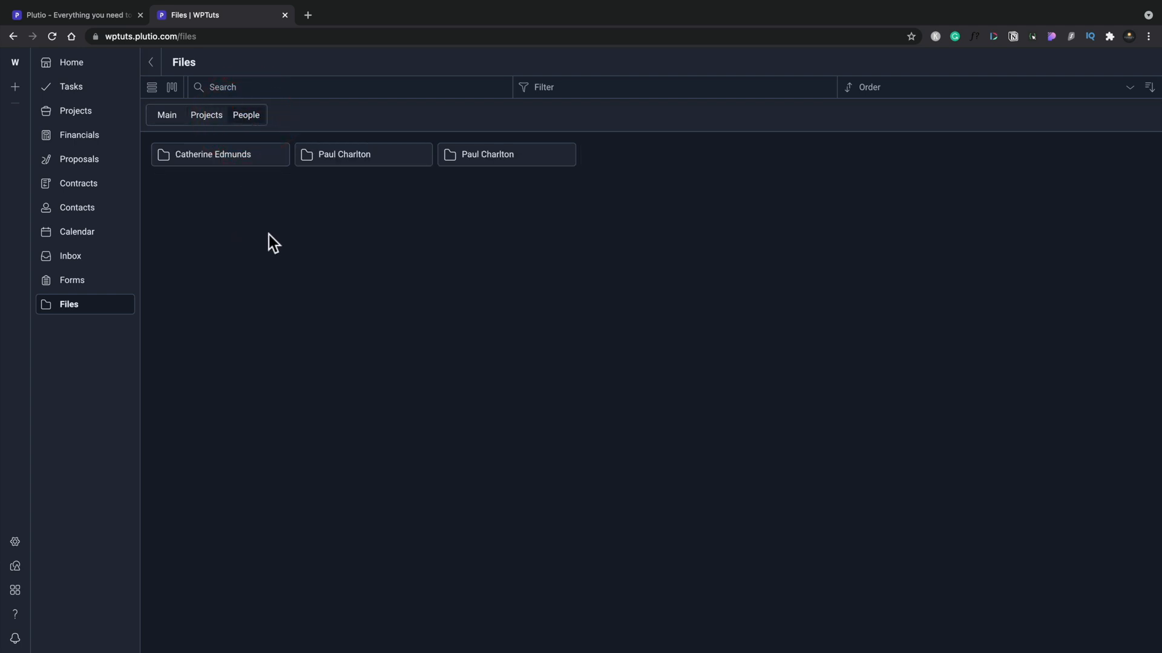
{"action": "mouse_move", "coordinate": [153, 87]}
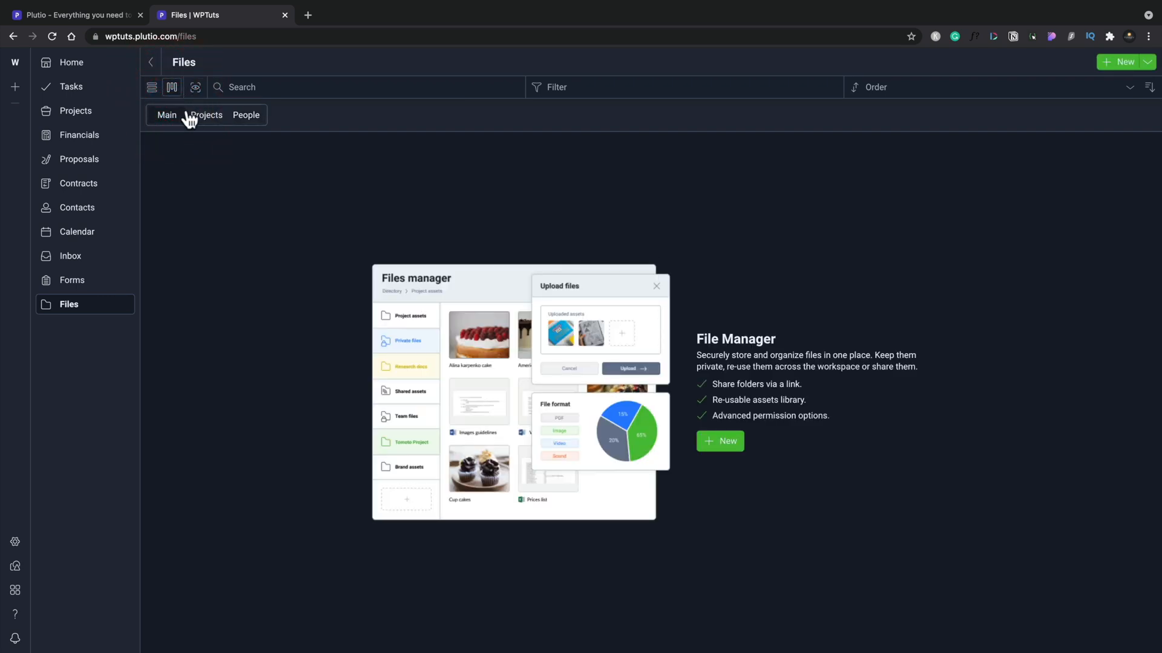
{"action": "left_click", "coordinate": [152, 88]}
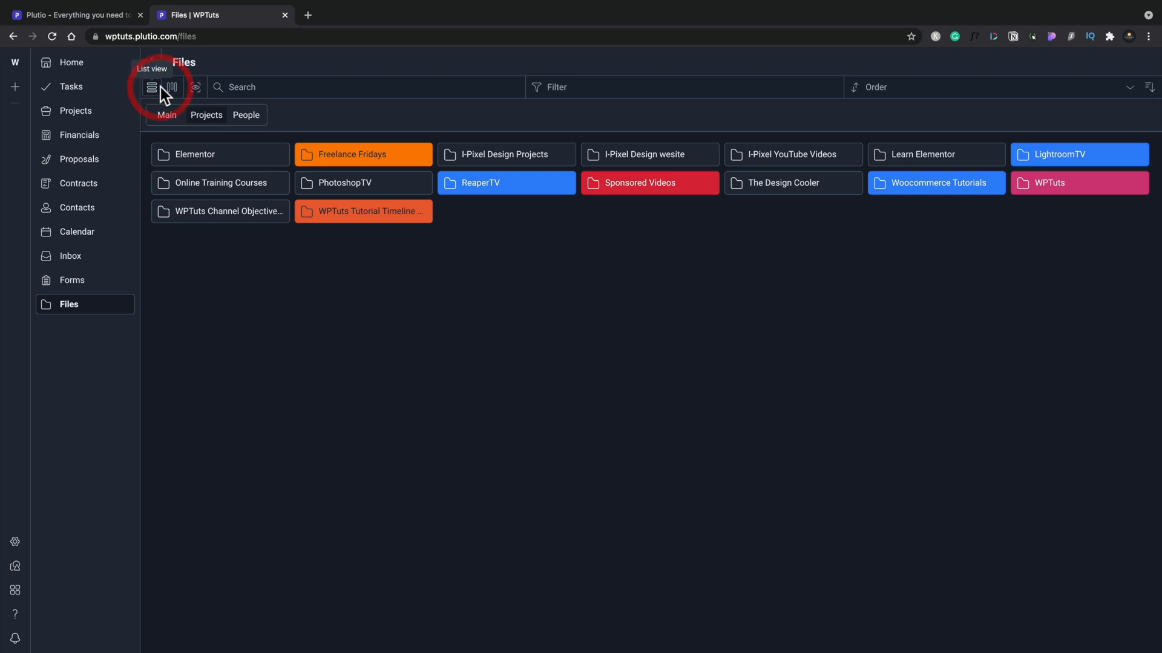
{"action": "mouse_move", "coordinate": [127, 485]}
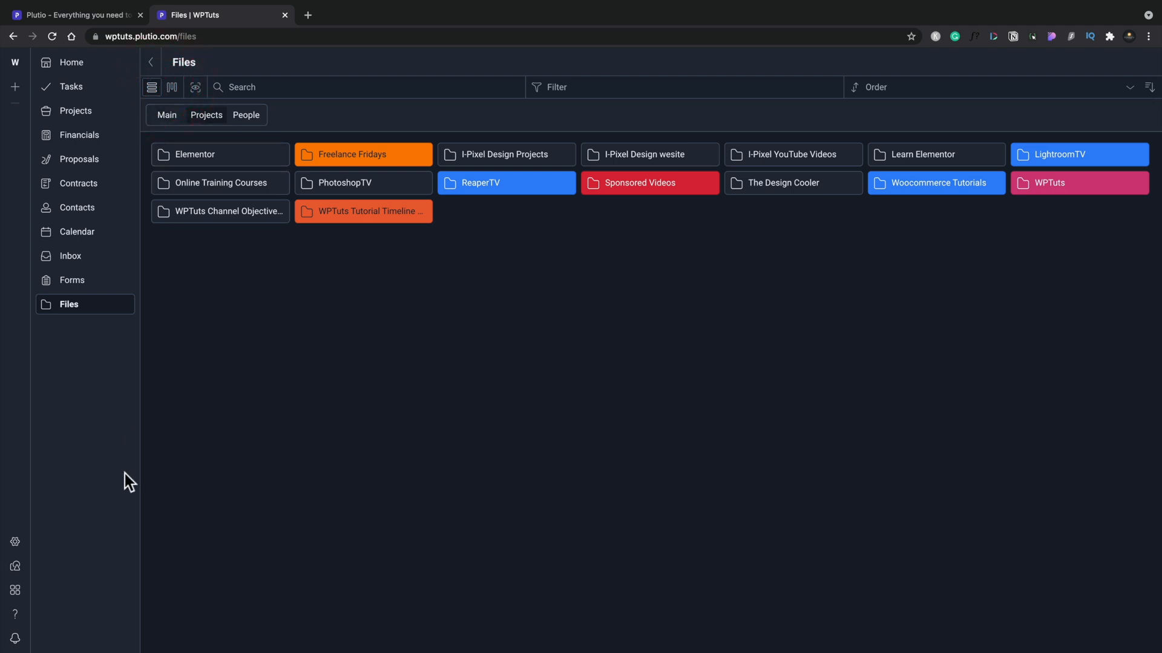
{"action": "mouse_move", "coordinate": [53, 534]}
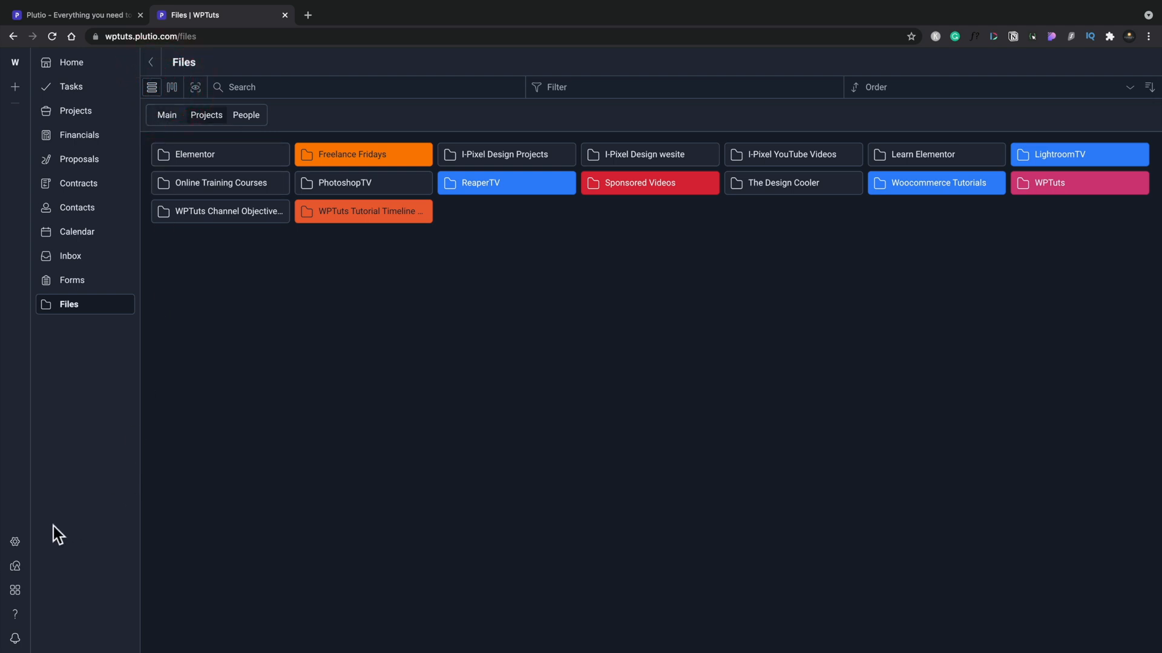
- Browse Settings templates and dashboard page templates, then open the My account page
{"action": "left_click", "coordinate": [14, 541]}
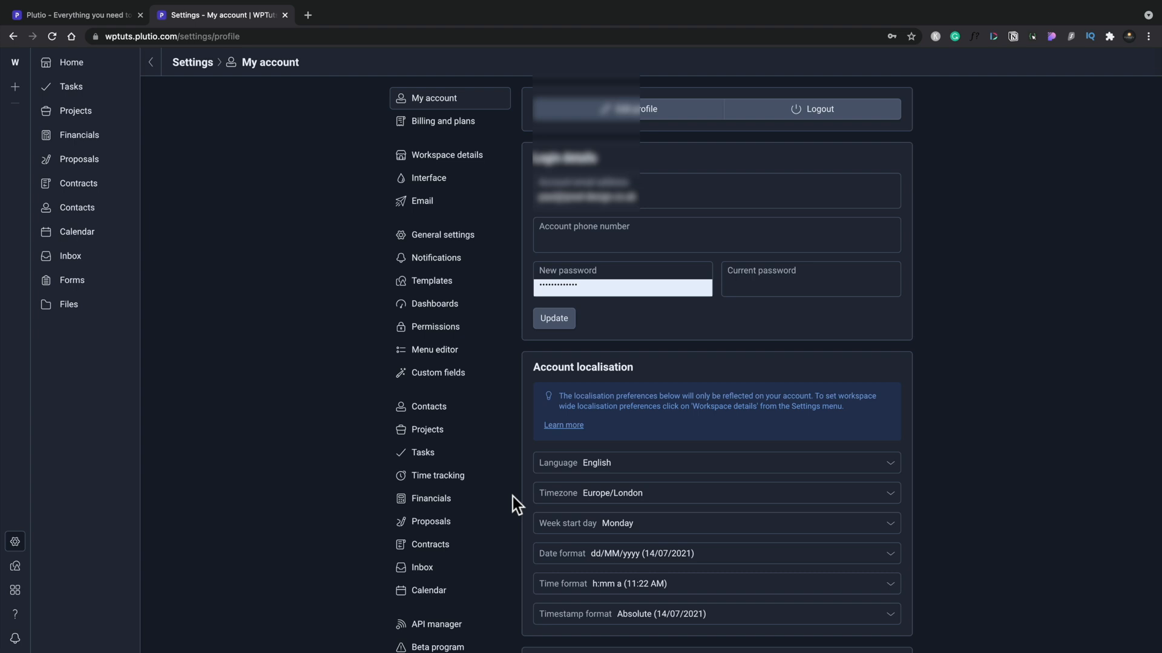
{"action": "mouse_move", "coordinate": [48, 579]}
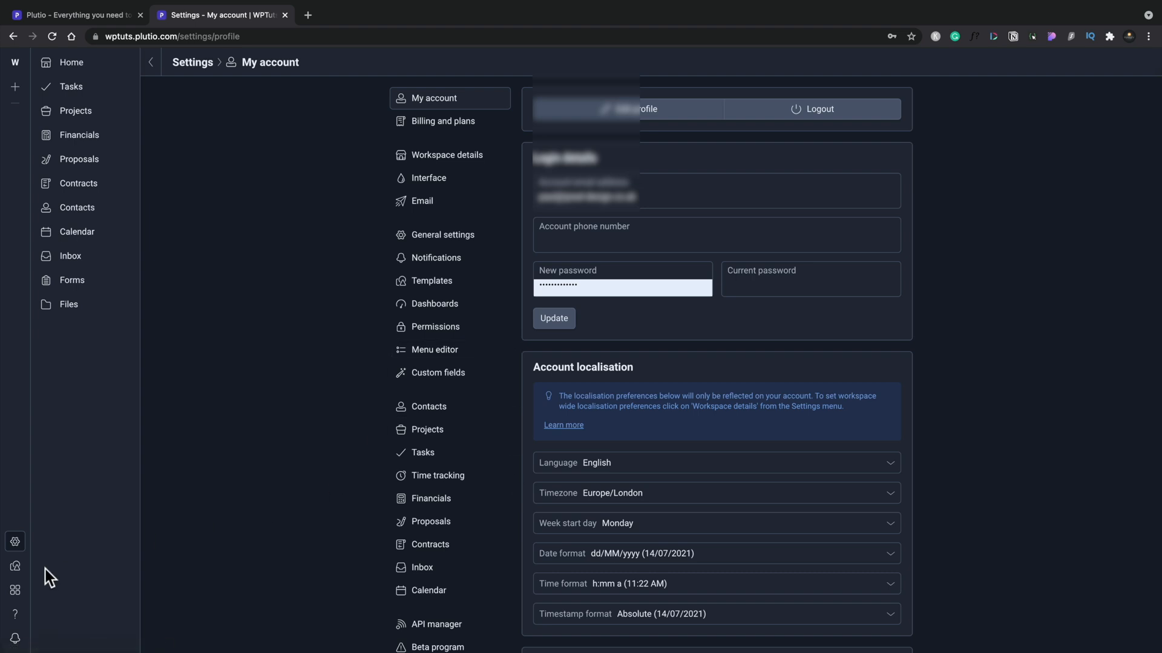
{"action": "left_click", "coordinate": [432, 281]}
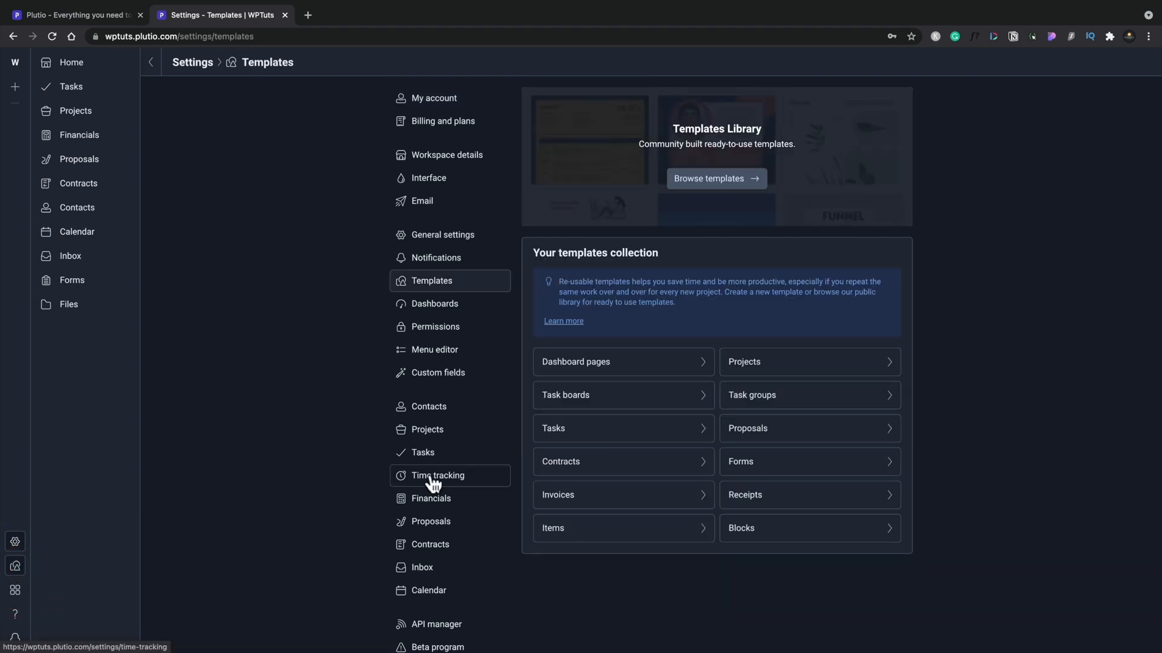
{"action": "left_click", "coordinate": [623, 362]}
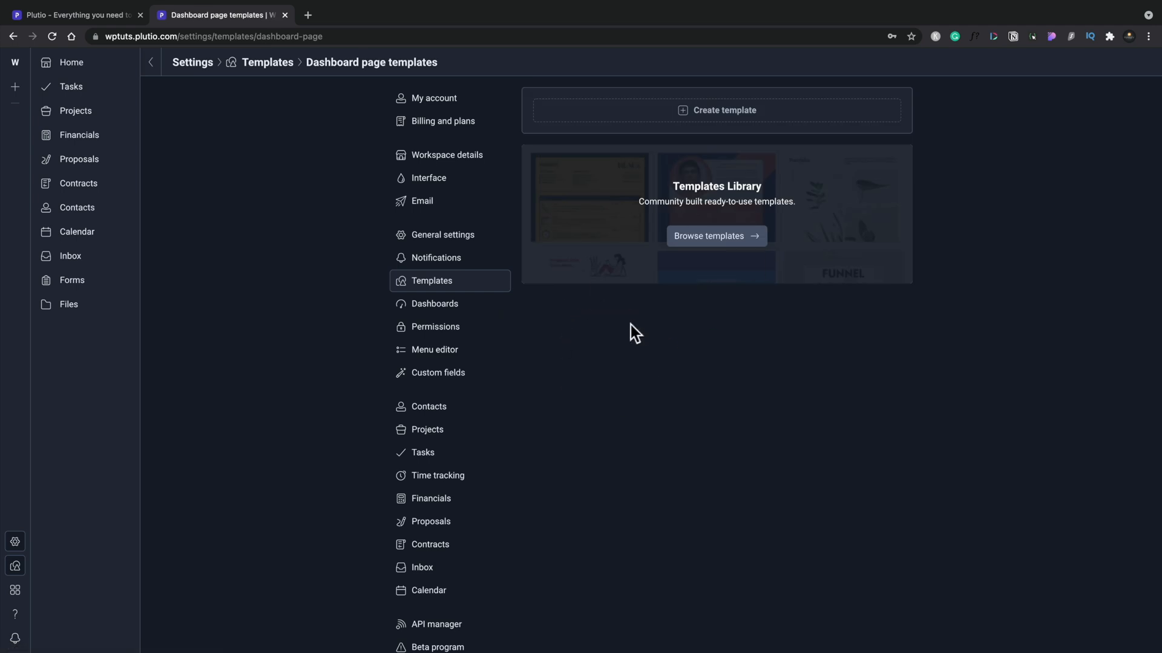
{"action": "mouse_move", "coordinate": [55, 534]}
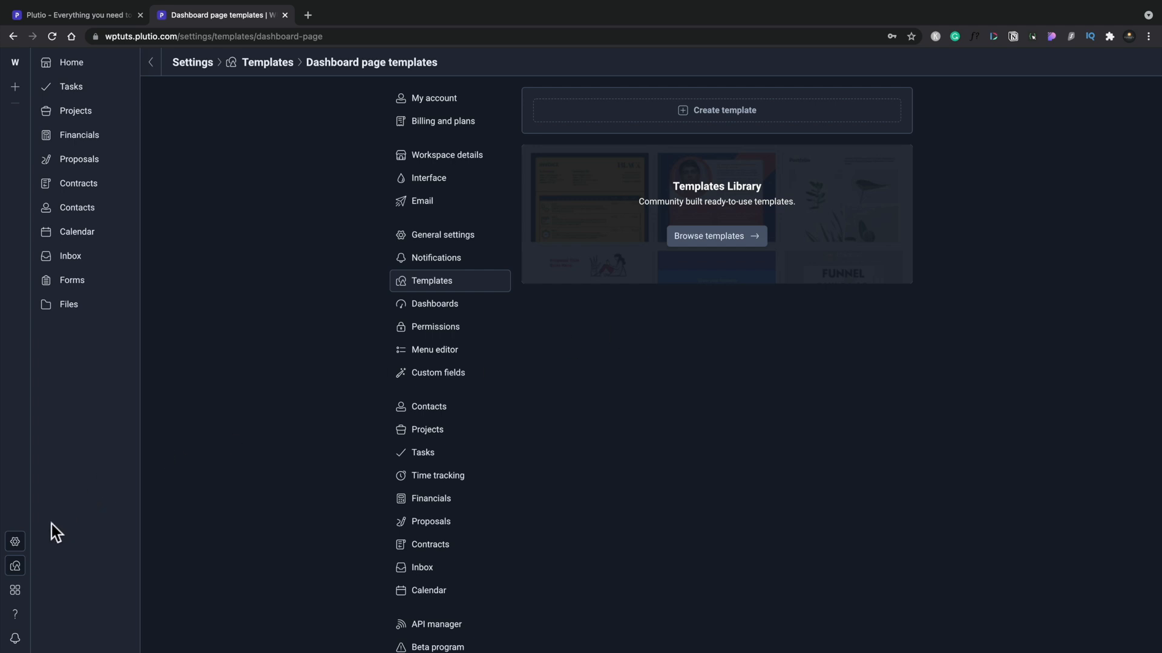
{"action": "left_click", "coordinate": [434, 98]}
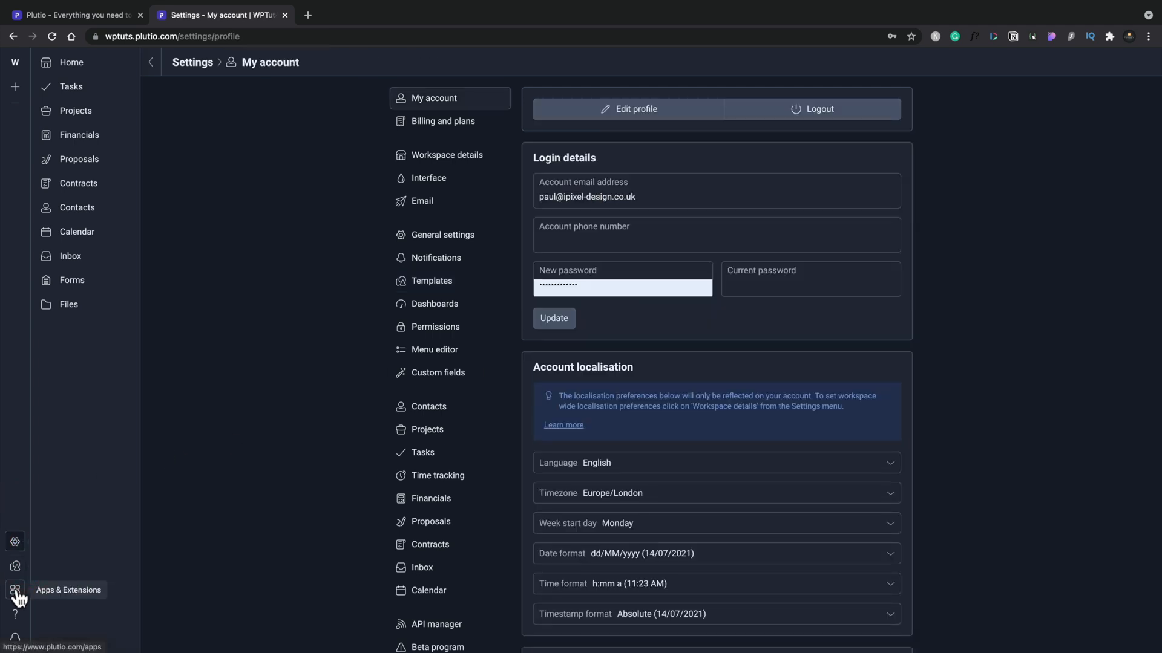
- Browse the App Marketplace listing Zapier, Integromat, Stripe, PayPal and Pabbly
{"action": "left_click", "coordinate": [15, 589]}
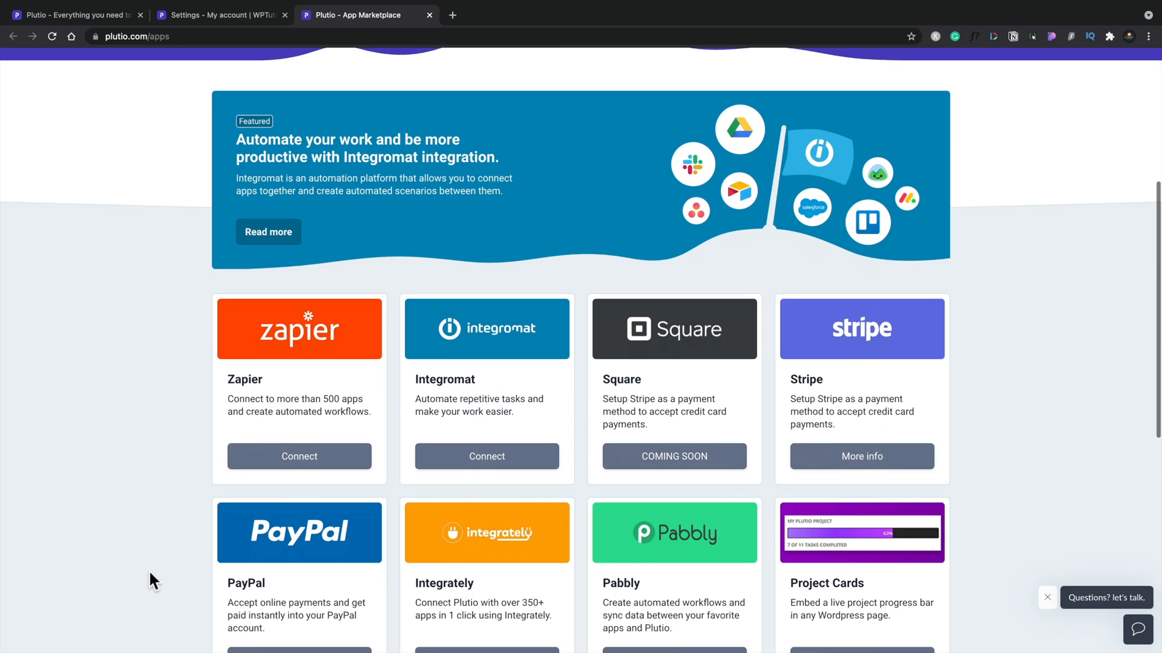
{"action": "scroll", "scroll_direction": "down", "scroll_amount": 3}
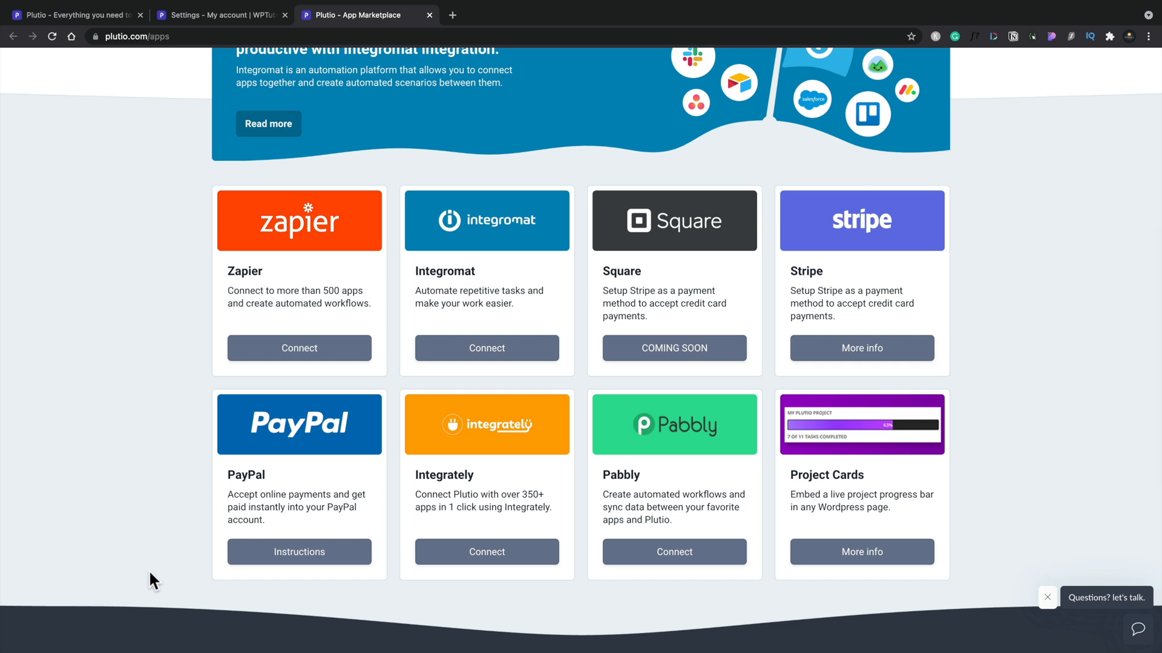
{"action": "mouse_move", "coordinate": [695, 456]}
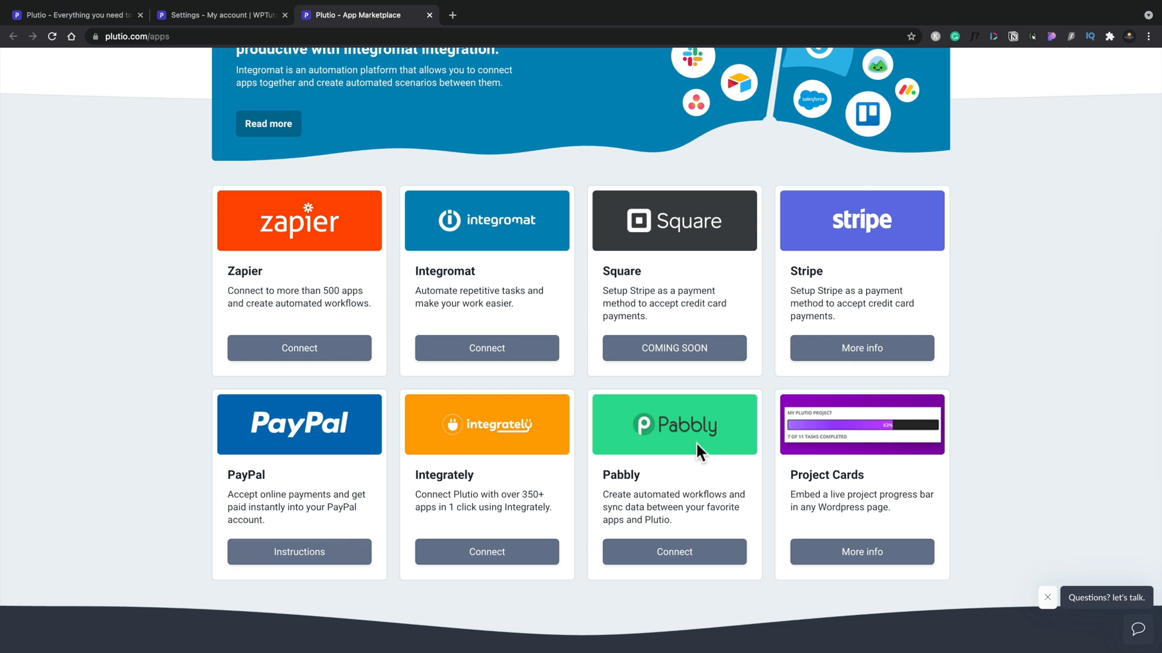
{"action": "mouse_move", "coordinate": [621, 375]}
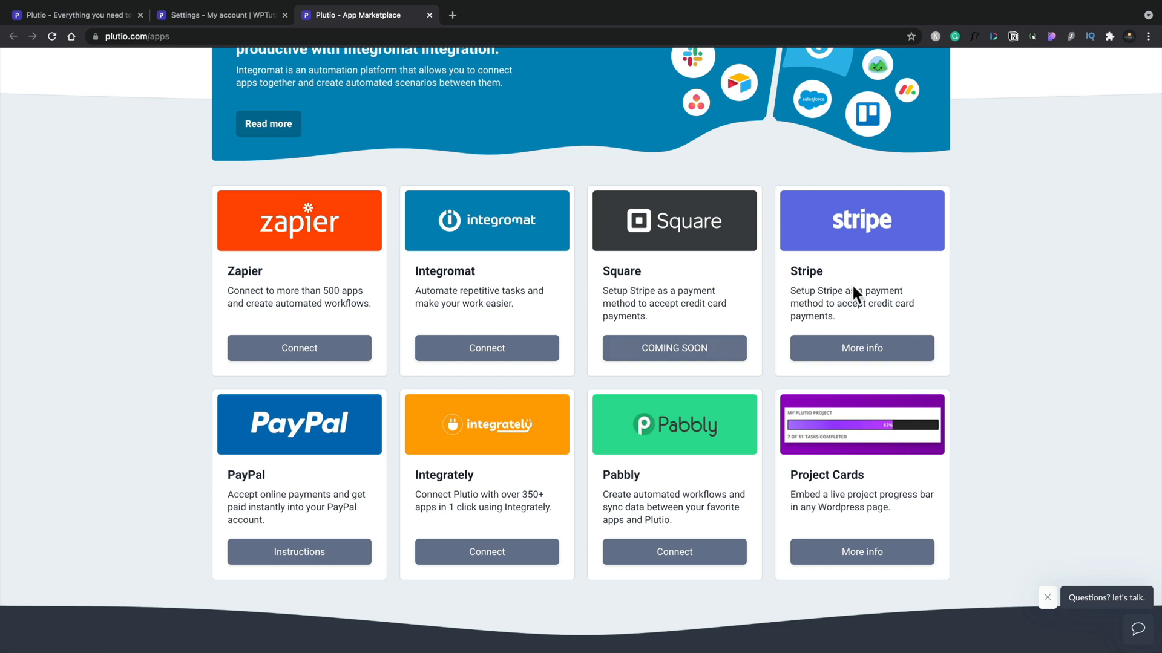
{"action": "mouse_move", "coordinate": [682, 288]}
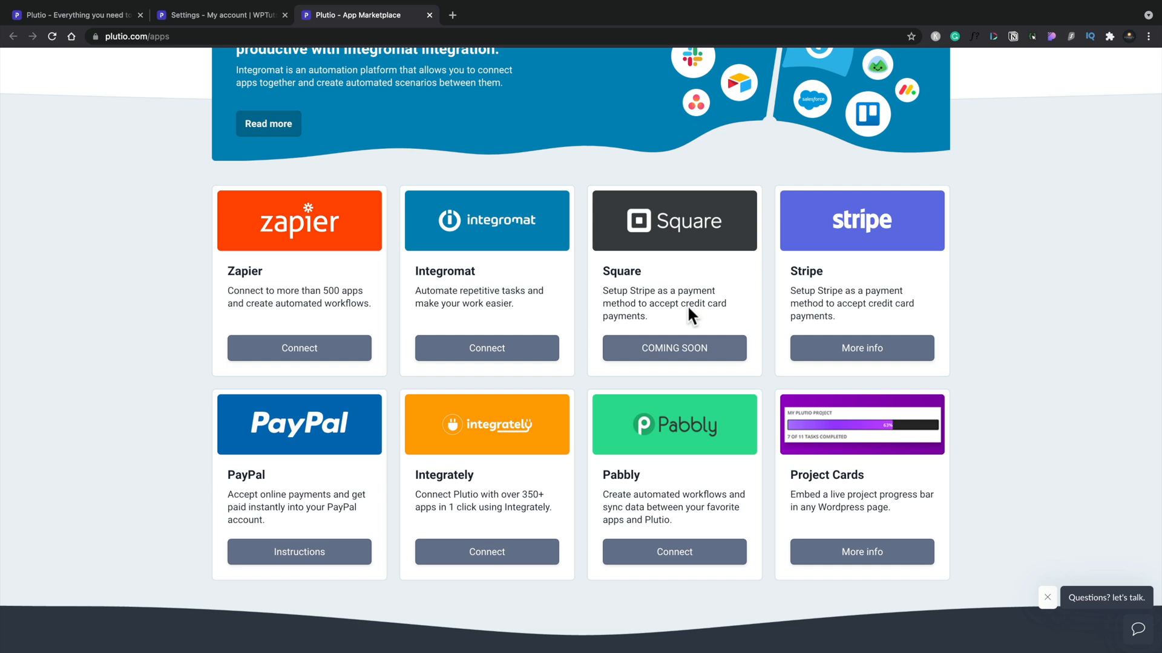
{"action": "scroll", "scroll_direction": "down", "scroll_amount": 3}
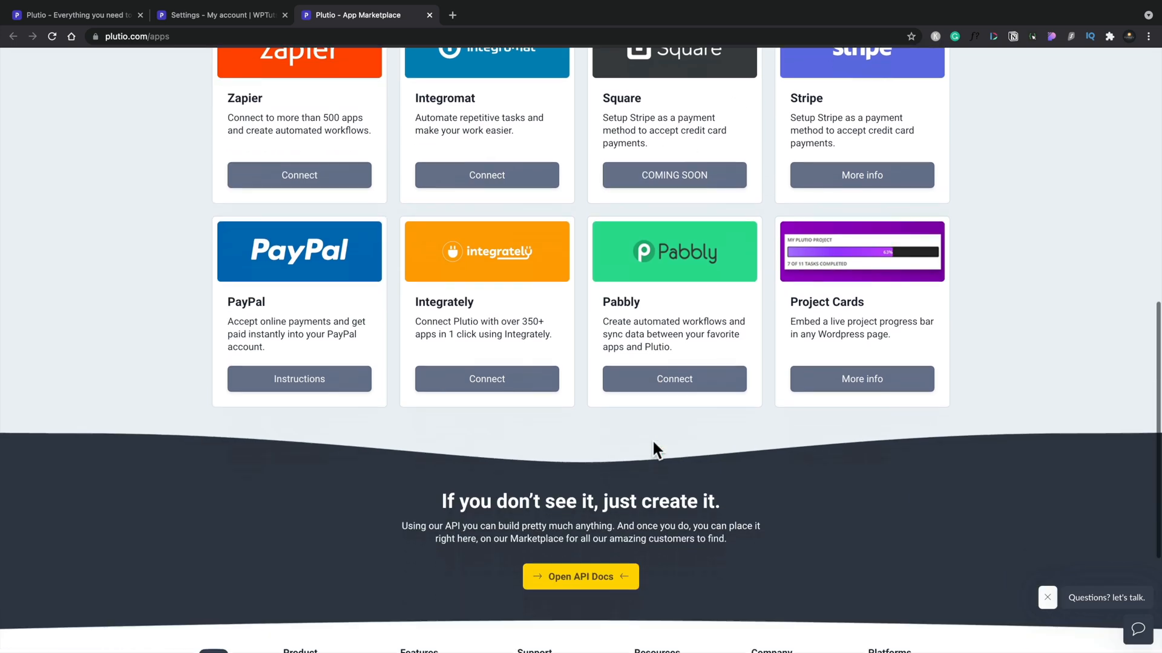
{"action": "scroll", "scroll_direction": "down", "scroll_amount": 3}
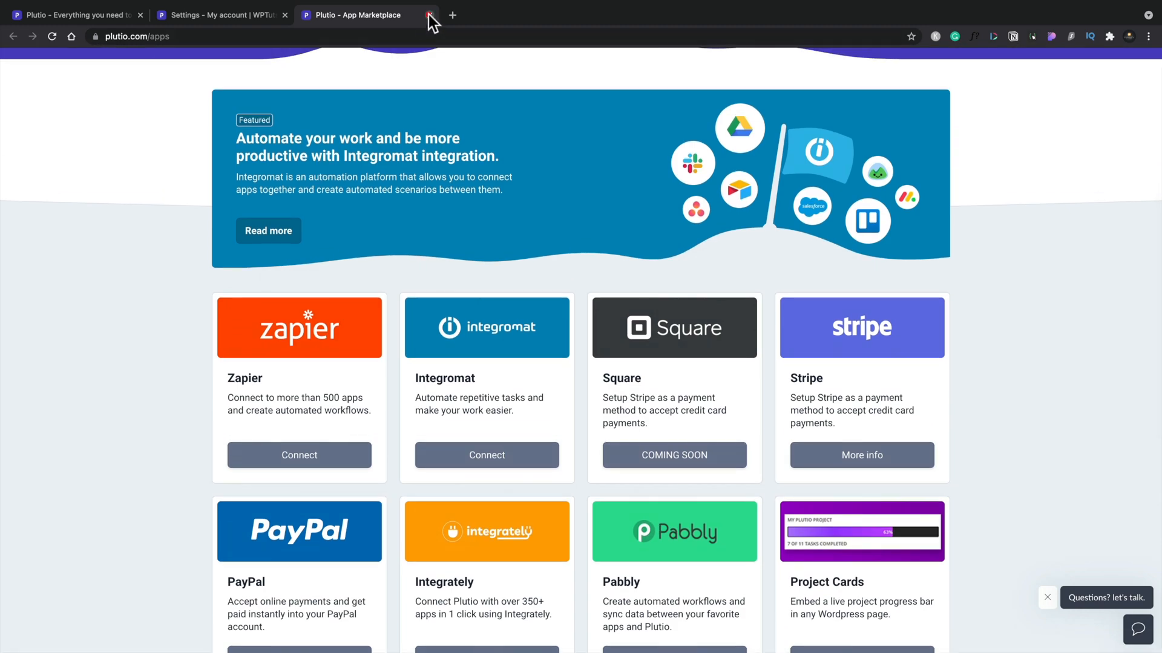
- Close the App Marketplace tab and return to the Home dashboard
{"action": "left_click", "coordinate": [429, 15]}
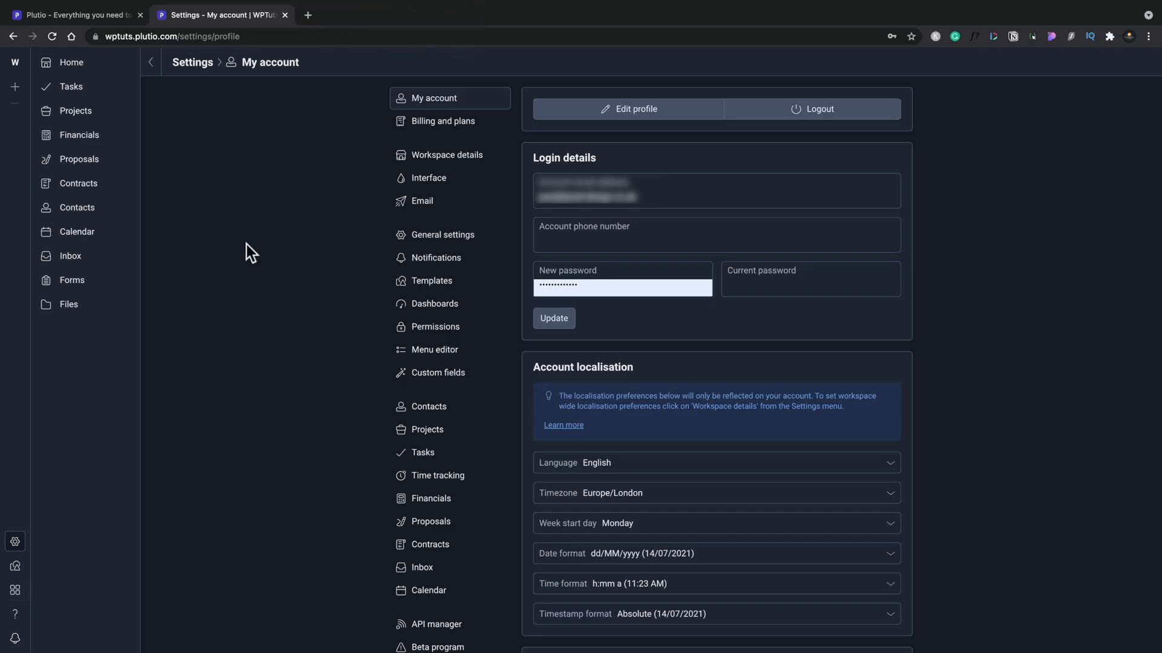
{"action": "mouse_move", "coordinate": [64, 74]}
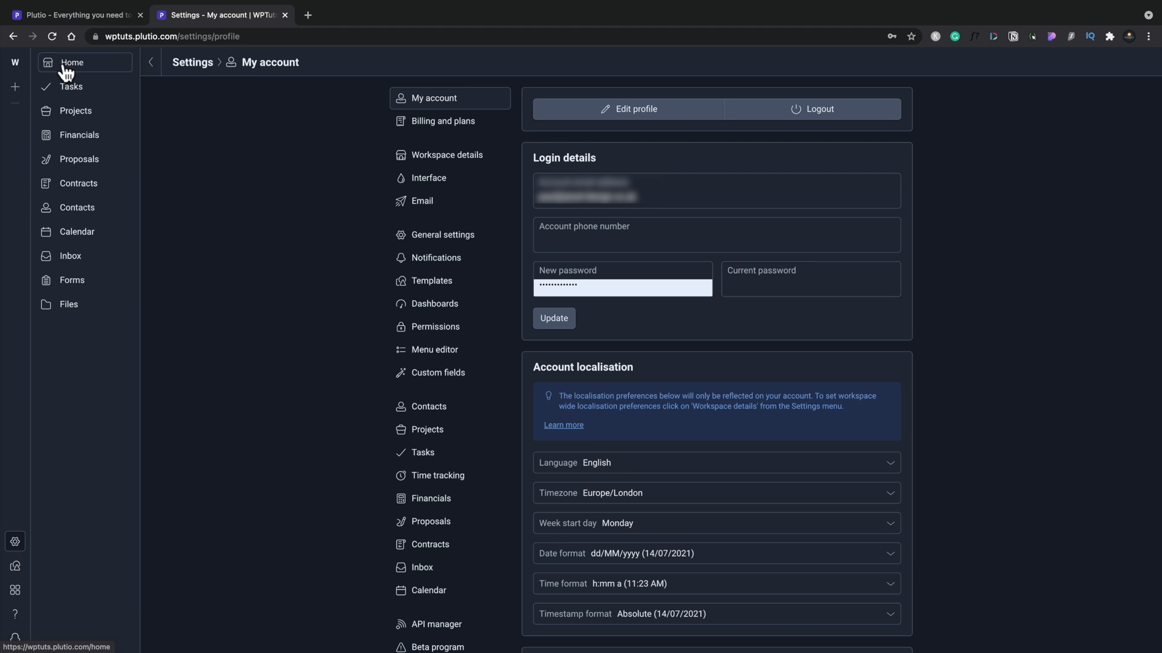
{"action": "left_click", "coordinate": [70, 62]}
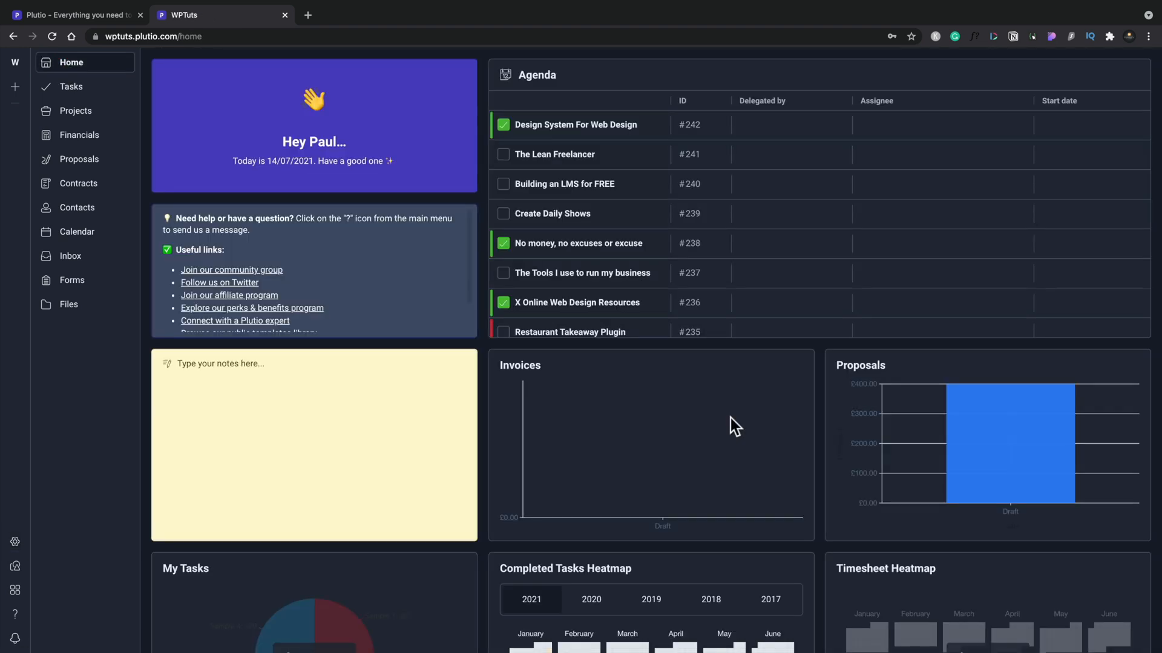